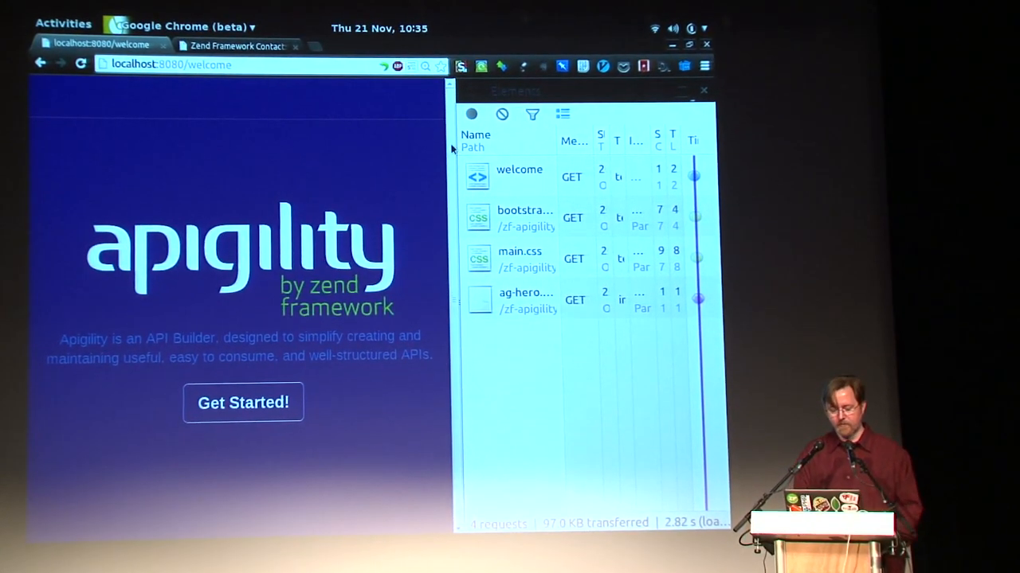
mouse_move(250, 397)
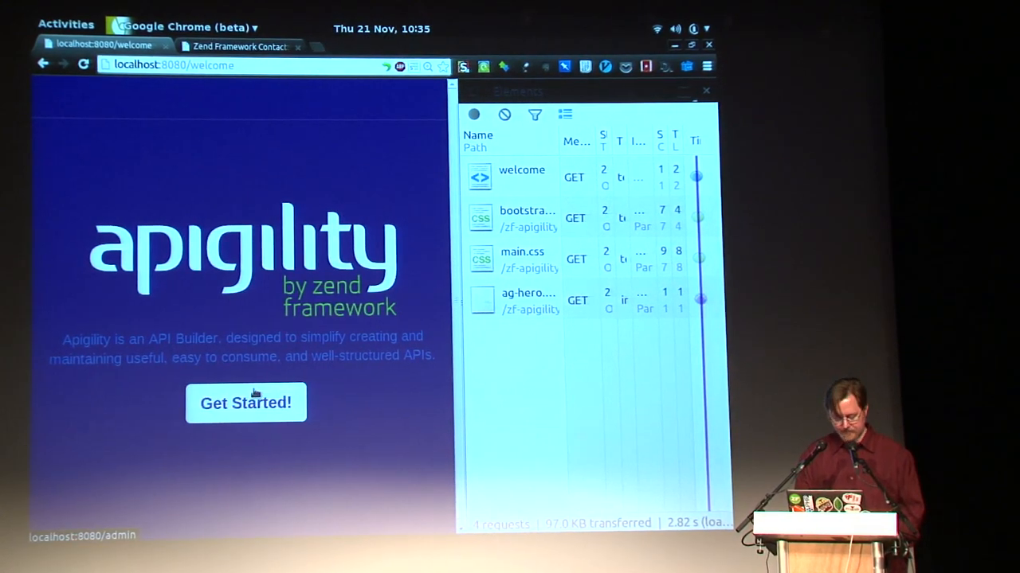
Use the Get Started! button on the Apigility welcome page to reach the admin dashboard
click(246, 402)
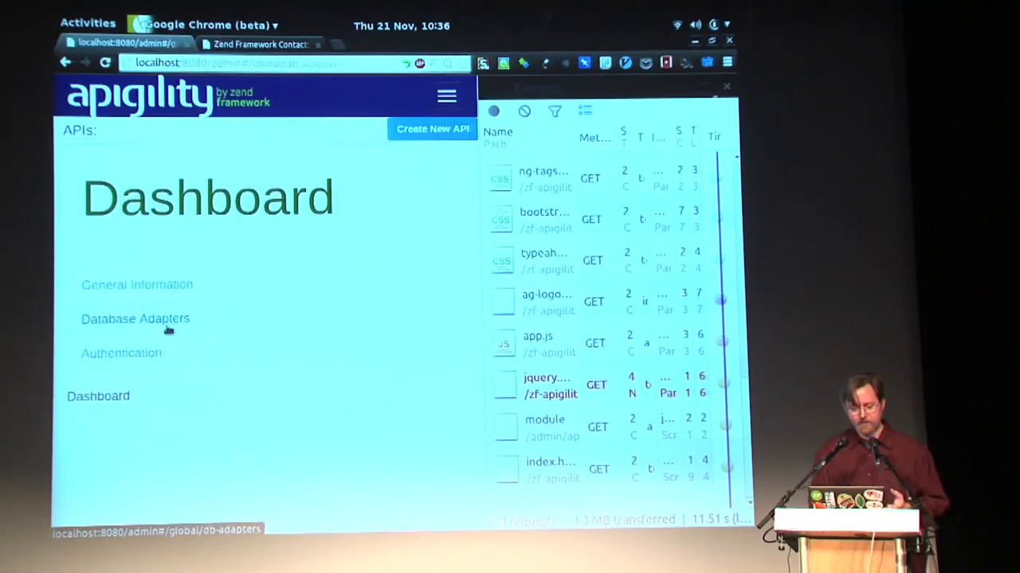
Add a DB\Contacts adapter with the Pdo_Sqlite driver and begin the /home/matthew/ database path
click(135, 318)
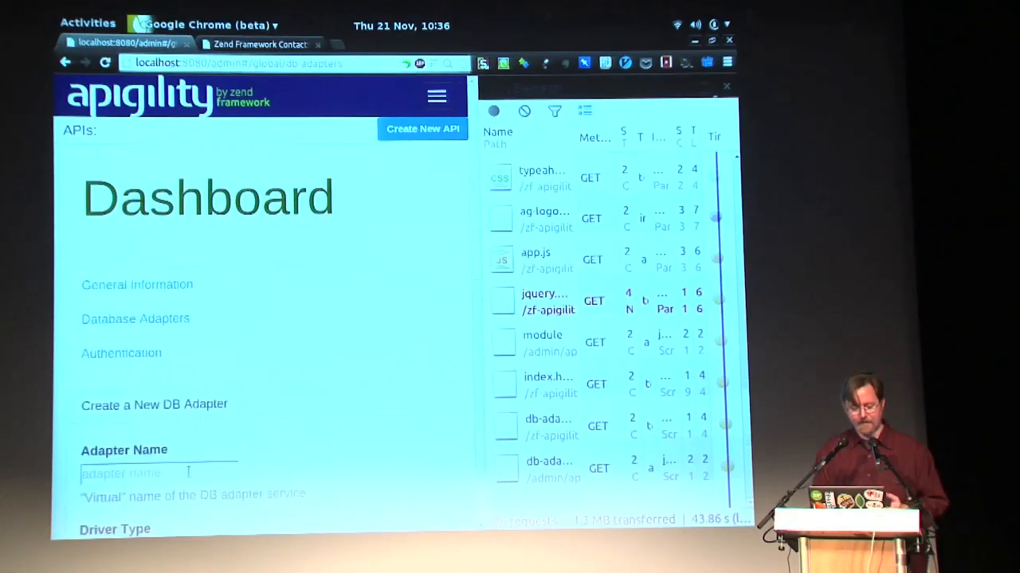
text(DB\Contacts)
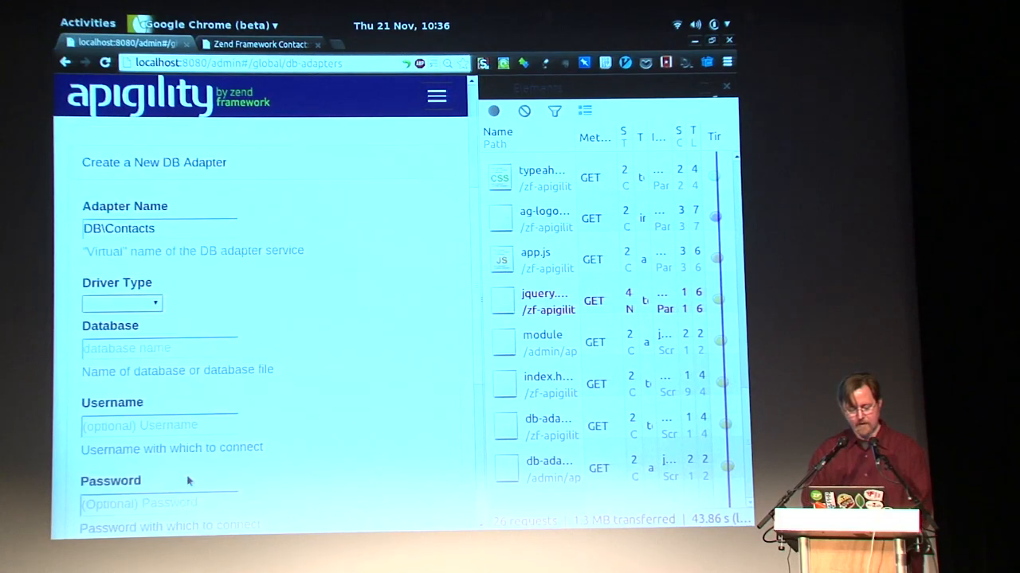
click(121, 302)
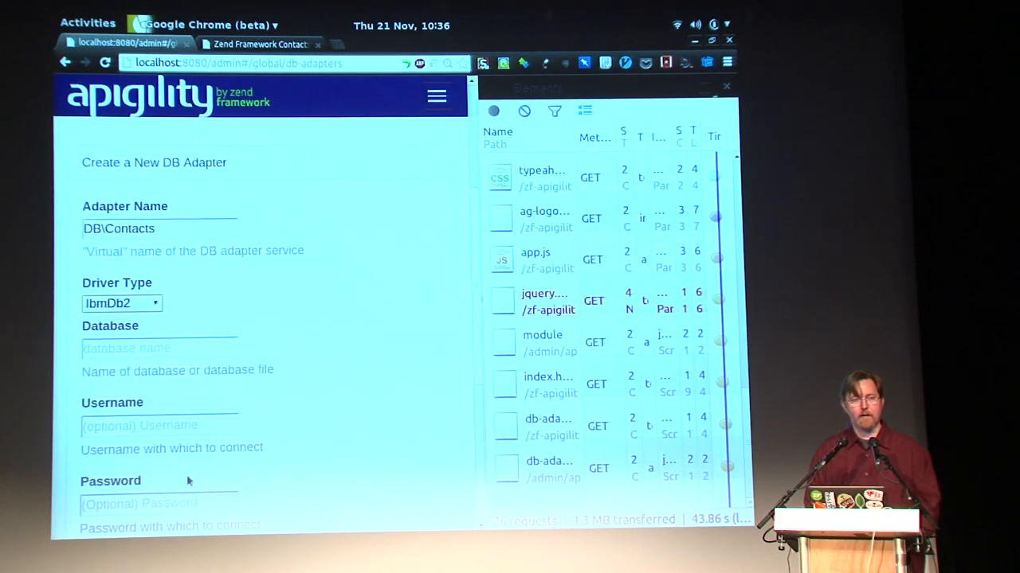
click(122, 303)
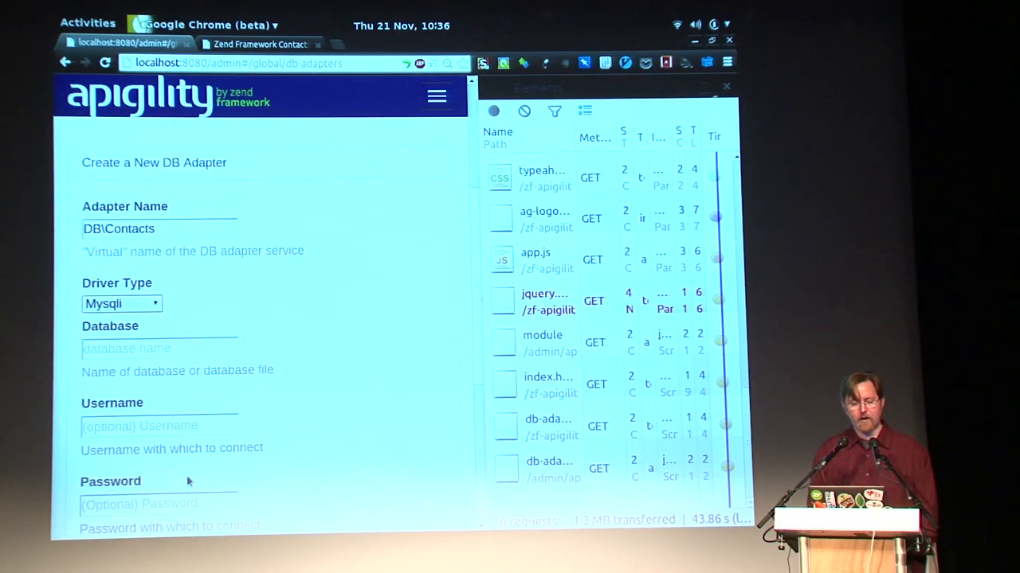
click(122, 303)
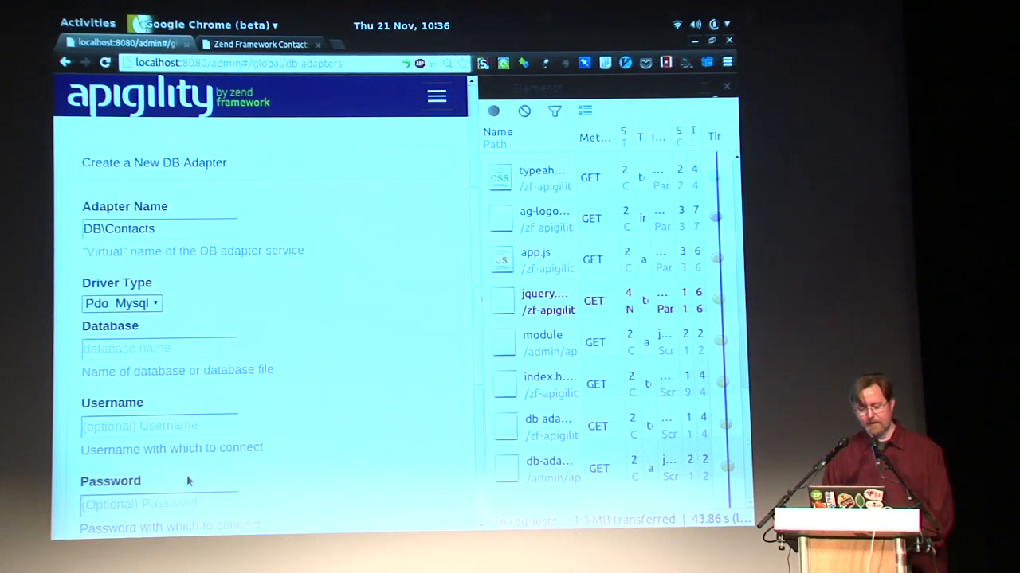
click(121, 303)
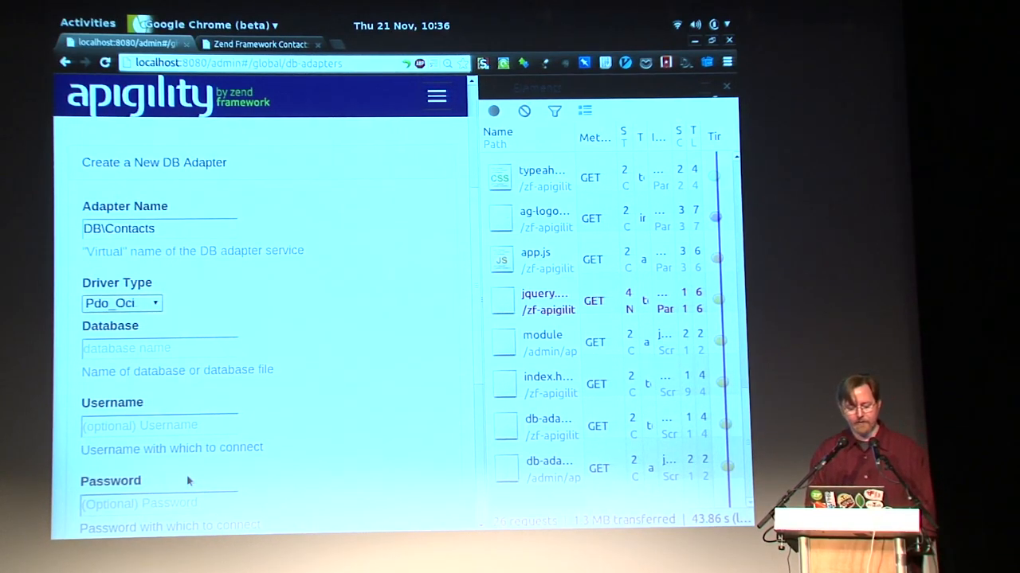
click(121, 303)
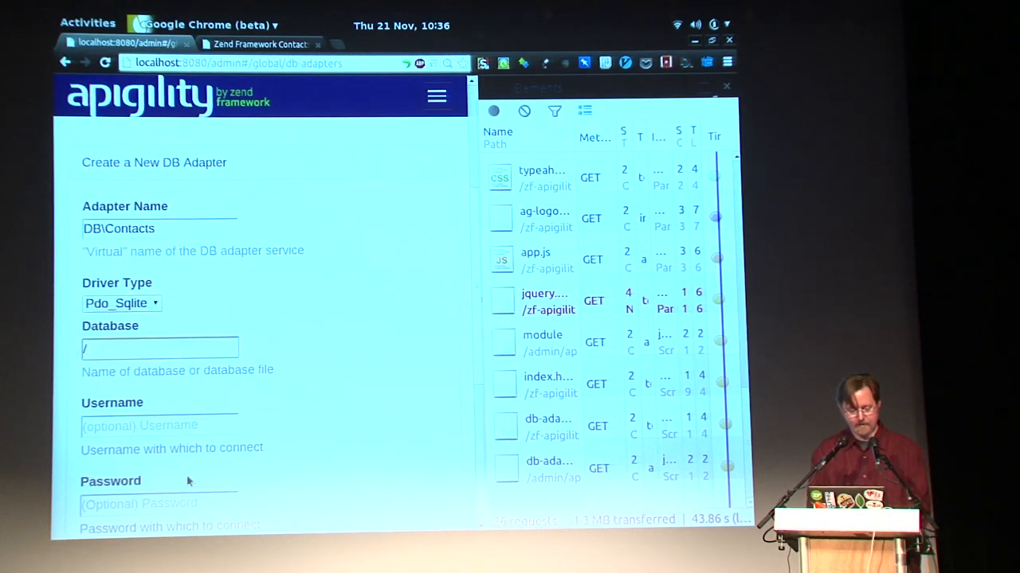
text(/home/matthew/)
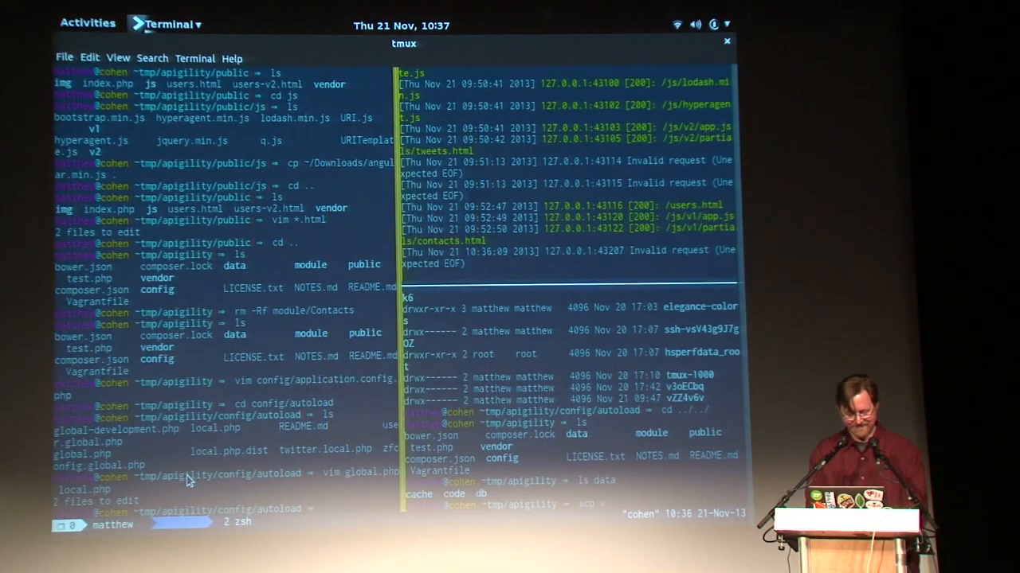
Run ls ../../ in tmux to list the project folder and its data directory
text(ls ../../)
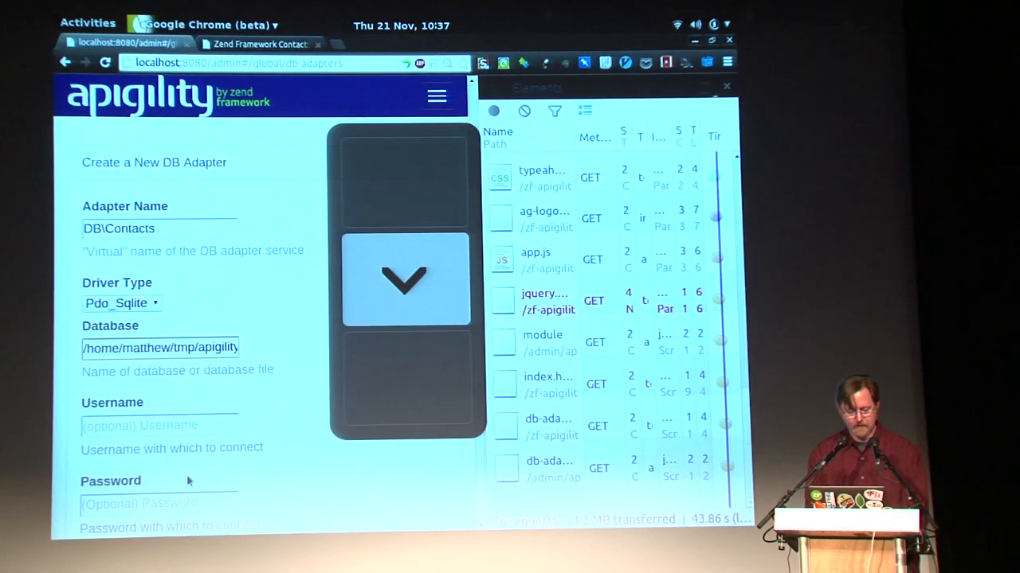
Save the DB\Contacts adapter, then create the Contacts API and open its version 1 overview
scroll(down, 3)
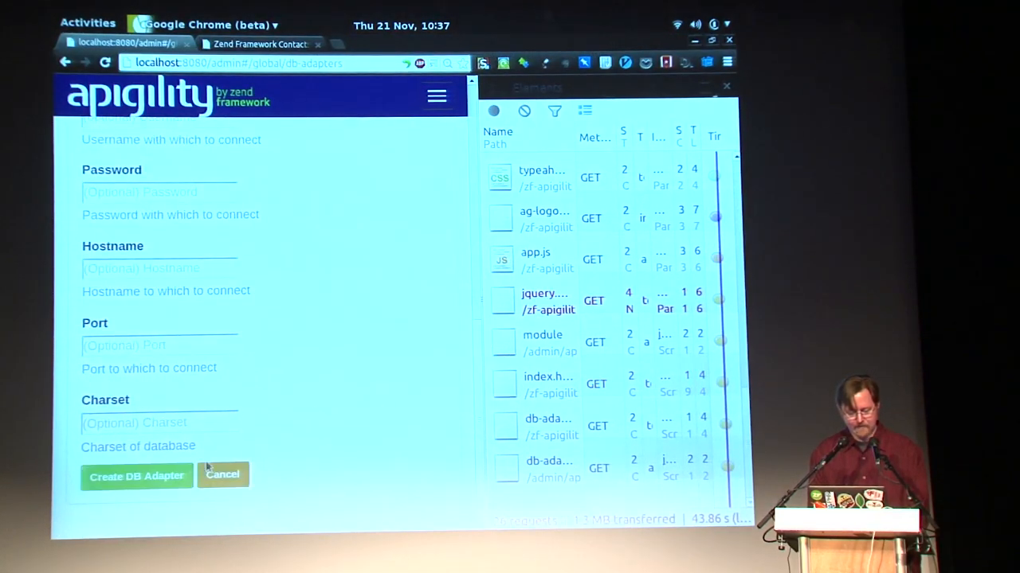
click(136, 477)
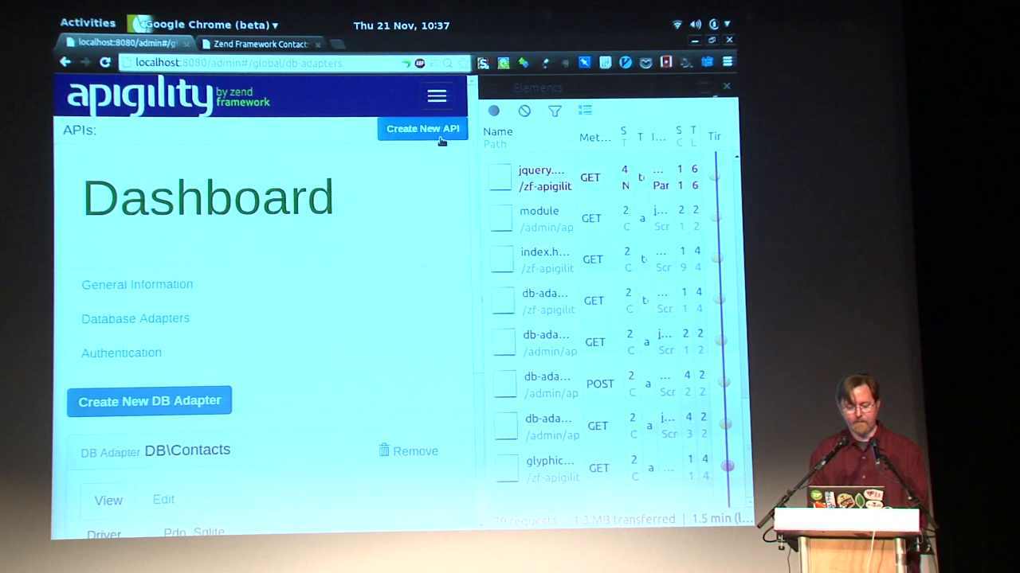
click(422, 128)
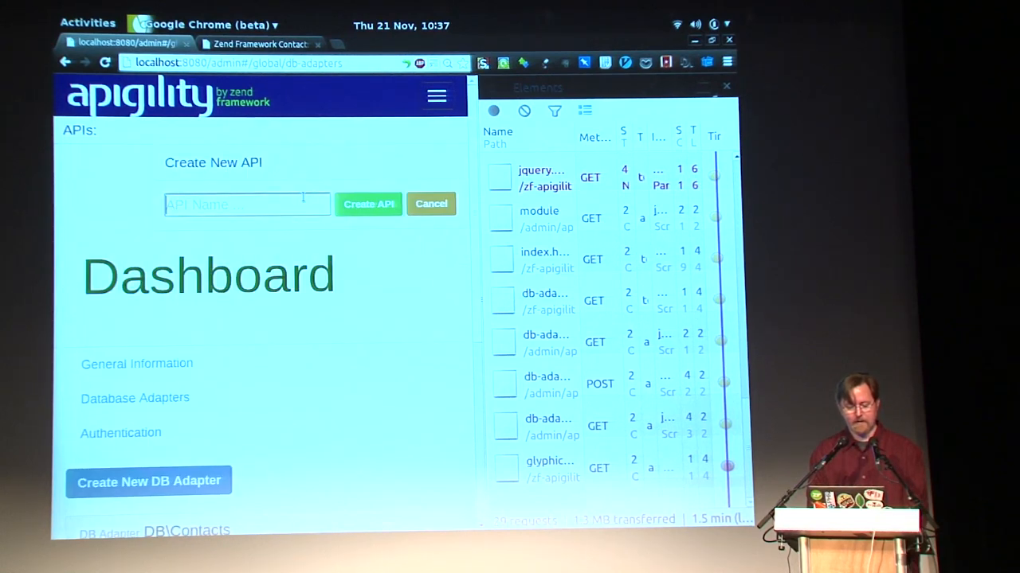
text(Contax)
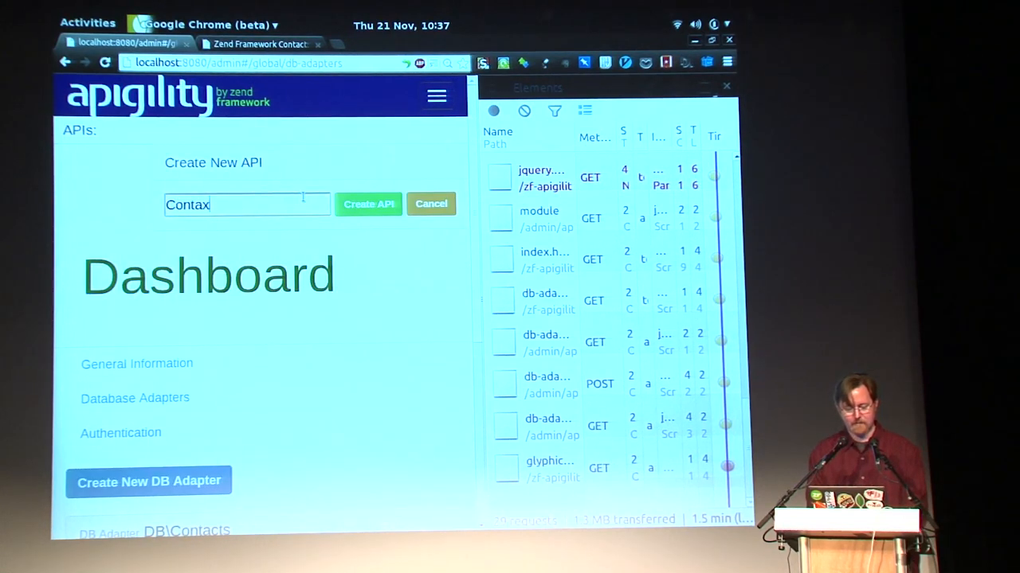
click(368, 203)
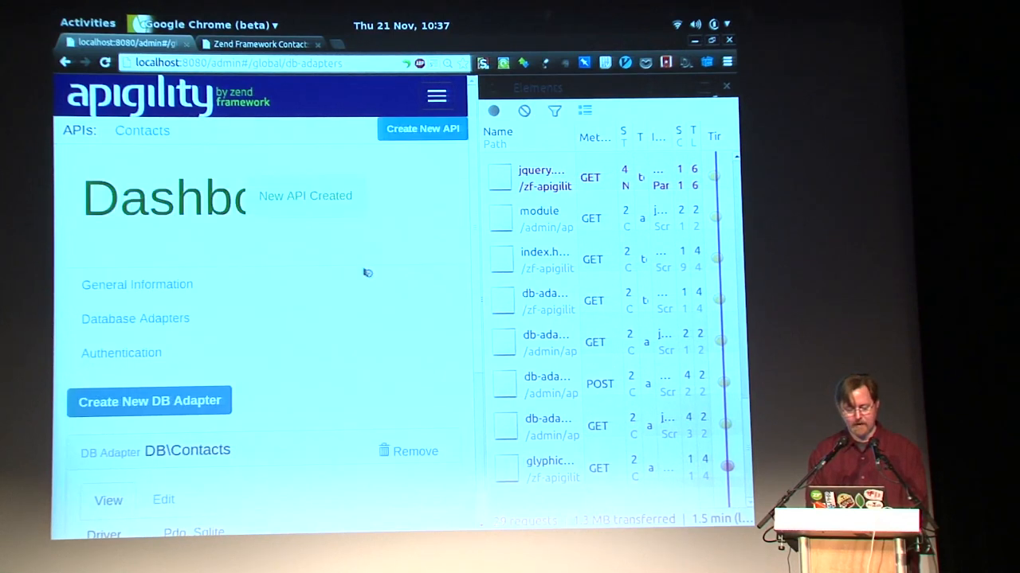
click(142, 129)
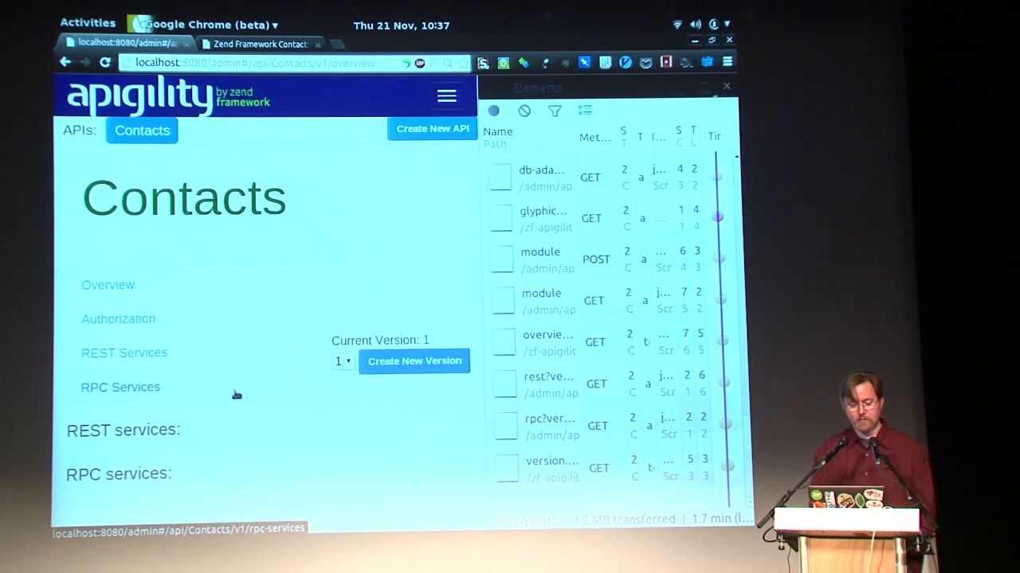
Begin a new DB-Connected REST service from the Contacts API's REST Services section
click(125, 353)
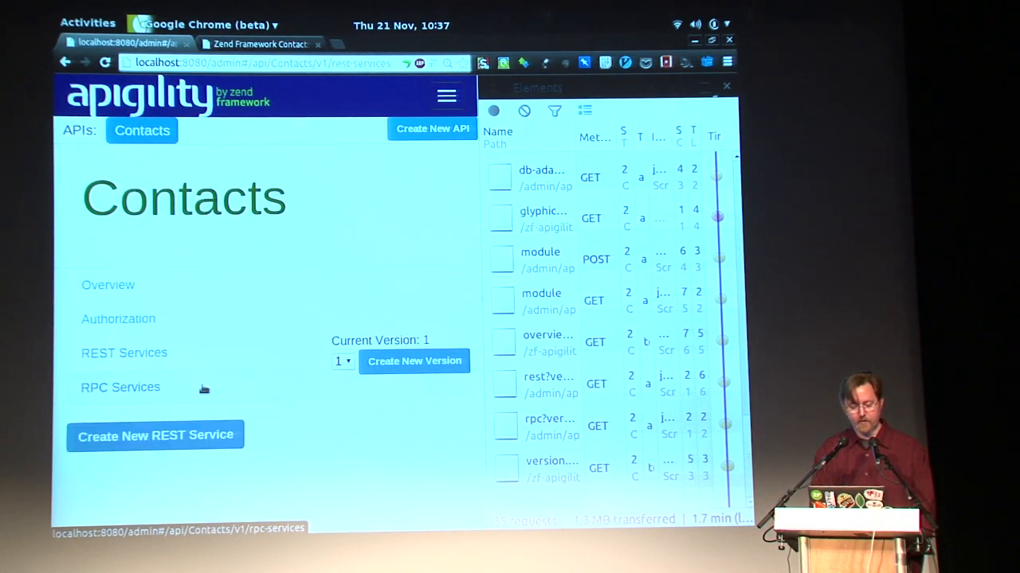
click(156, 435)
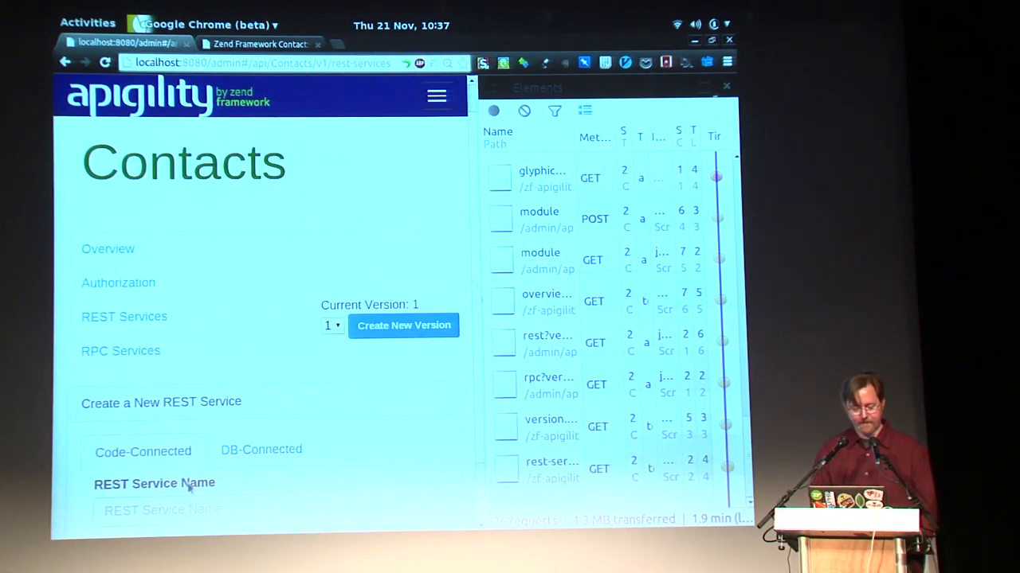
click(262, 450)
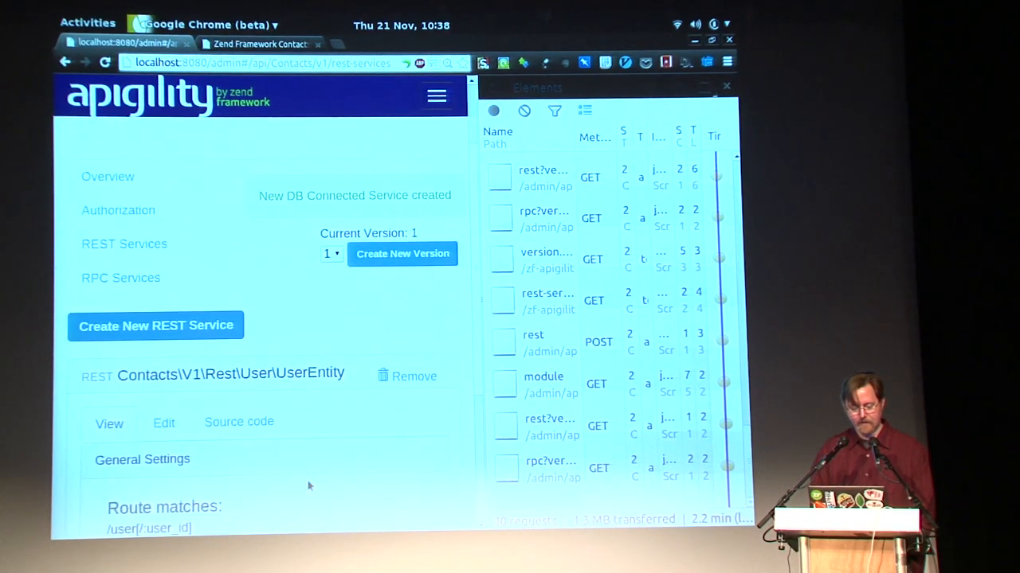
scroll(down, 3)
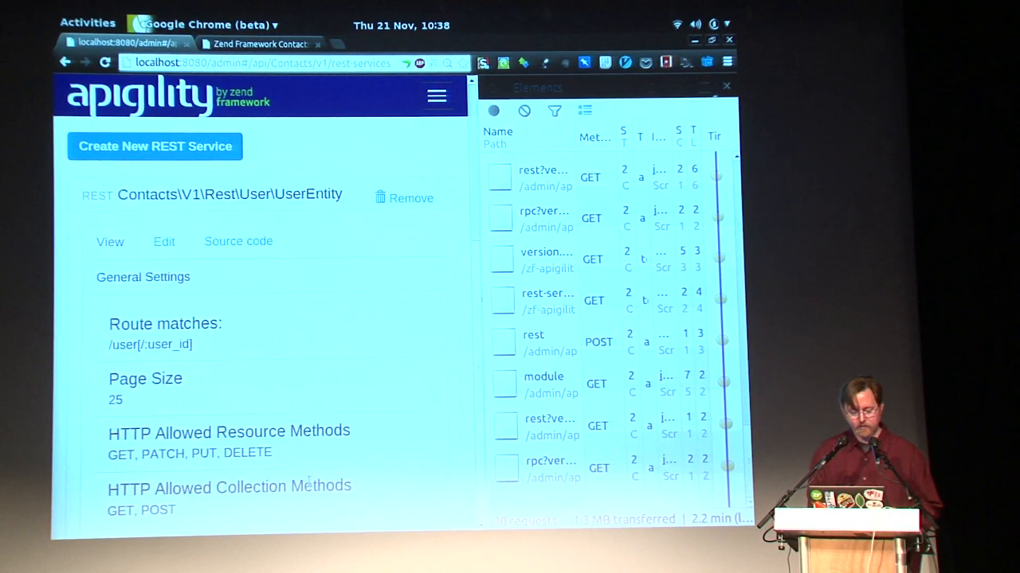
mouse_move(109, 364)
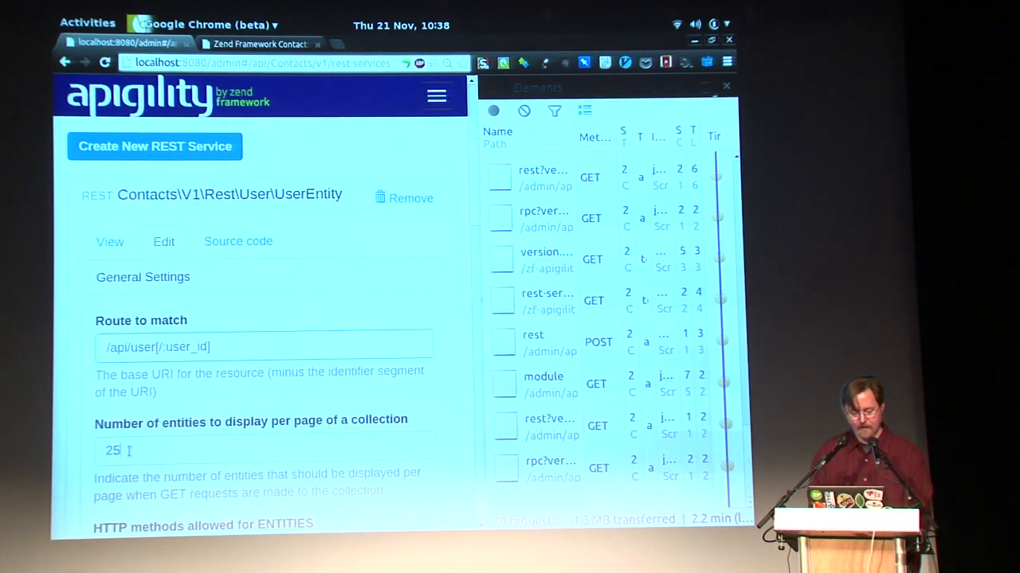
text(3)
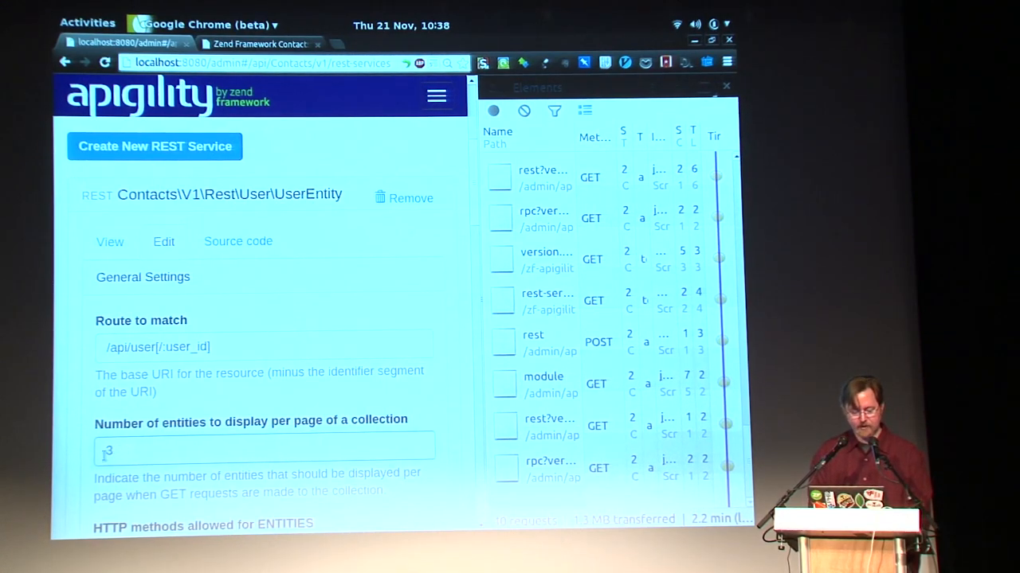
scroll(down, 3)
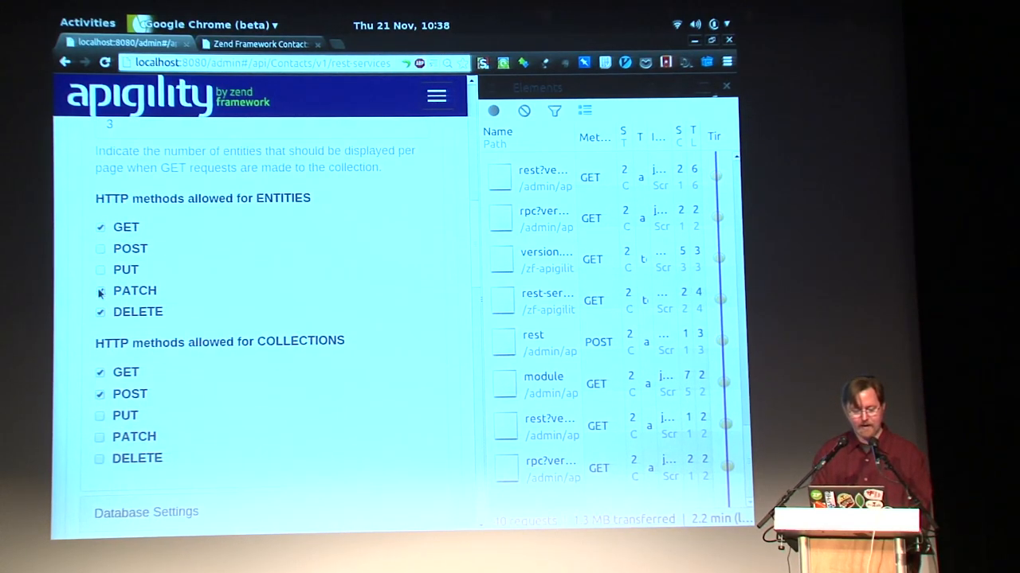
click(99, 394)
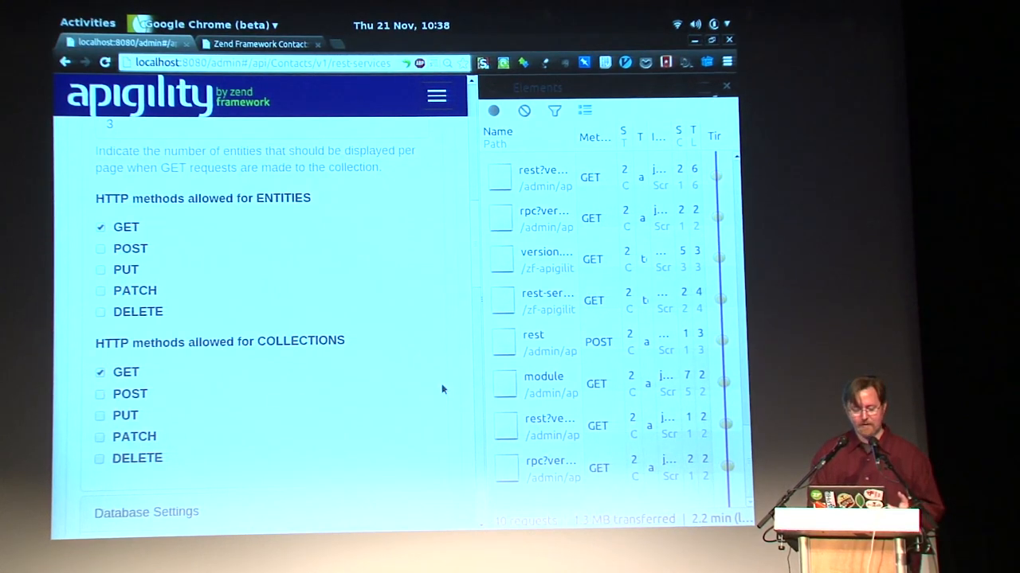
scroll(down, 3)
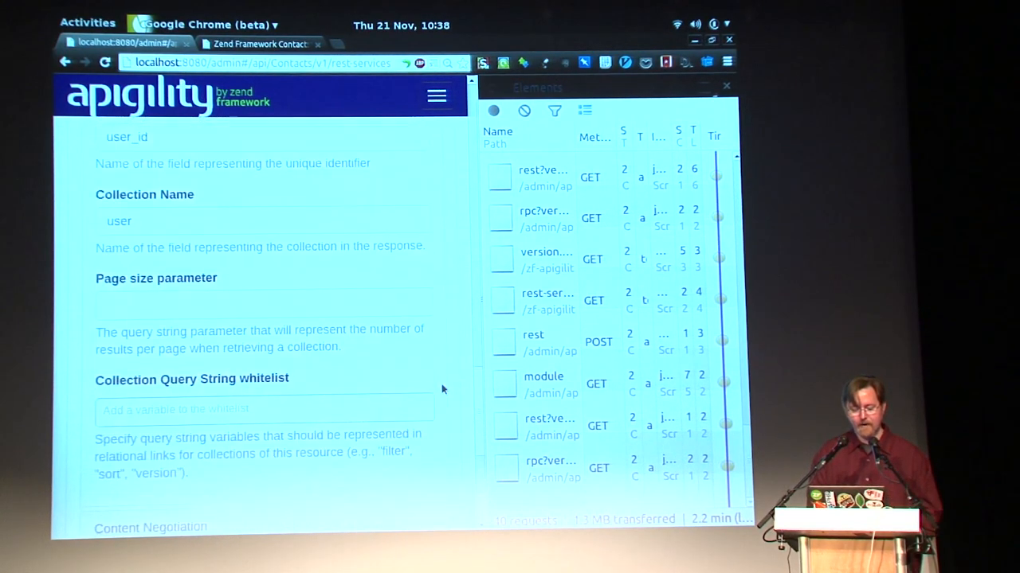
scroll(down, 3)
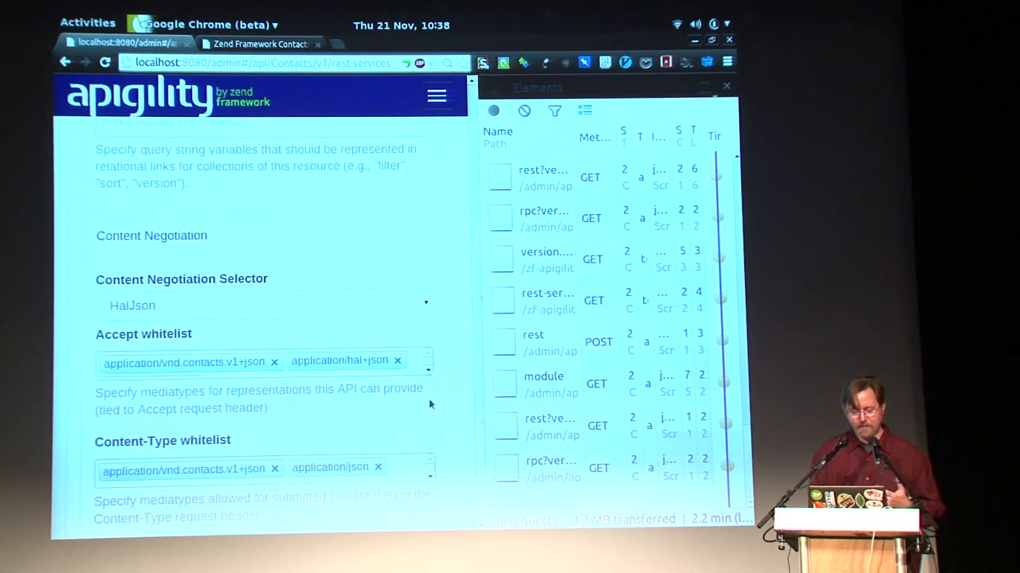
scroll(down, 3)
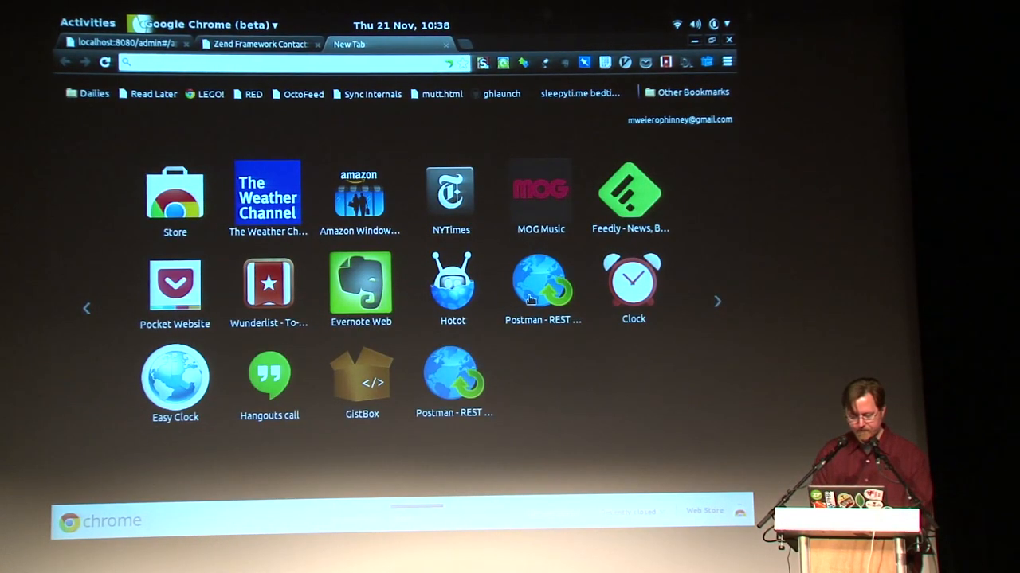
Launch Postman, GET localhost:8080/api/user, and scroll through the paginated users response
click(541, 283)
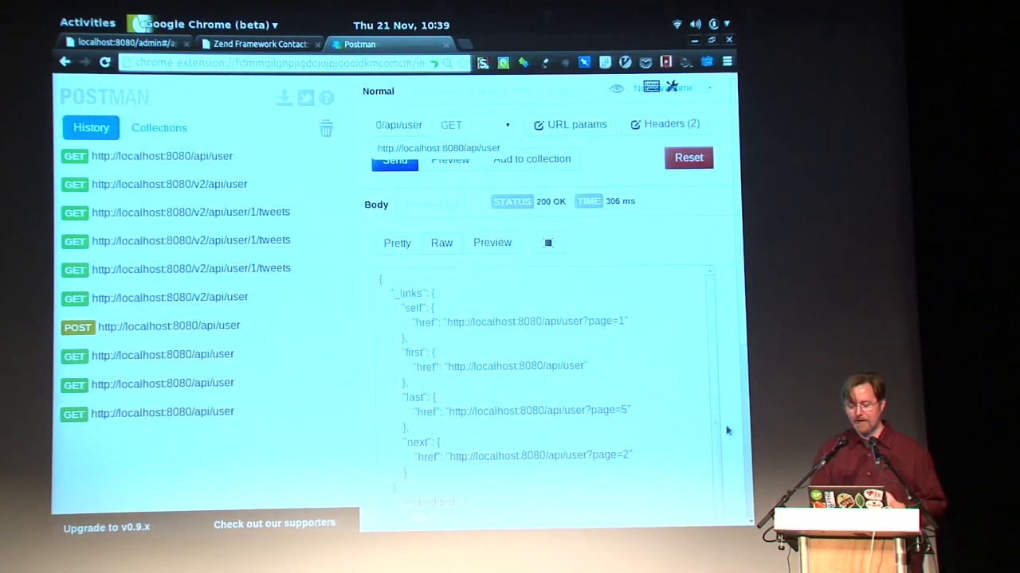
scroll(down, 3)
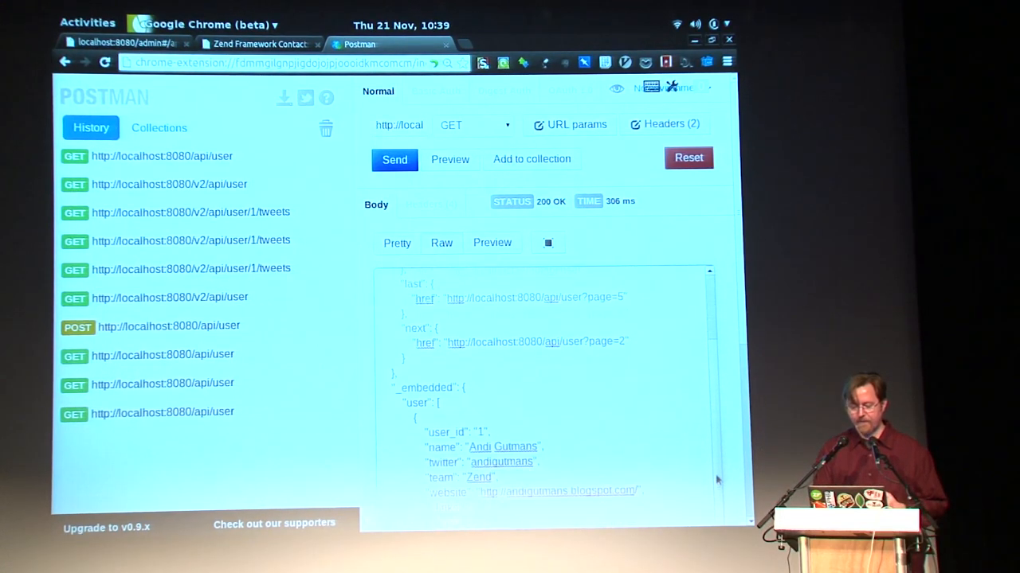
scroll(down, 3)
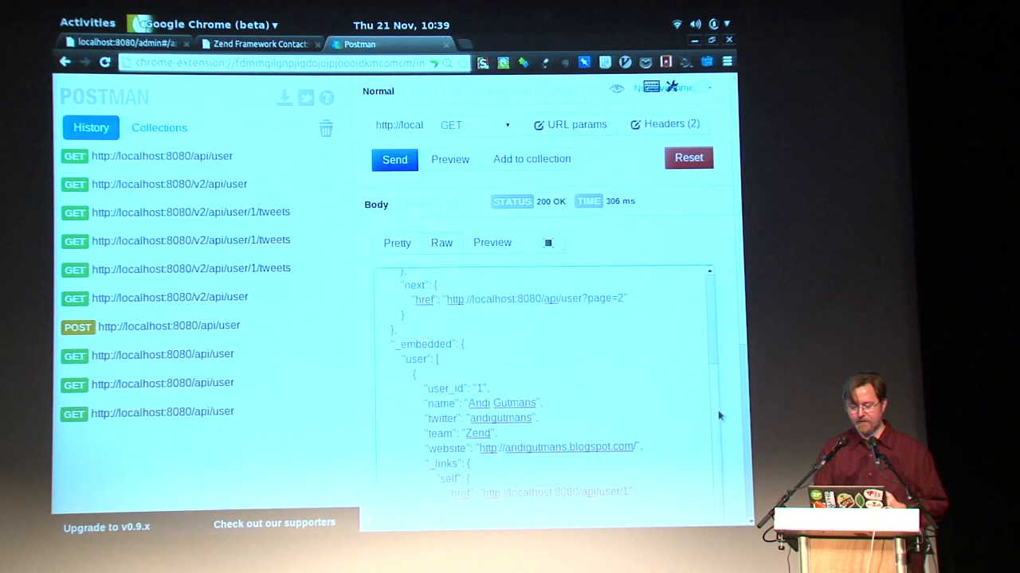
scroll(down, 3)
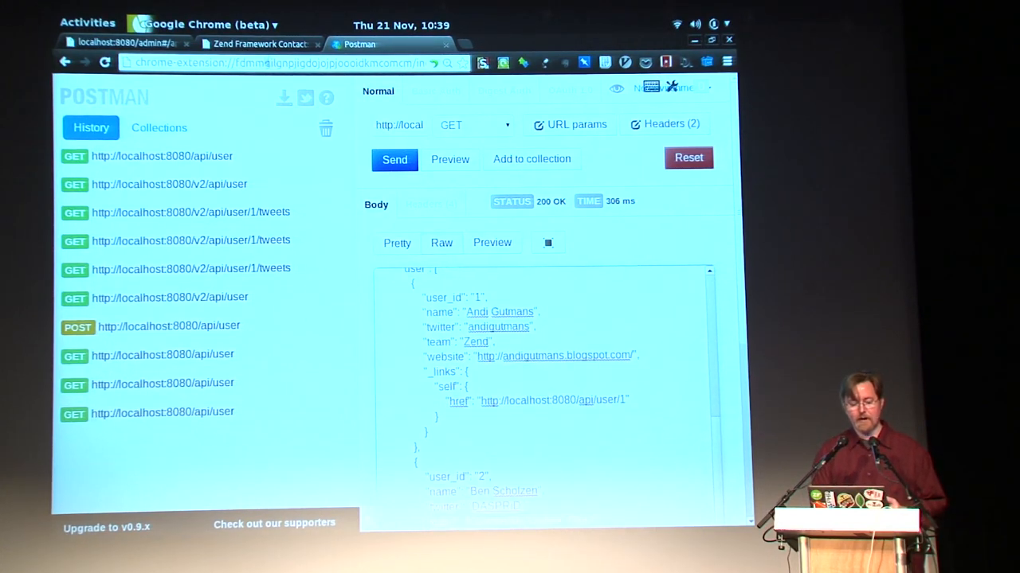
Page the Zend Framework Contacts list to page three, then return to Apigility admin
click(259, 44)
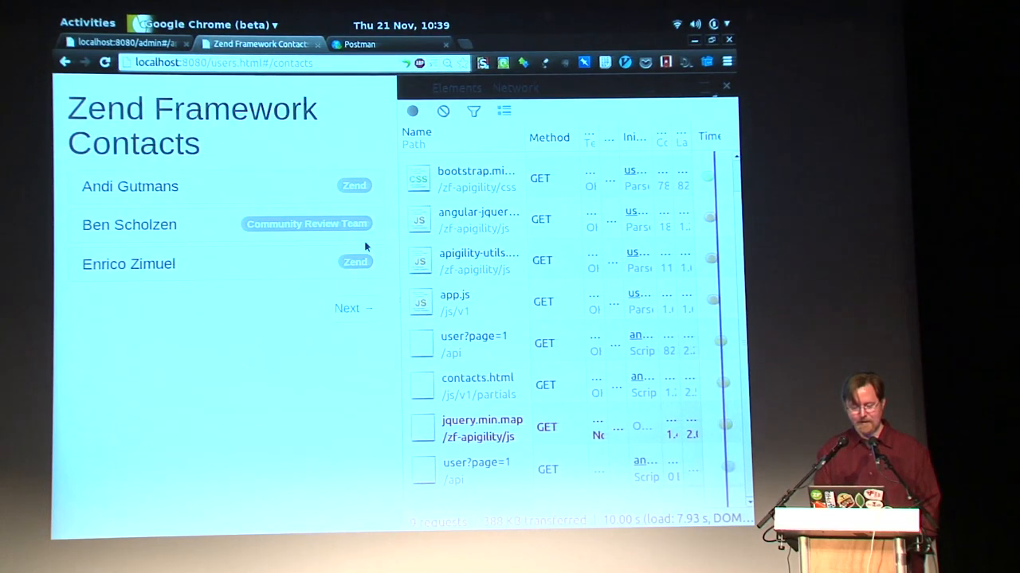
click(348, 307)
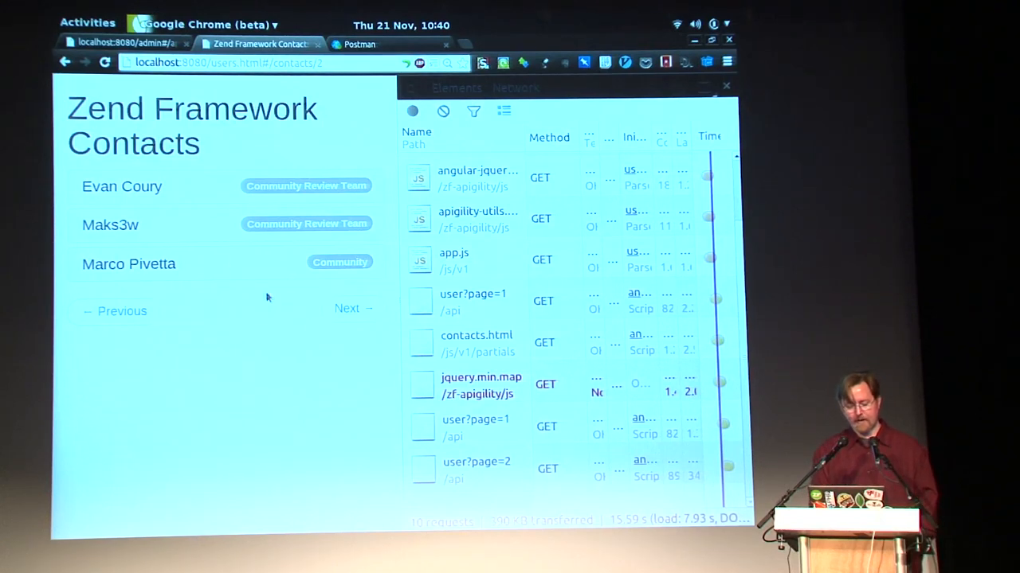
click(352, 308)
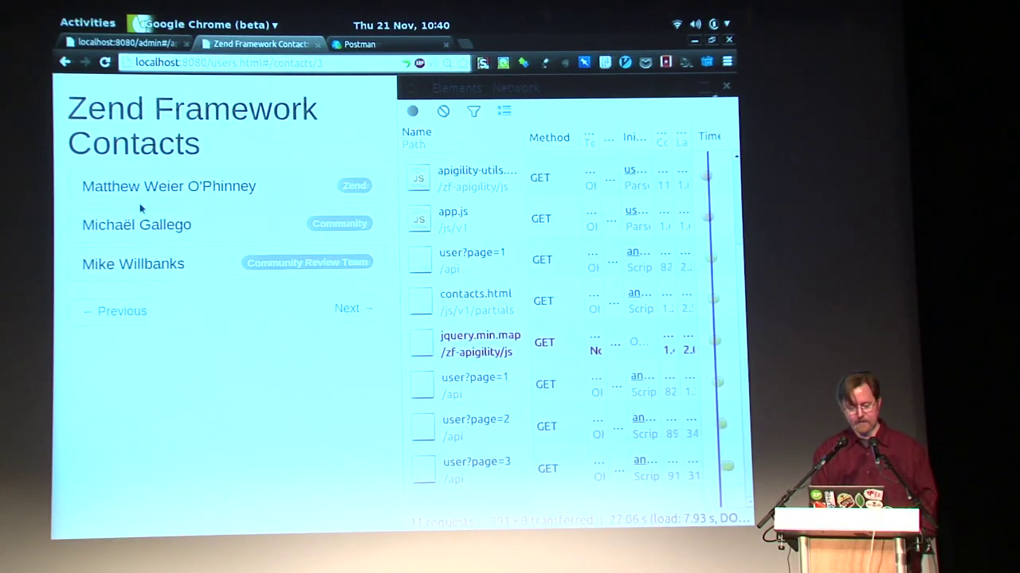
click(168, 186)
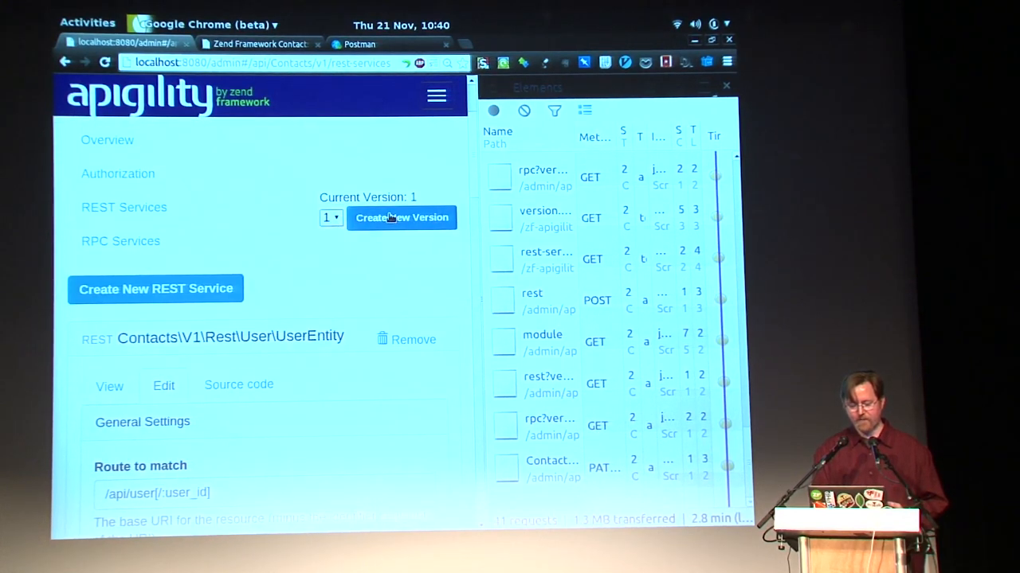
Add version 2 to the Contacts API with Create New Version
click(402, 217)
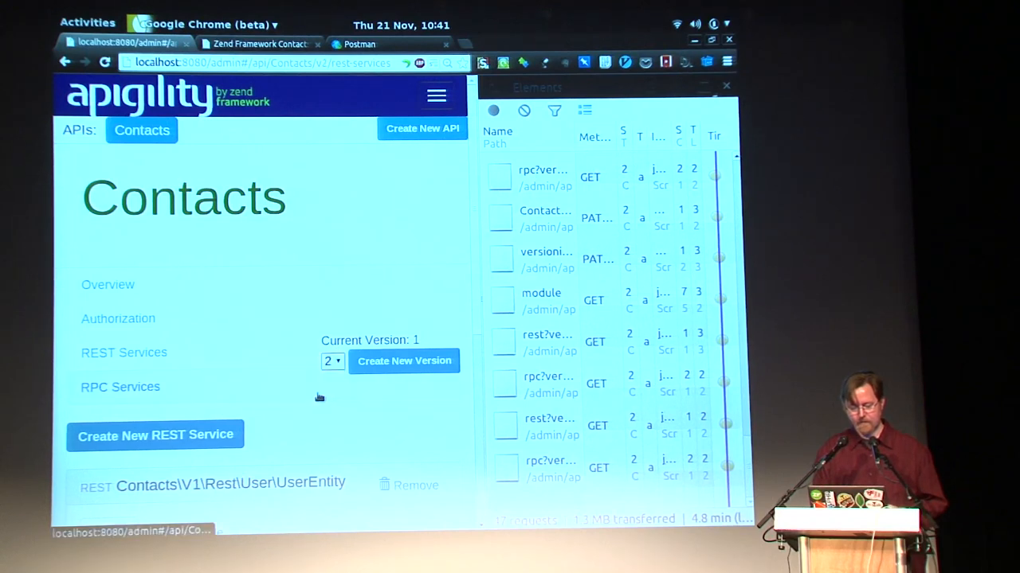
Create a REST service named Tweets under Contacts API version 2
click(404, 361)
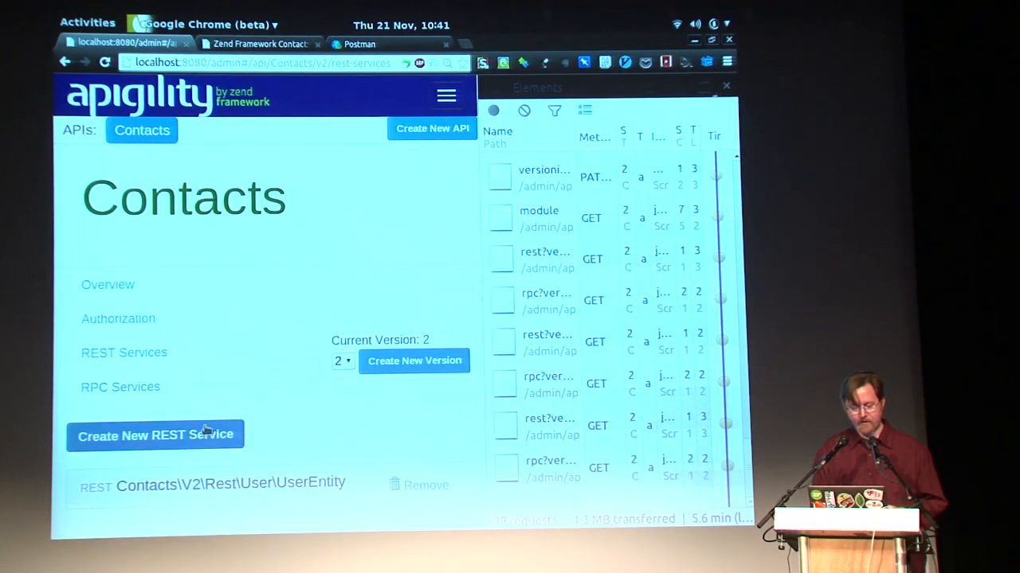
click(155, 434)
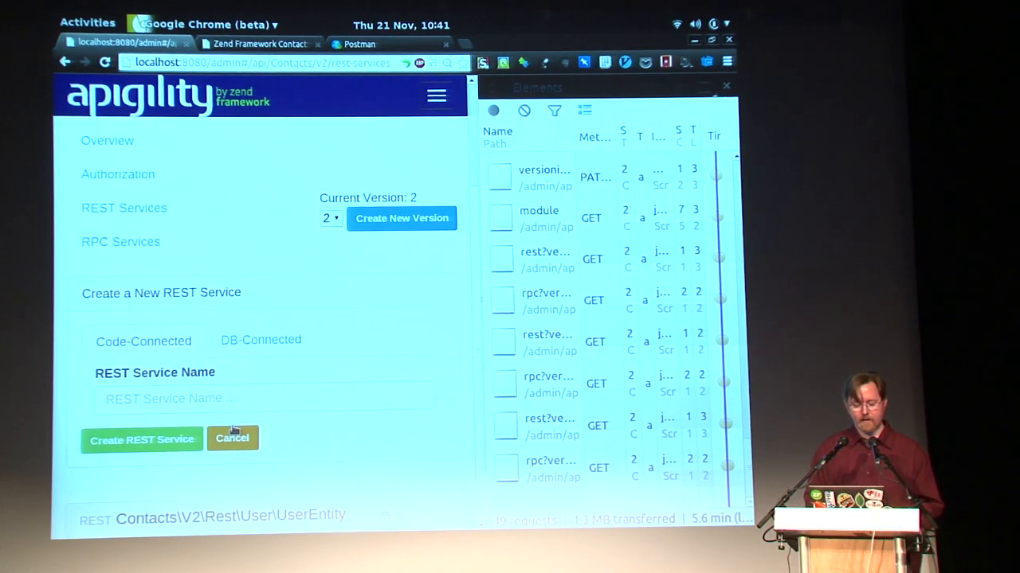
click(263, 399)
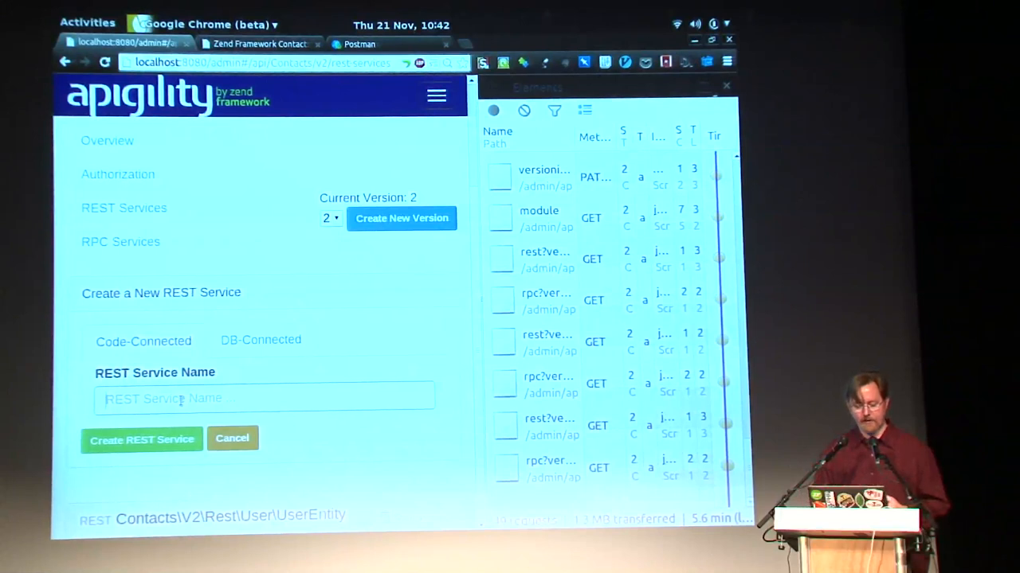
text(TW)
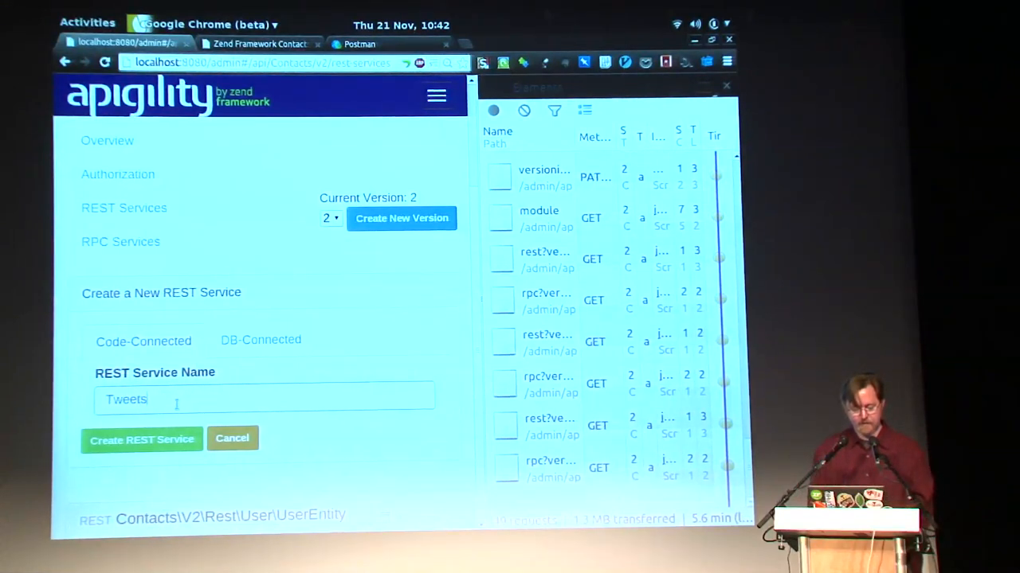
click(142, 439)
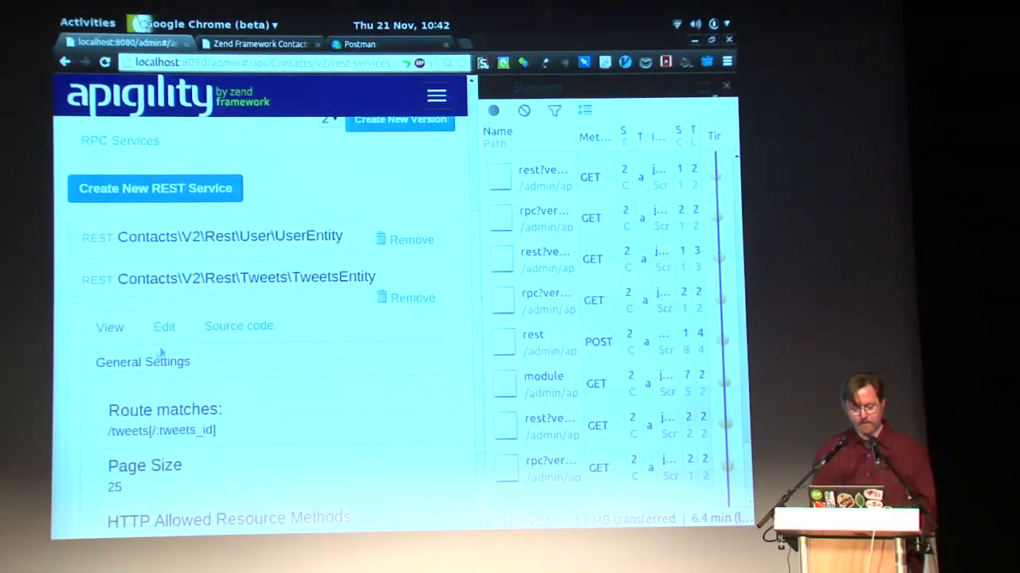
Edit Tweets: route /api/user/:user_id/tweets[/:tweet_id], page size 10, identifier tweet_id
click(163, 326)
text(/api/user/:user_id/tweets[/:tweet_id])
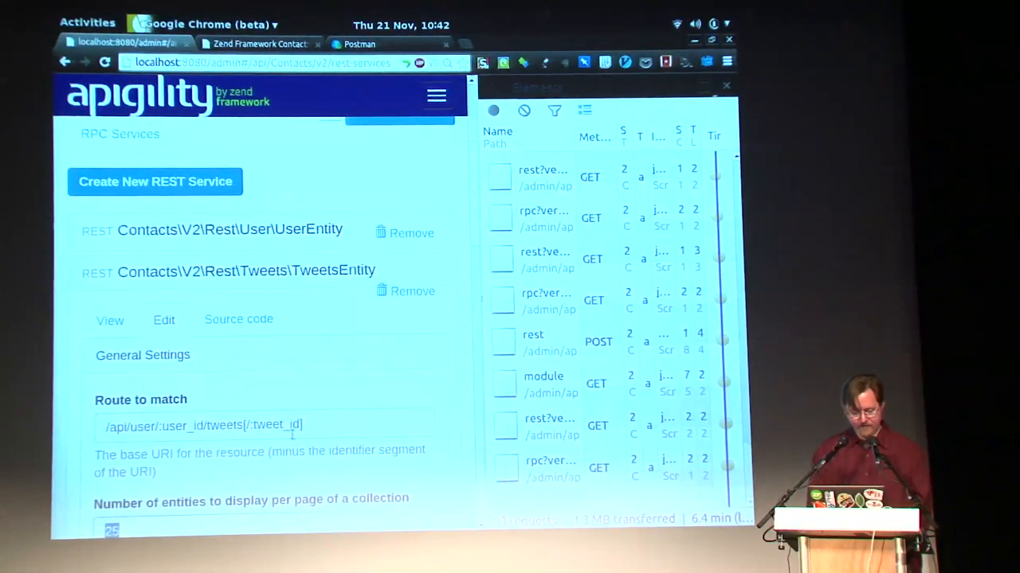
scroll(down, 3)
text(10)
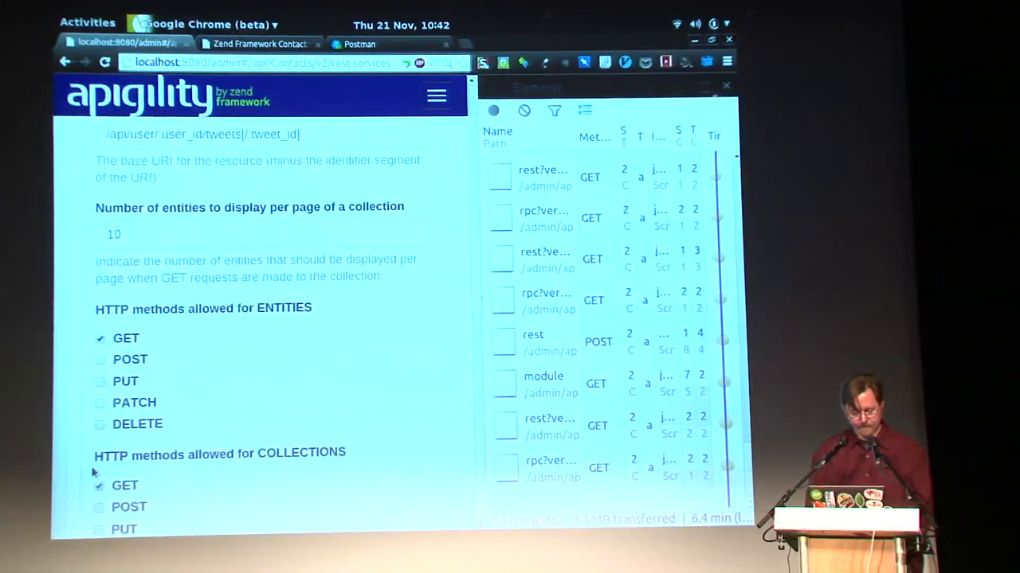
scroll(down, 3)
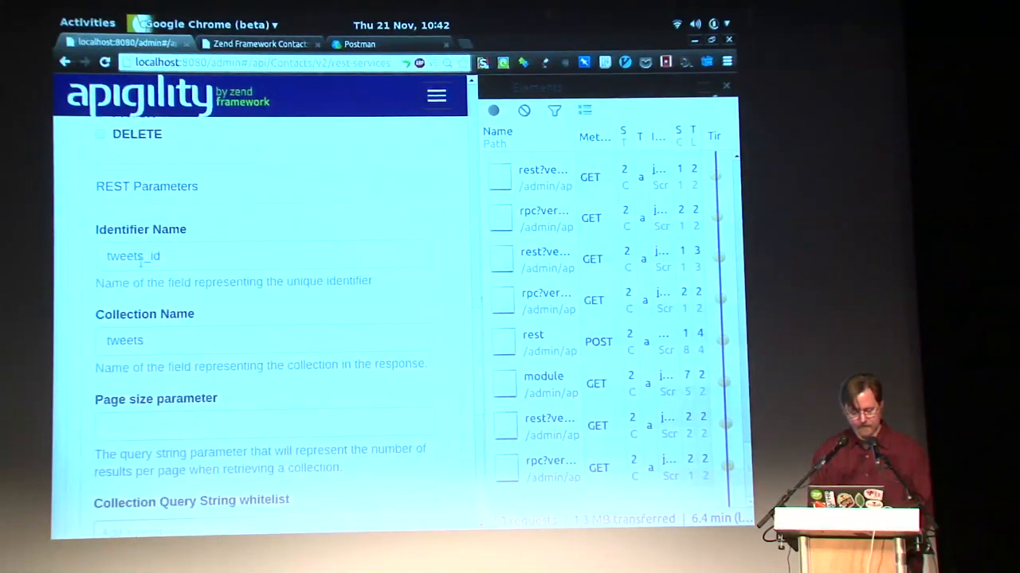
text(tweet_id)
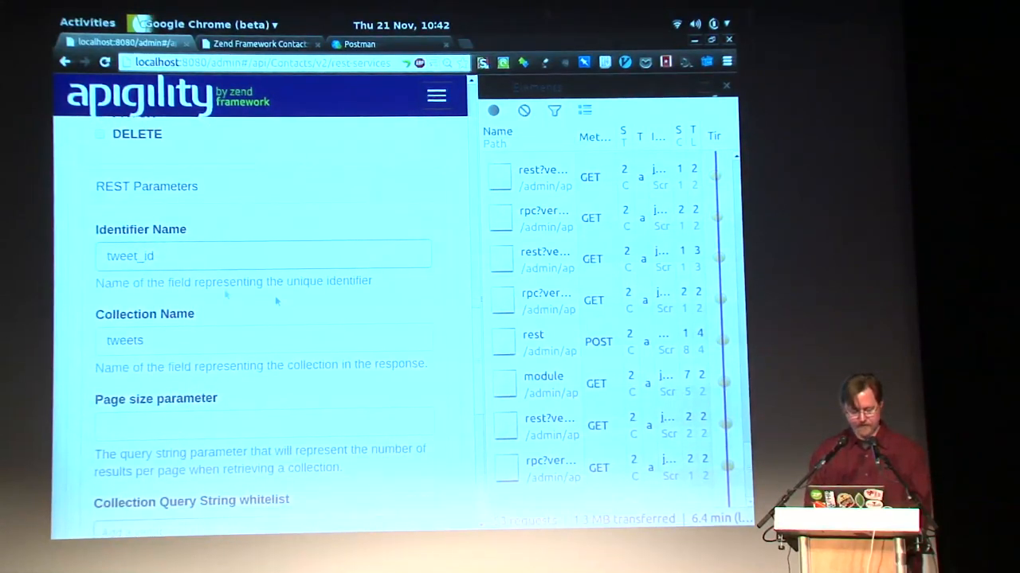
scroll(down, 3)
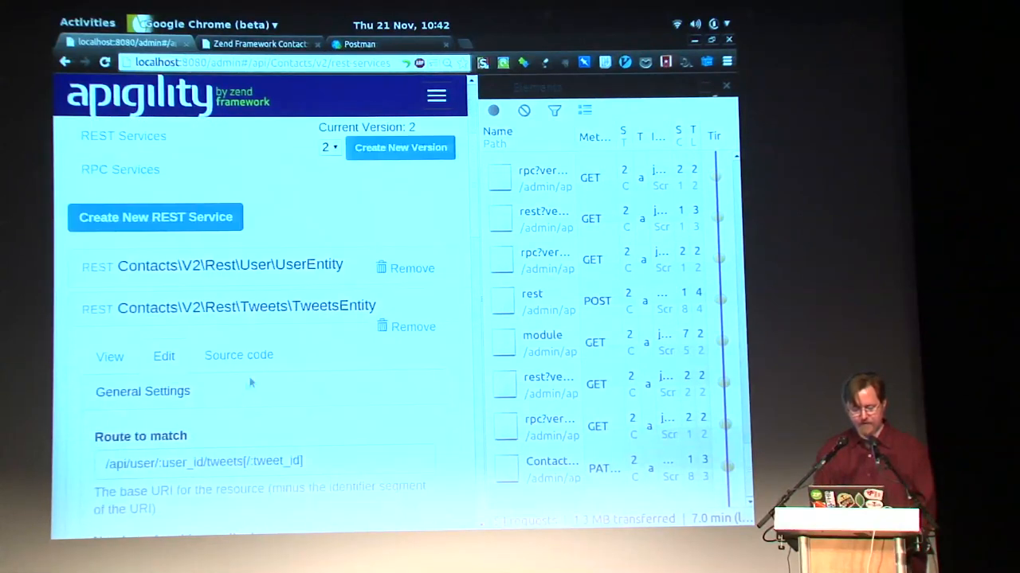
click(239, 355)
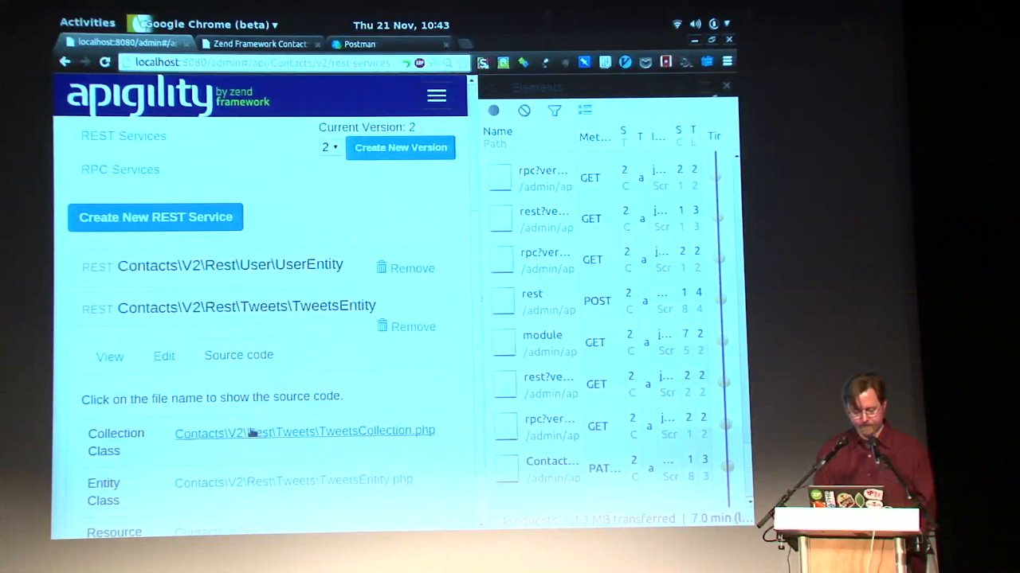
click(294, 480)
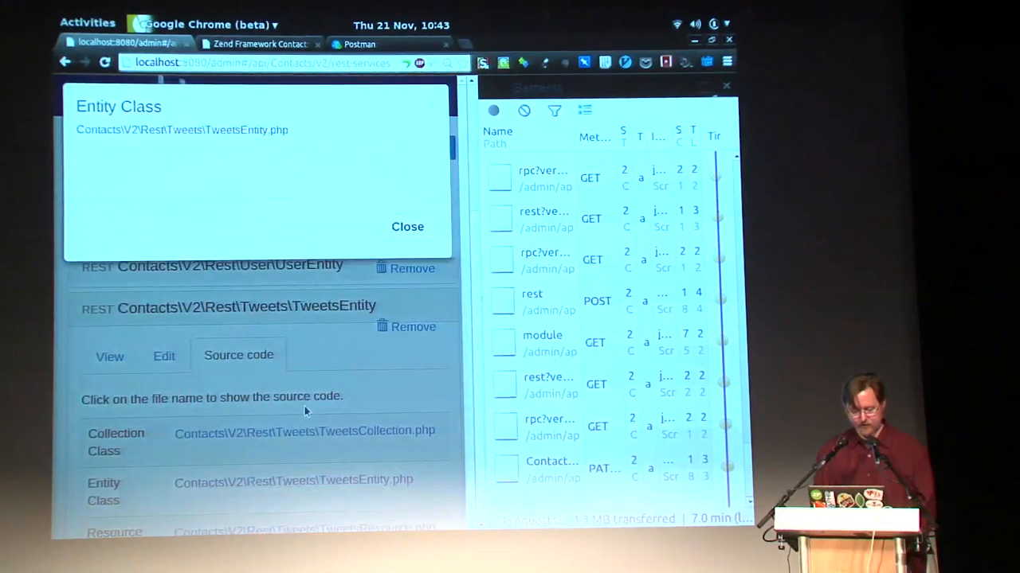
click(407, 227)
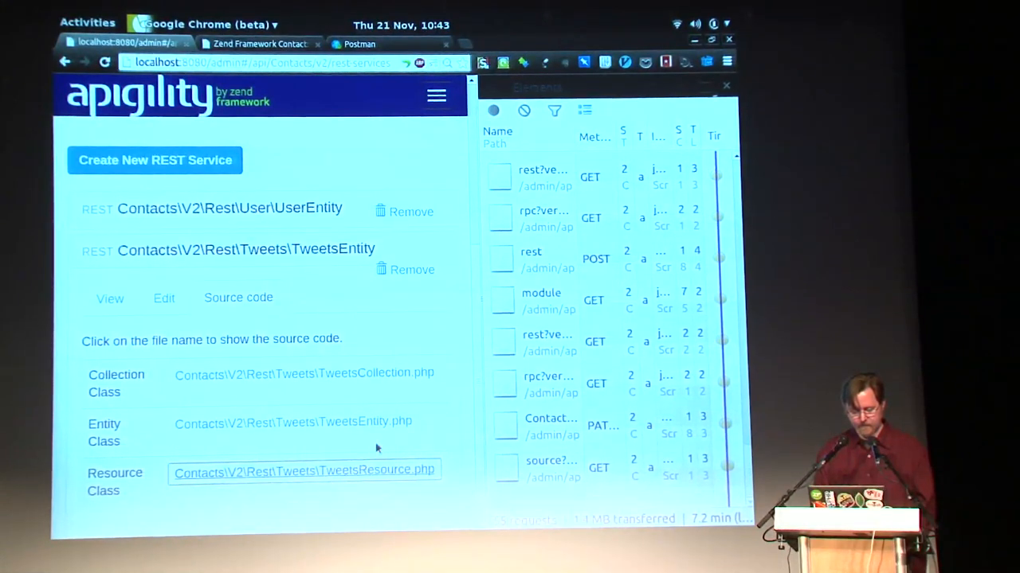
click(303, 470)
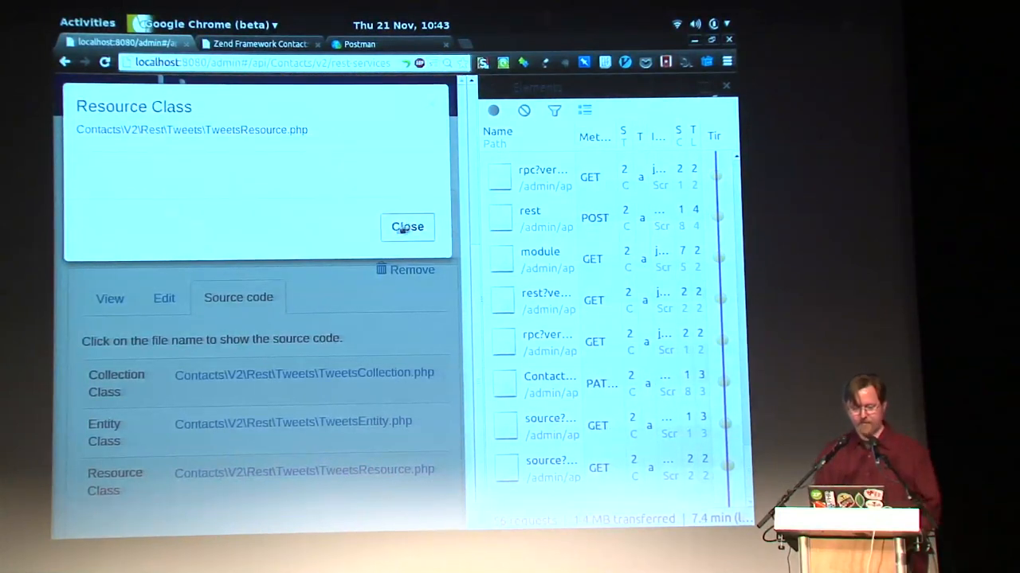
click(407, 227)
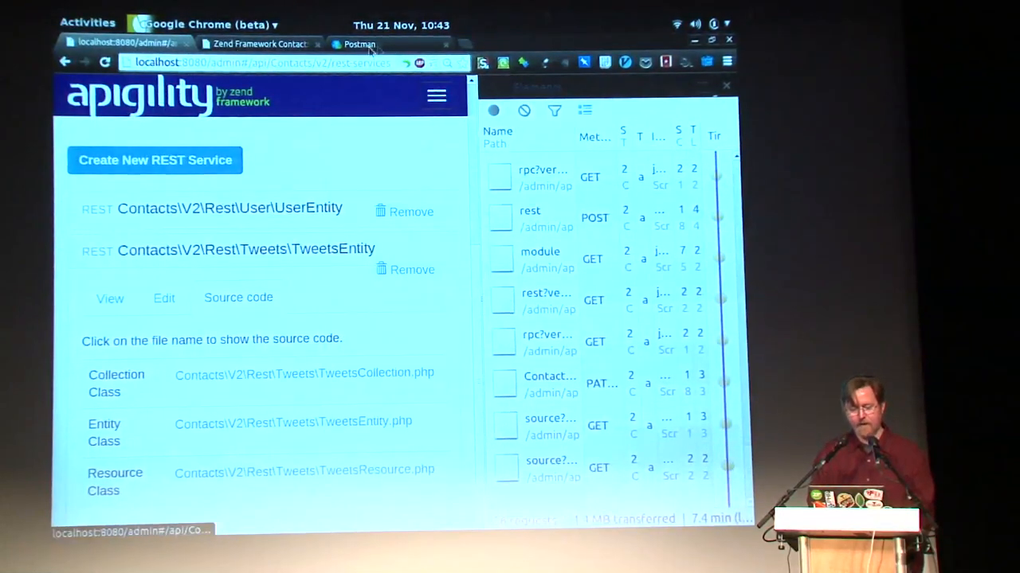
Send the v2/api/user/1/tweets GET request in Postman and scroll the 500 error trace
click(360, 44)
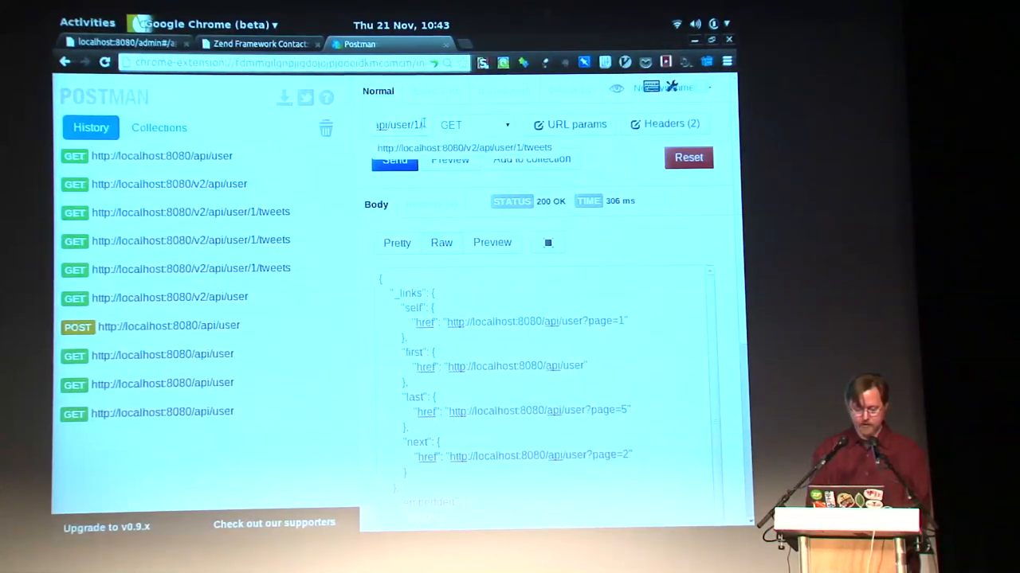
click(395, 162)
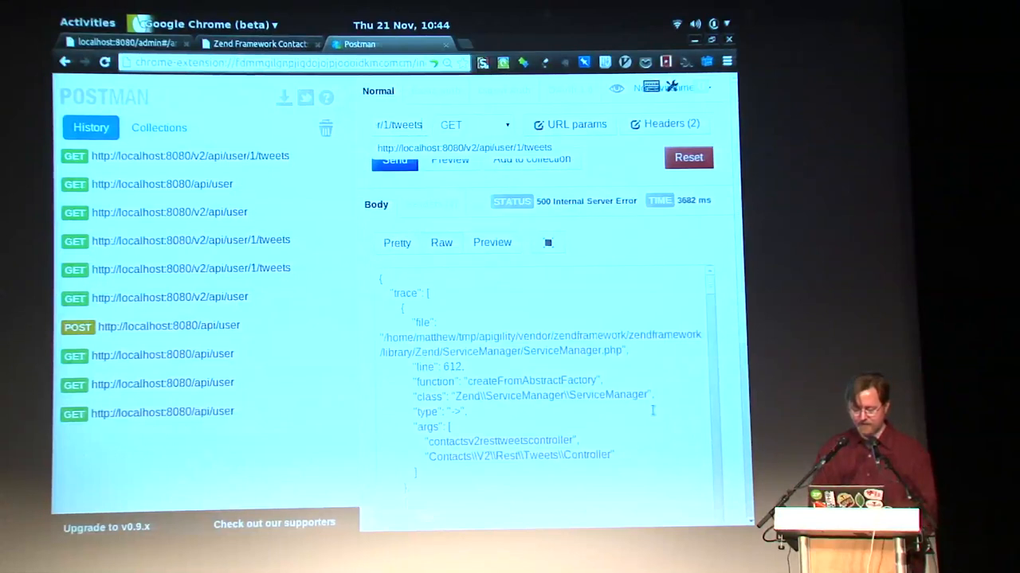
scroll(down, 3)
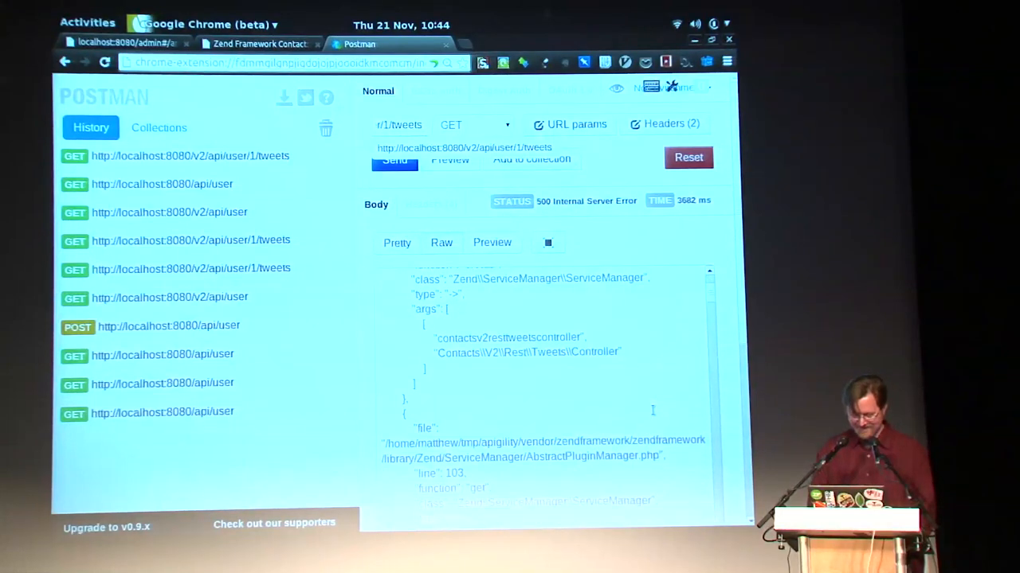
scroll(down, 3)
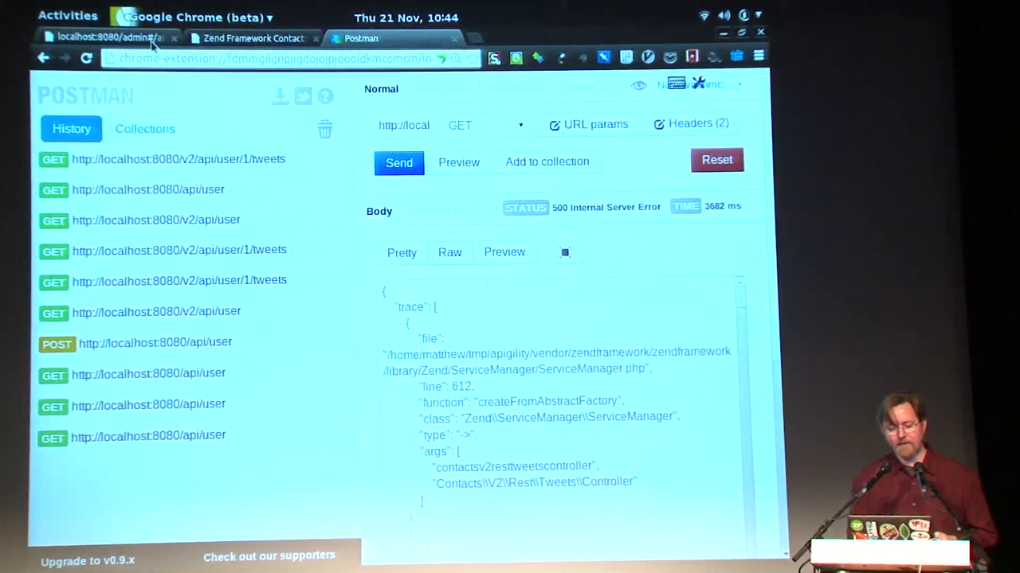
Require GET authorization on all four Contacts v2 services in Apigility and save
click(254, 37)
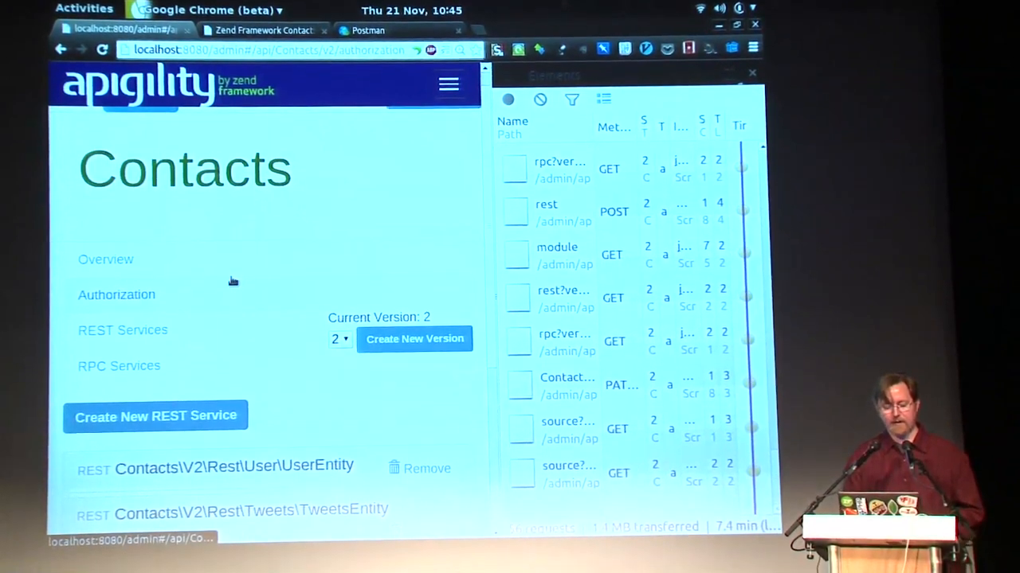
click(116, 295)
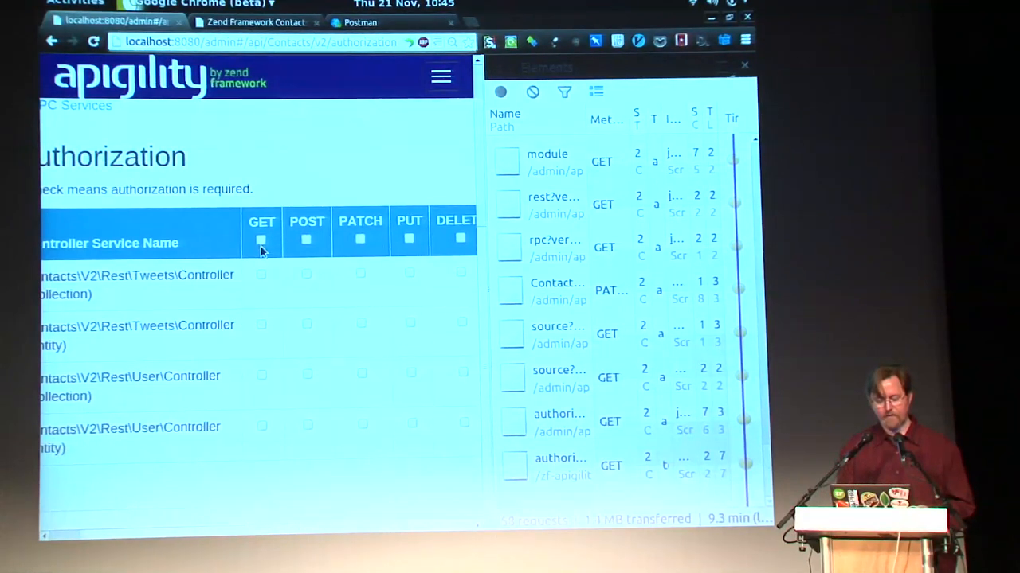
click(261, 240)
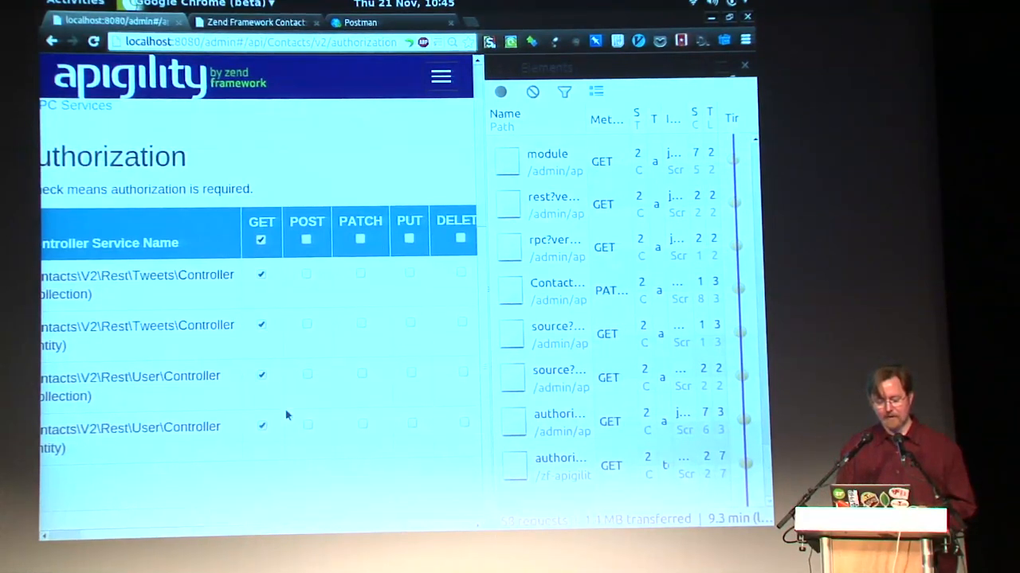
mouse_move(344, 463)
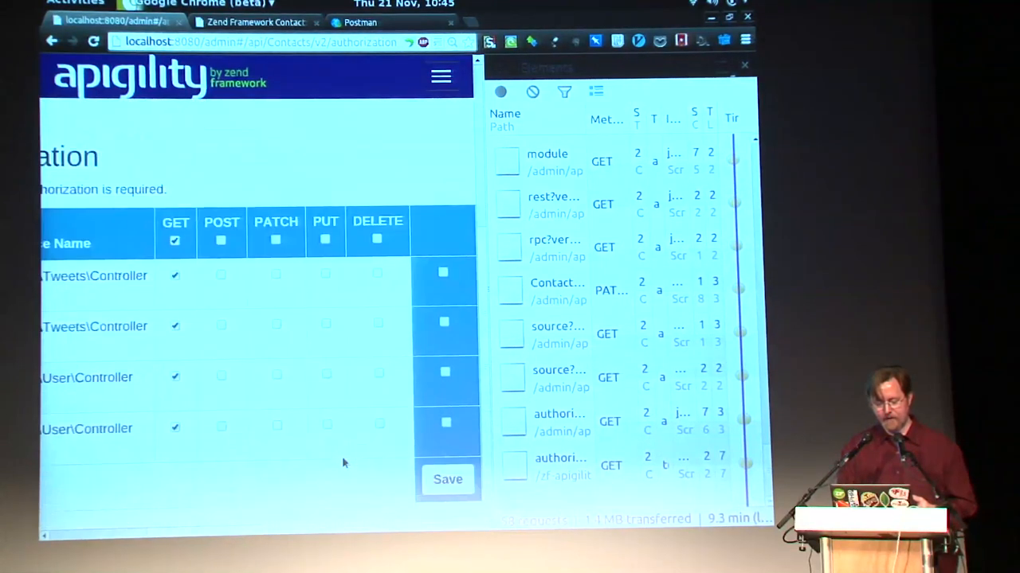
click(448, 479)
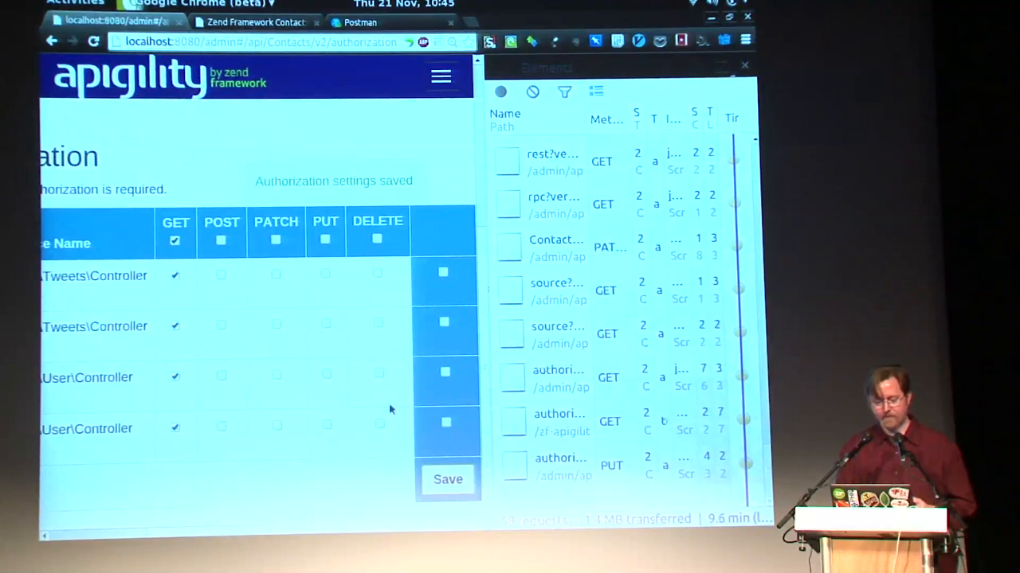
click(379, 22)
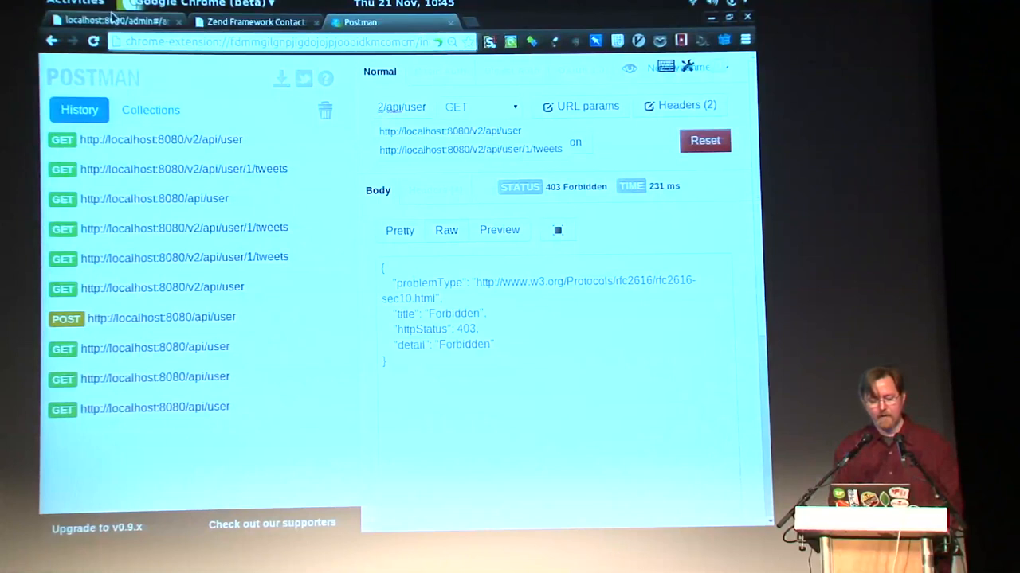
Create HTTP Basic authentication with realm 'api' and htpasswd file /tmp/htpasswd
click(95, 20)
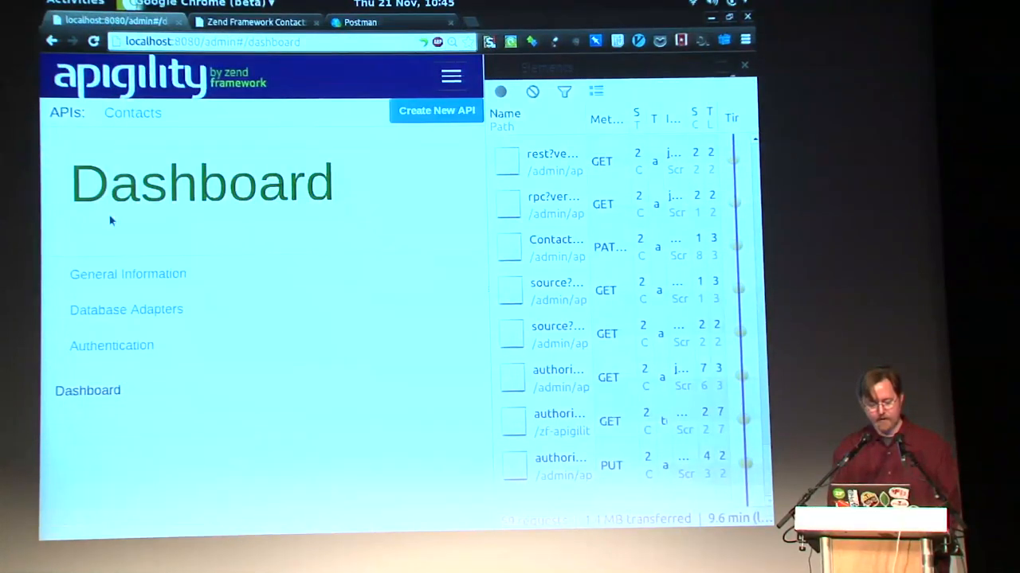
mouse_move(121, 355)
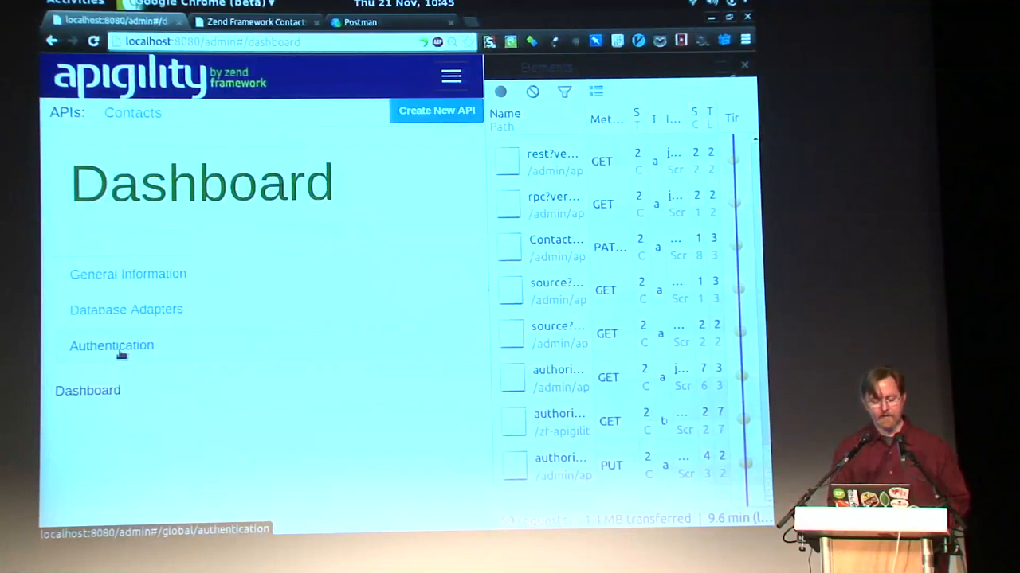
click(110, 346)
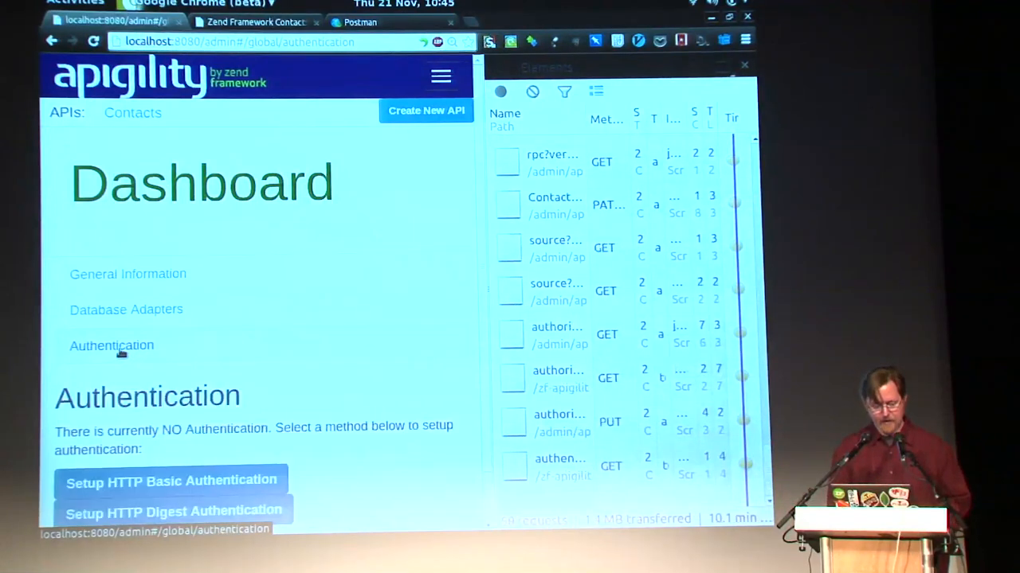
click(170, 481)
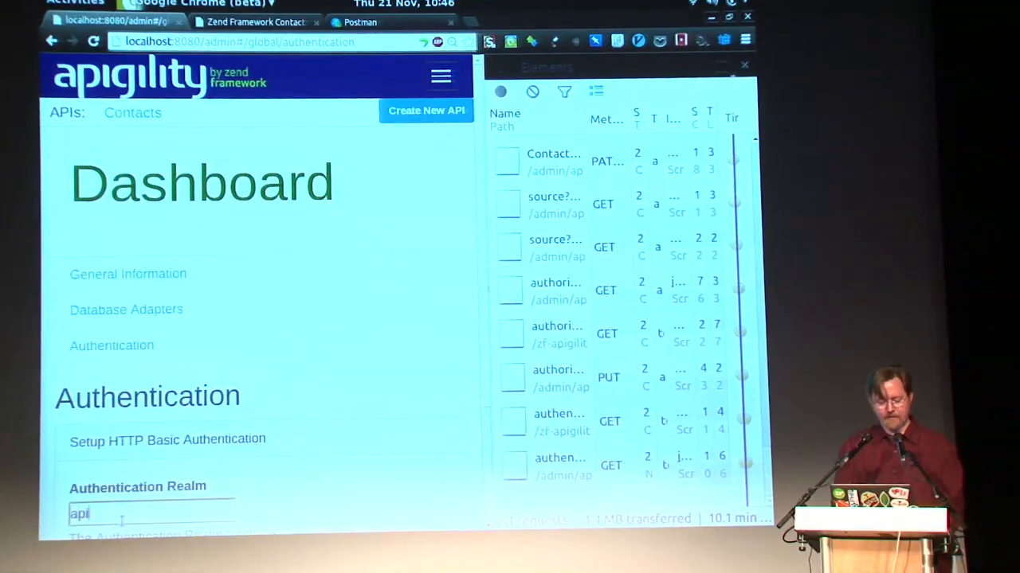
scroll(down, 3)
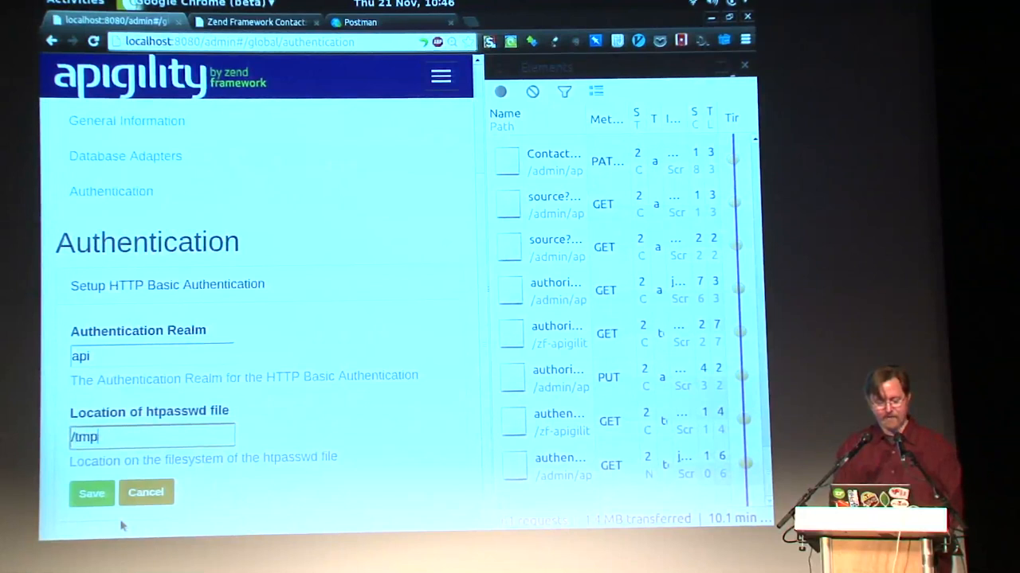
text(/htpas)
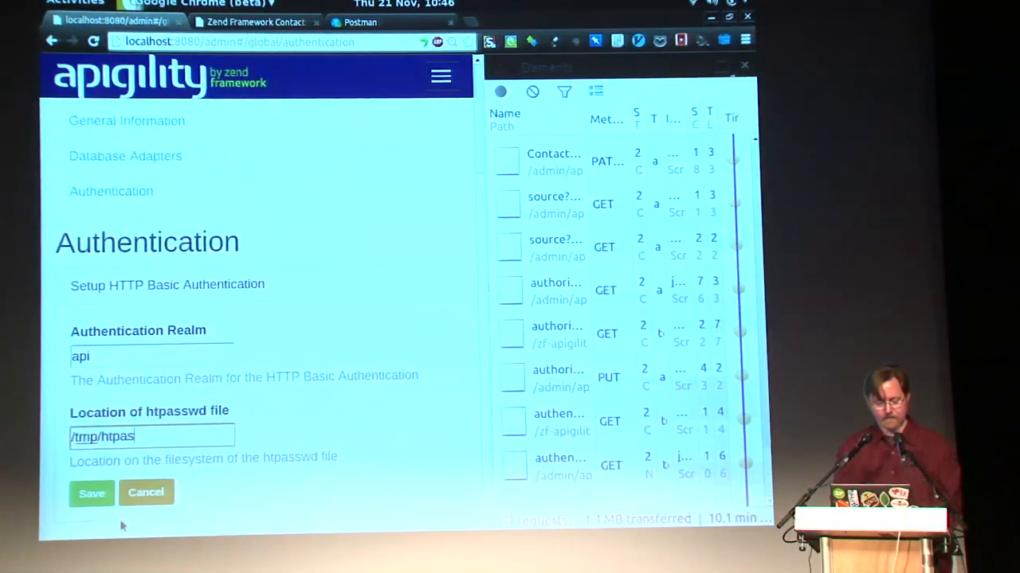
text(wd)
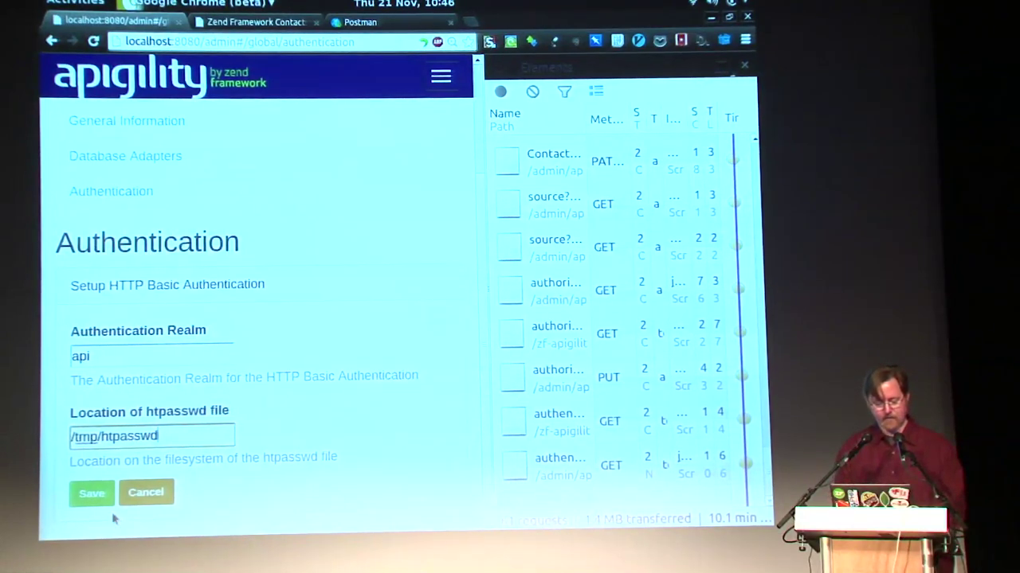
click(91, 493)
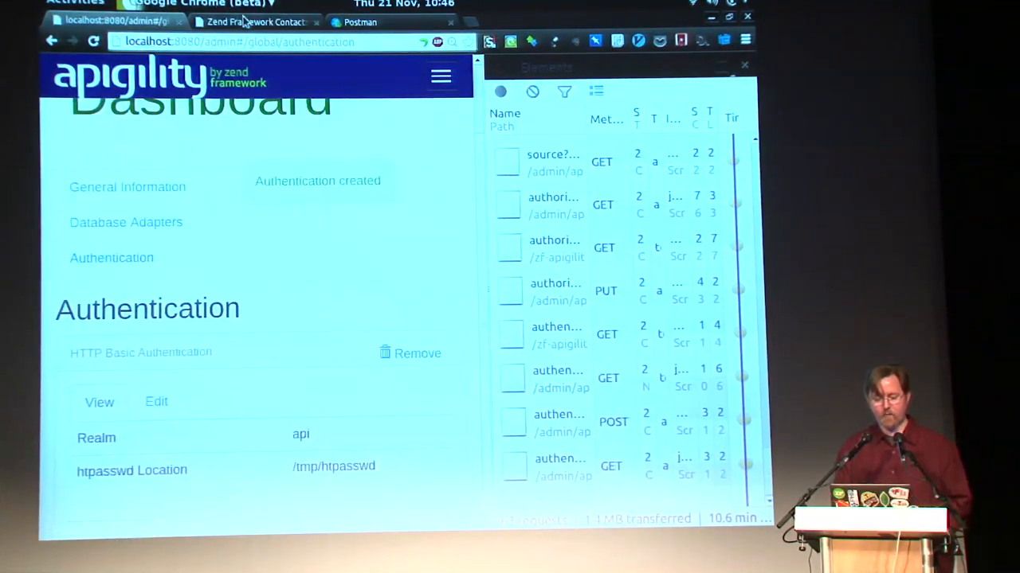
Add Basic Auth user 'matthew' to the Postman request and resend it for 200 OK
click(358, 22)
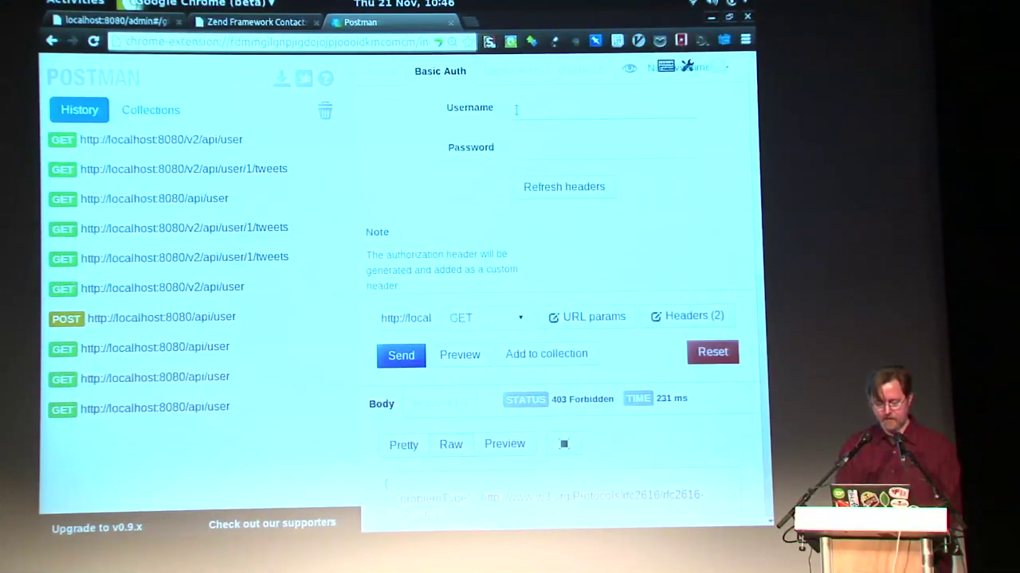
text(matthew)
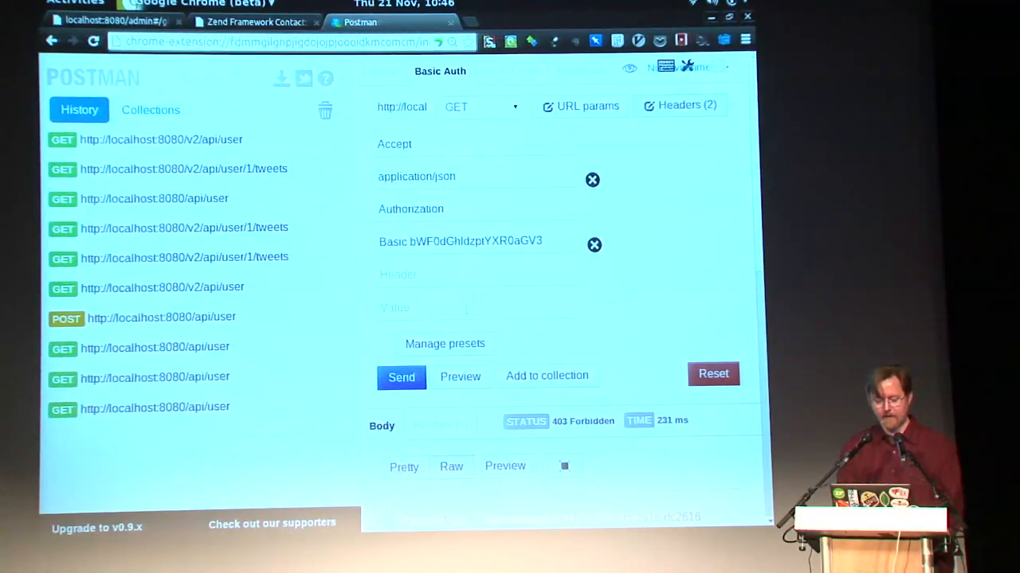
click(401, 378)
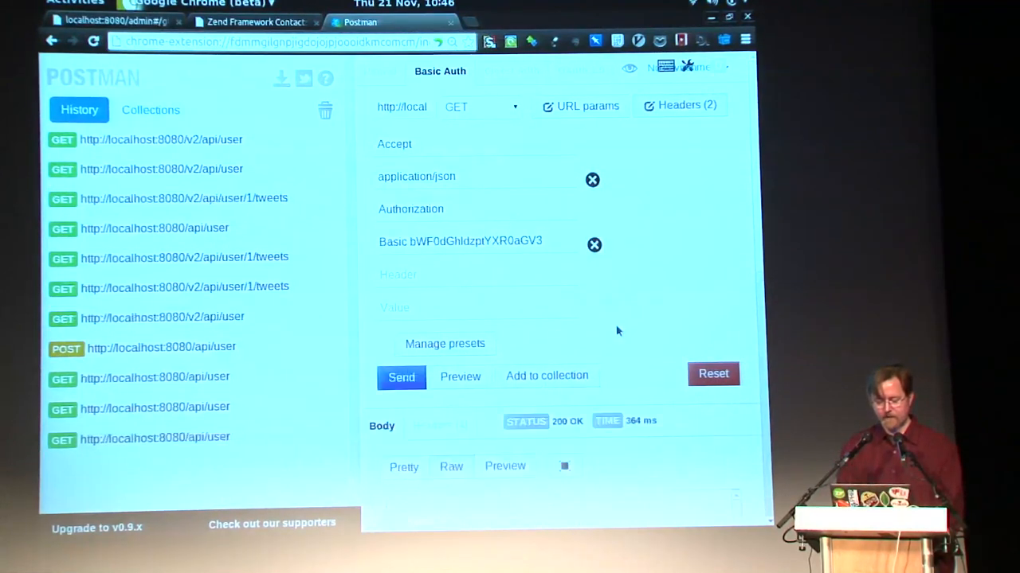
scroll(down, 3)
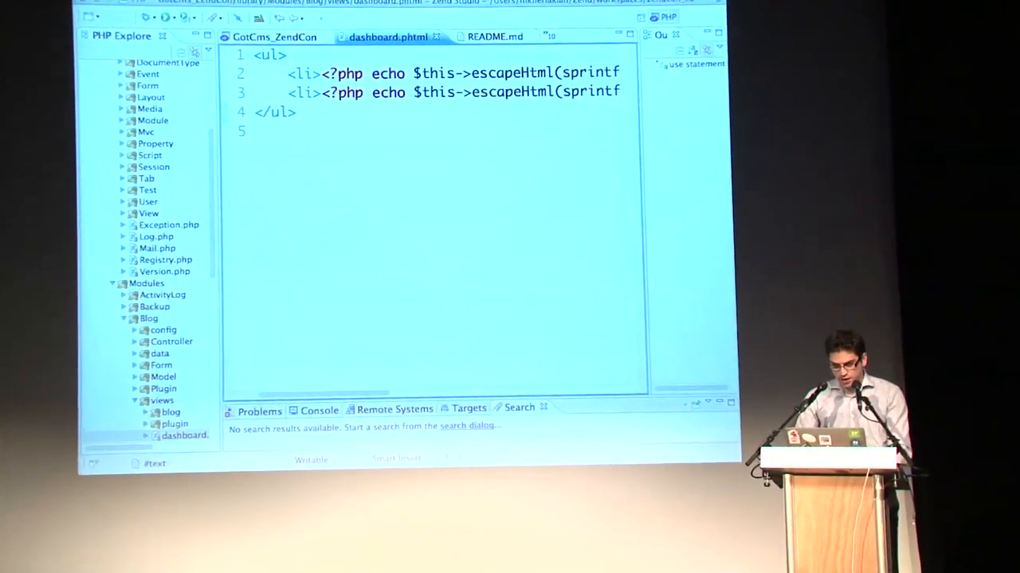
Add 'I'm in ur widgetz!!' to dashboard.phtml and set the deployment version to 1.0.14
text(I'm)
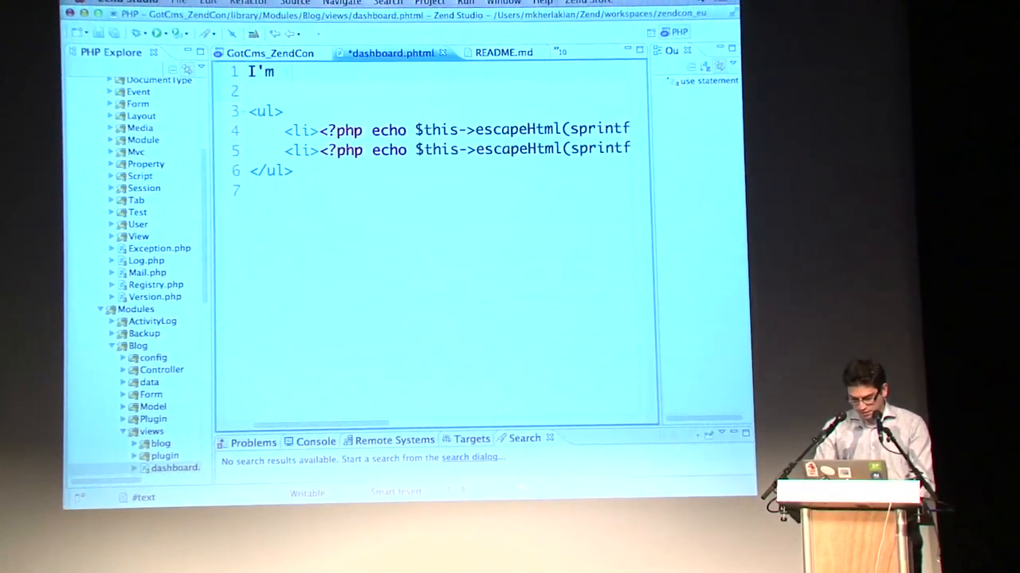
text(in ur widget)
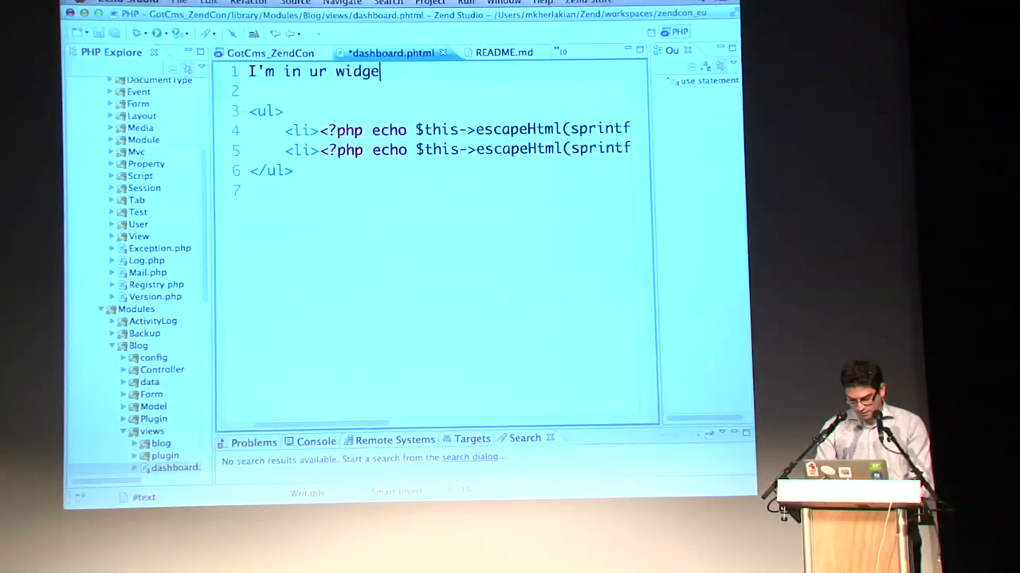
text(z!!)
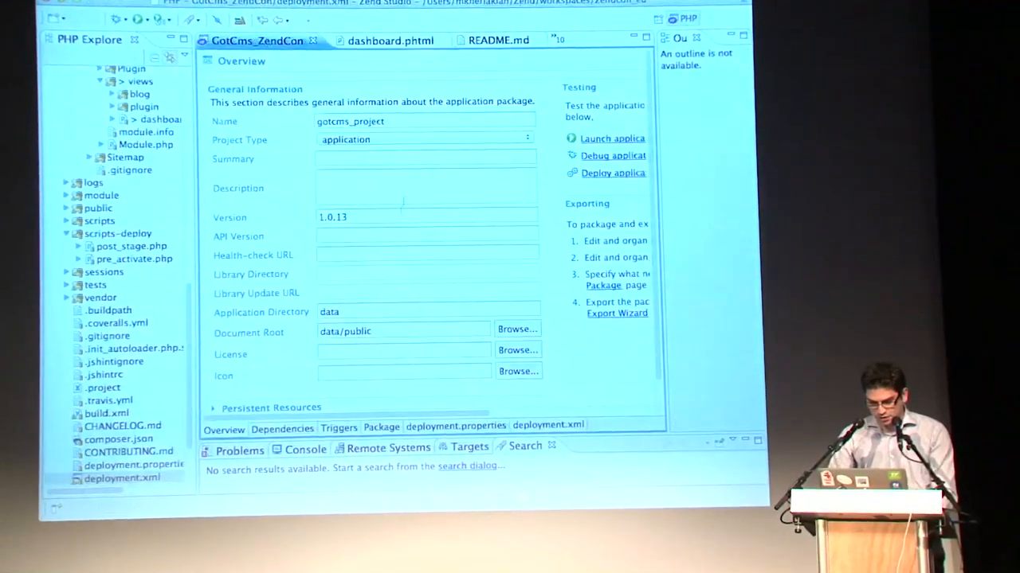
text(1.0.14)
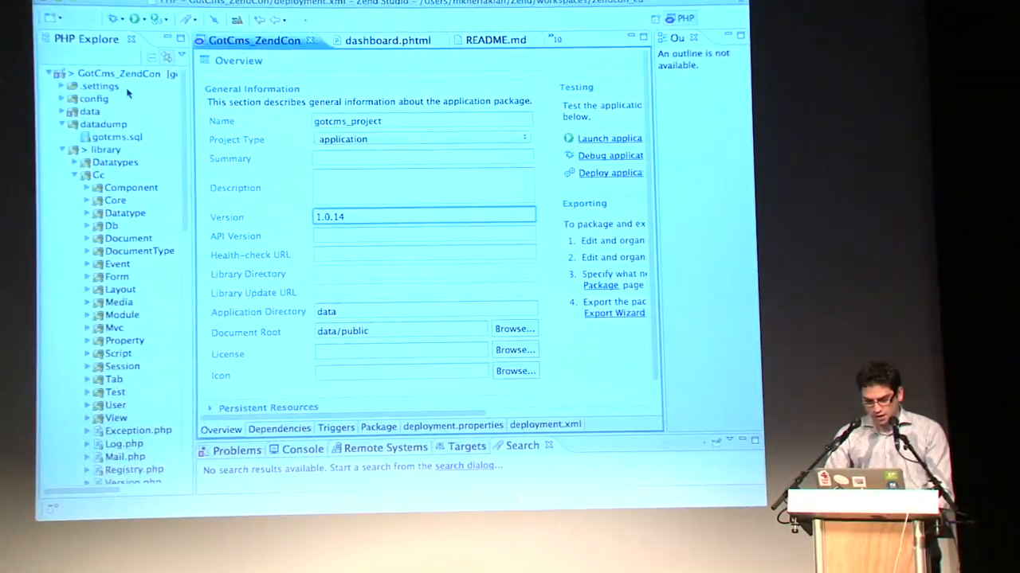
Commit the GotCms project changes with message 'Changed title' and push to origin
right_click(118, 73)
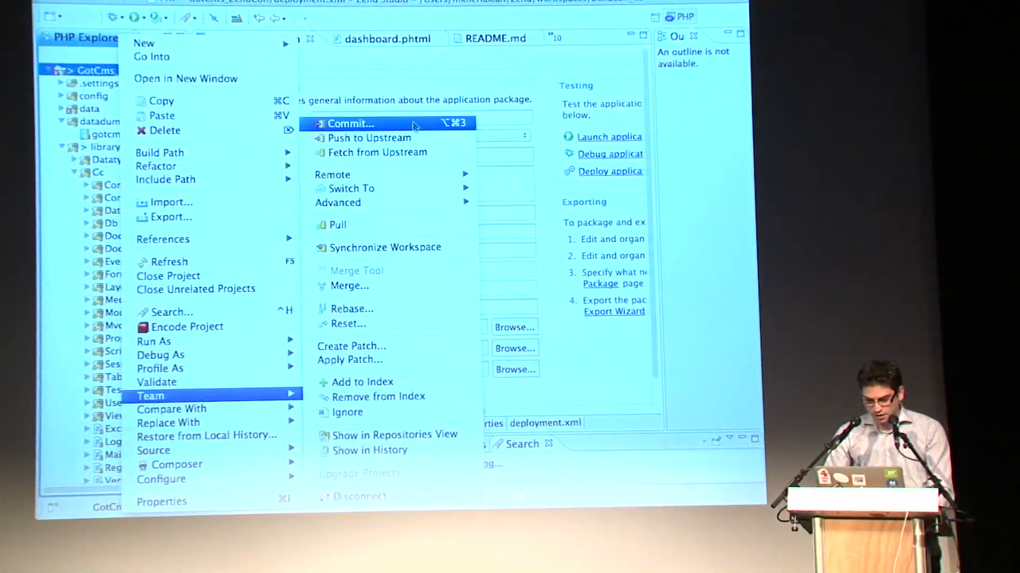
click(349, 123)
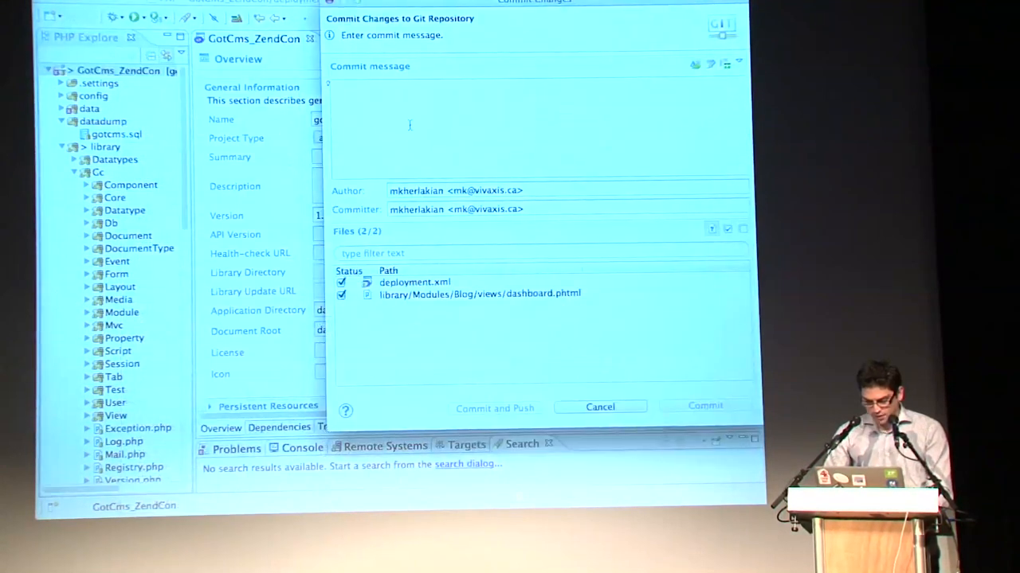
text(Changed)
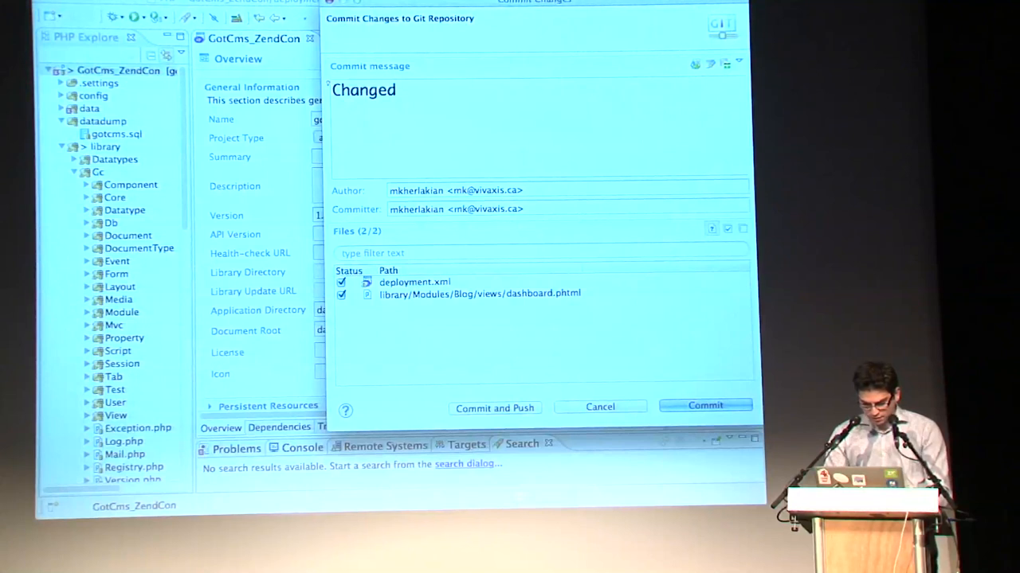
text(title)
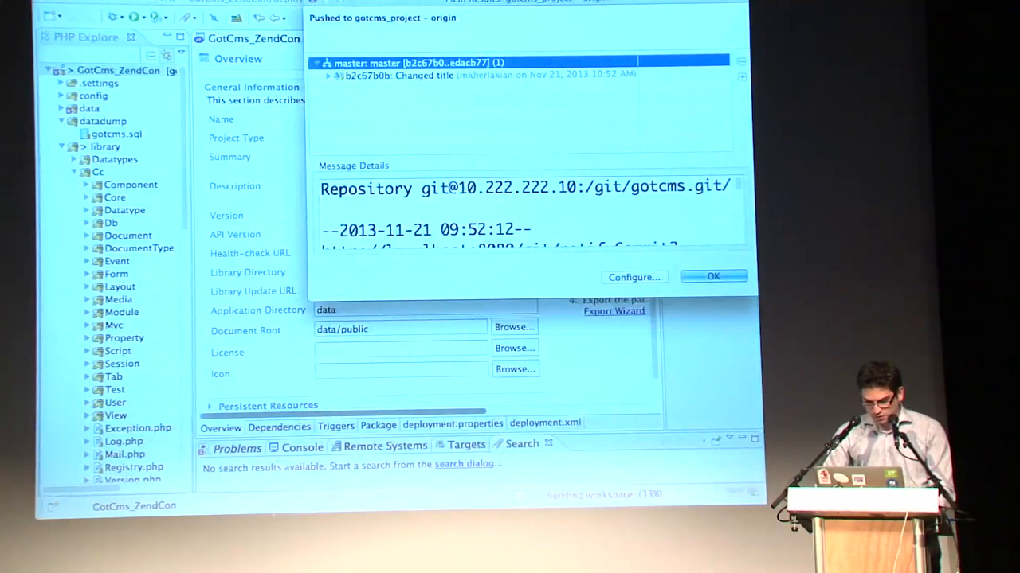
click(713, 277)
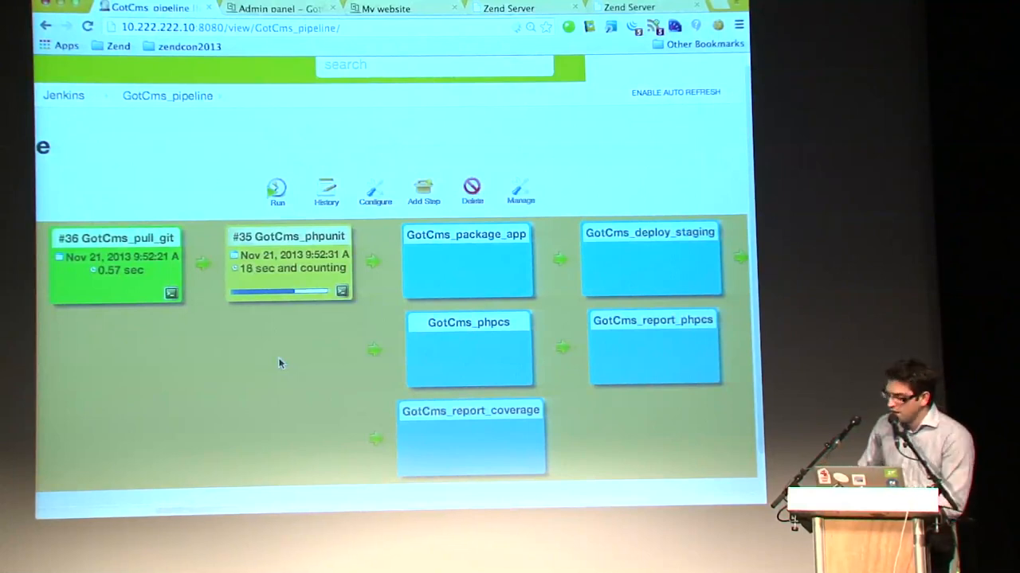
mouse_move(229, 160)
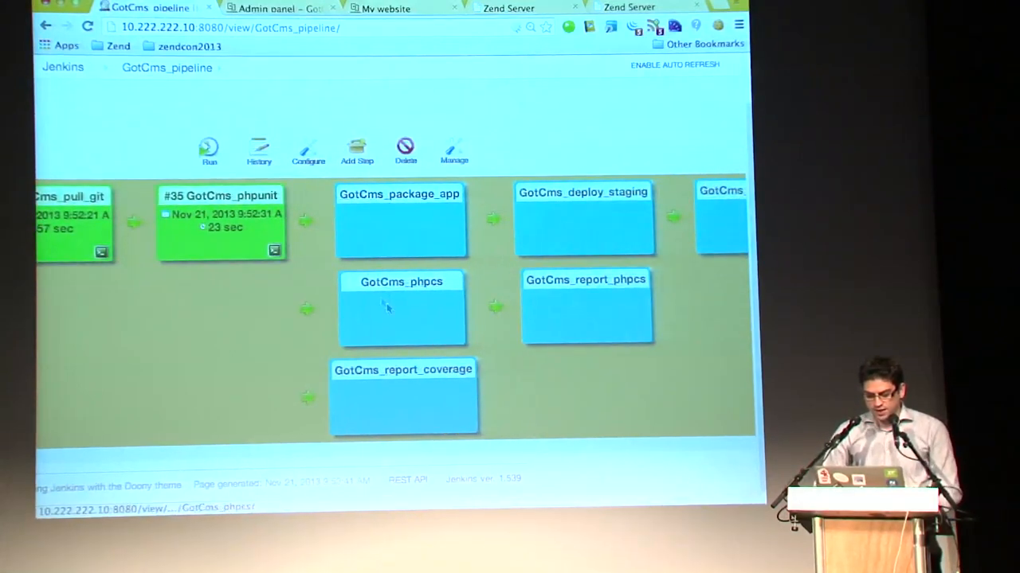
mouse_move(393, 388)
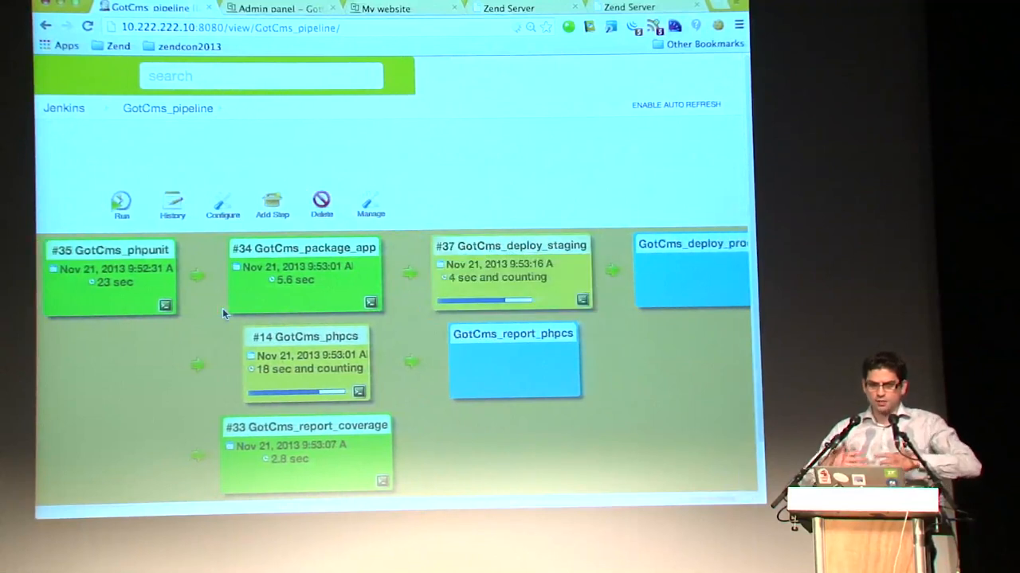
mouse_move(379, 230)
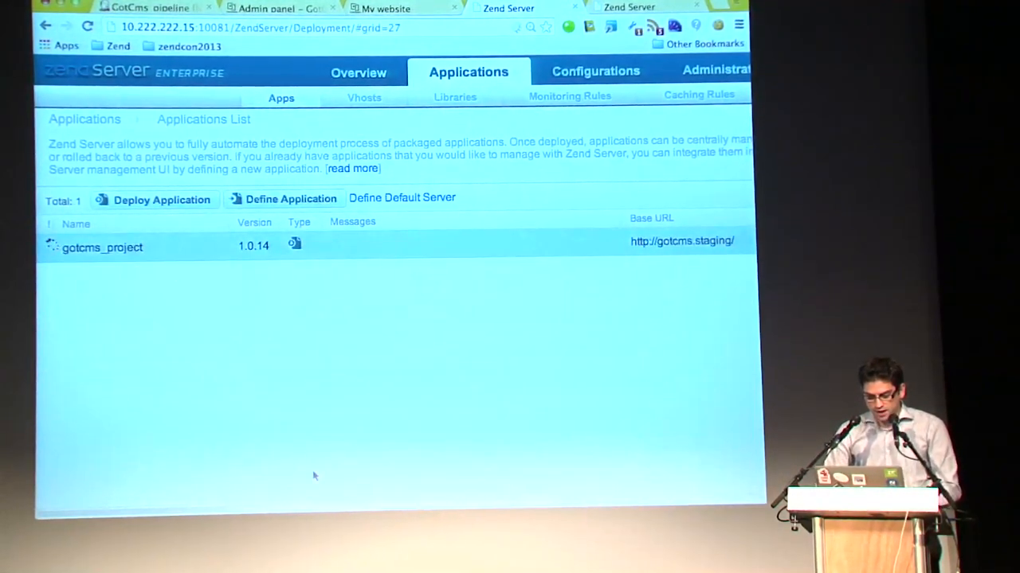
Watch gotcms_project 1.0.14 finish activating in the staging server's application list
click(102, 247)
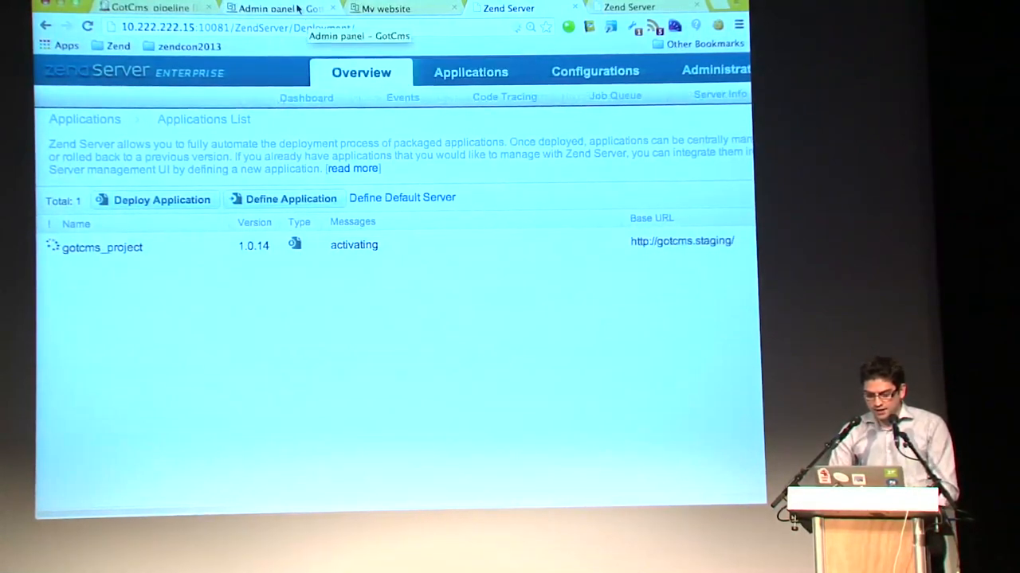
click(469, 71)
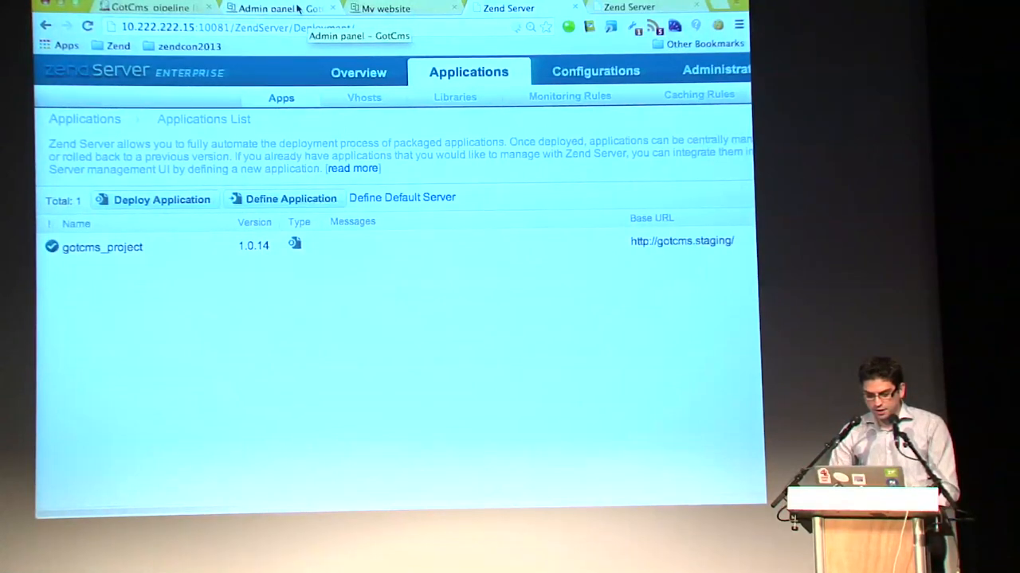
click(279, 9)
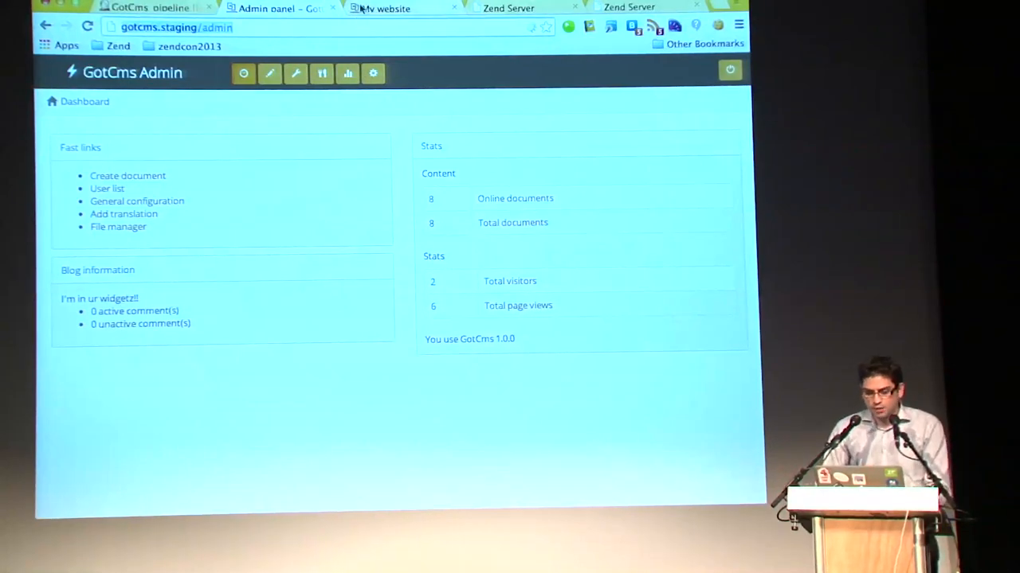
Return to the staging Zend Server's deployed applications tab
click(510, 8)
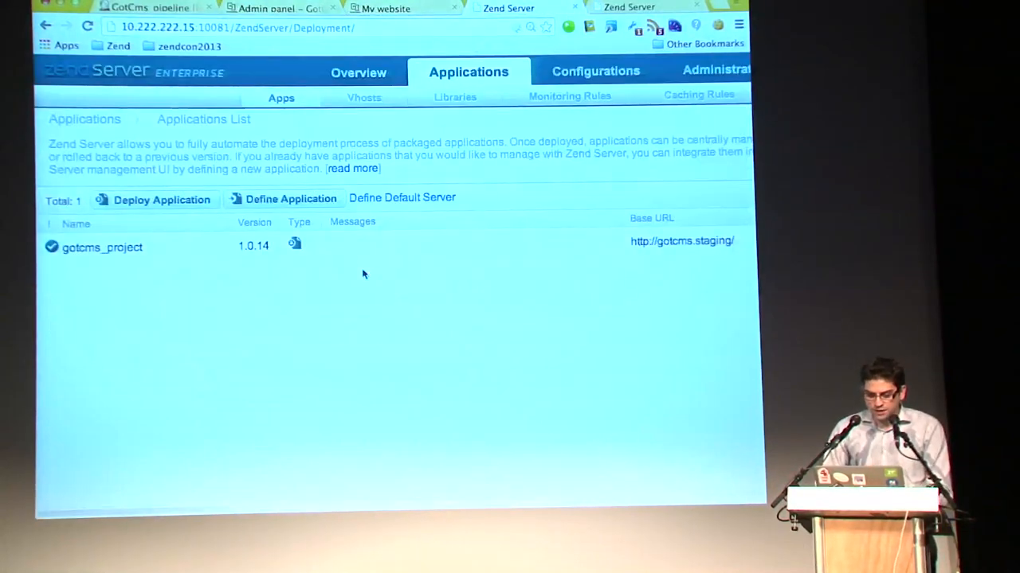
Review the production cluster's configuration and four online servers still running gotcms_project 1.0.13
click(593, 71)
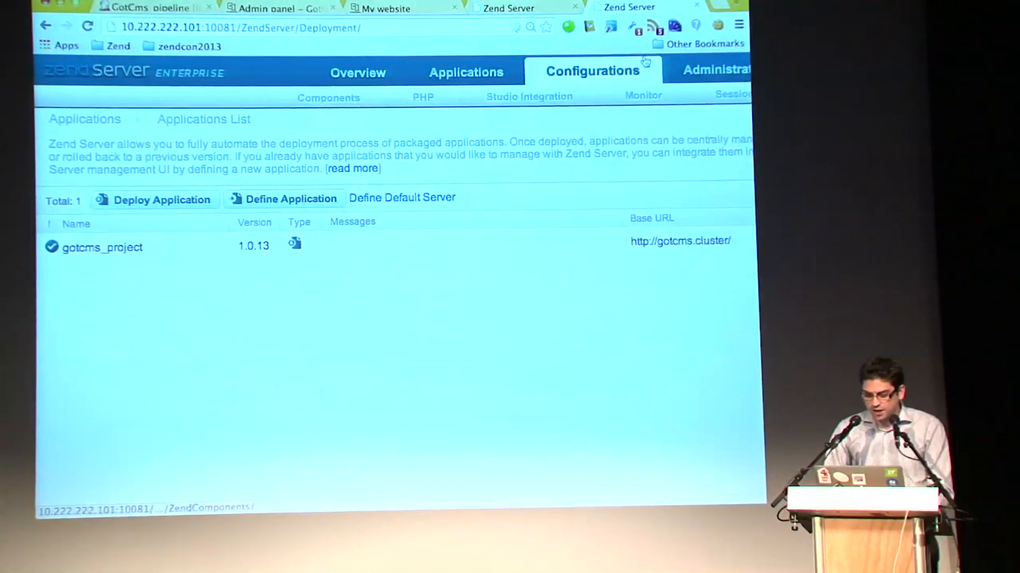
click(327, 97)
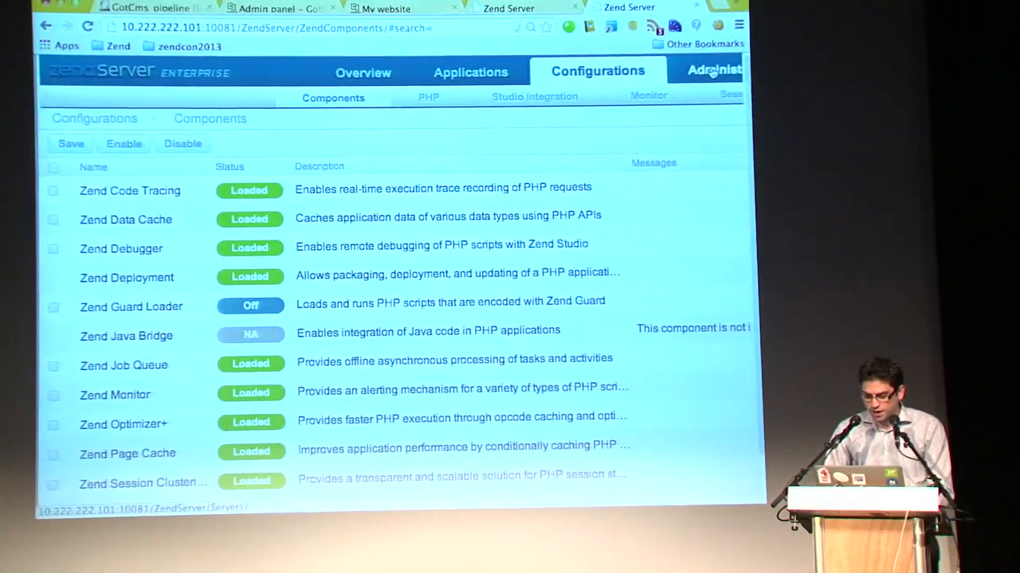
click(707, 70)
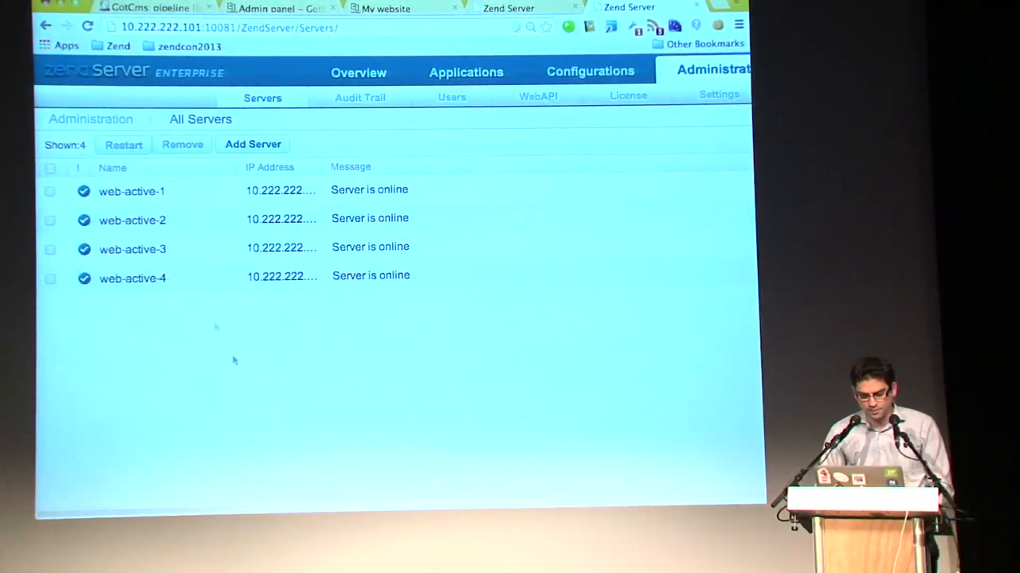
click(465, 72)
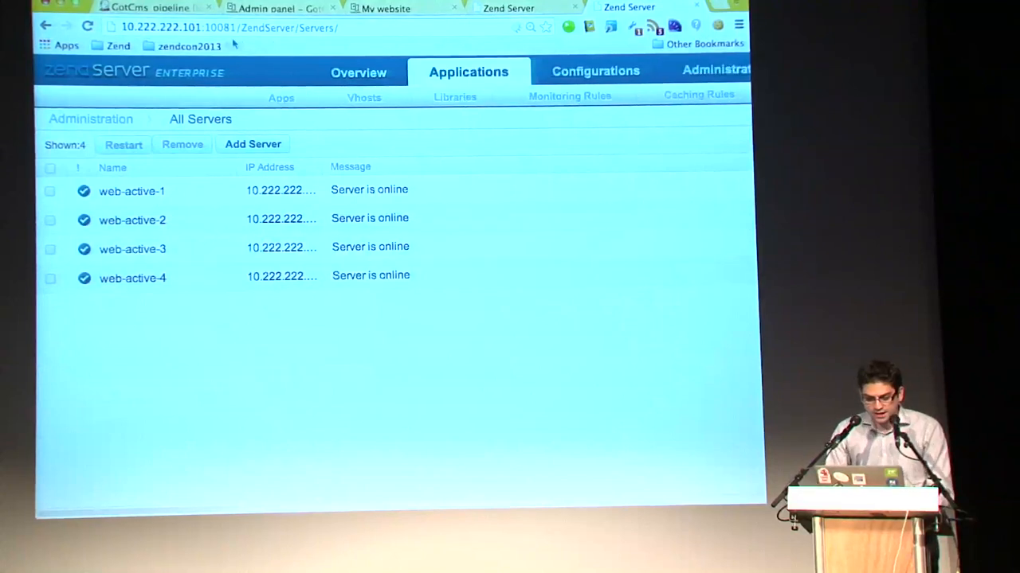
click(147, 7)
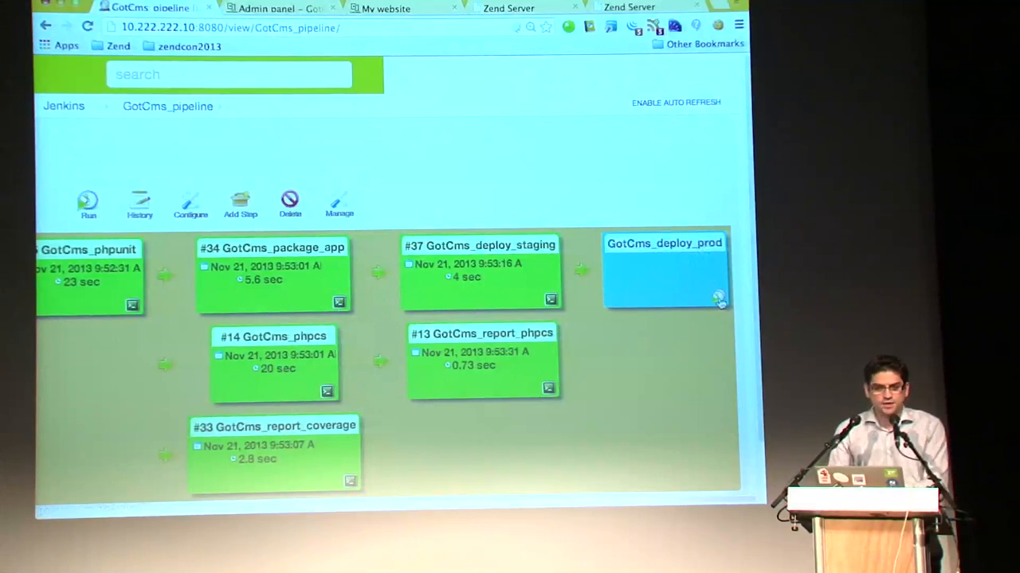
mouse_move(717, 297)
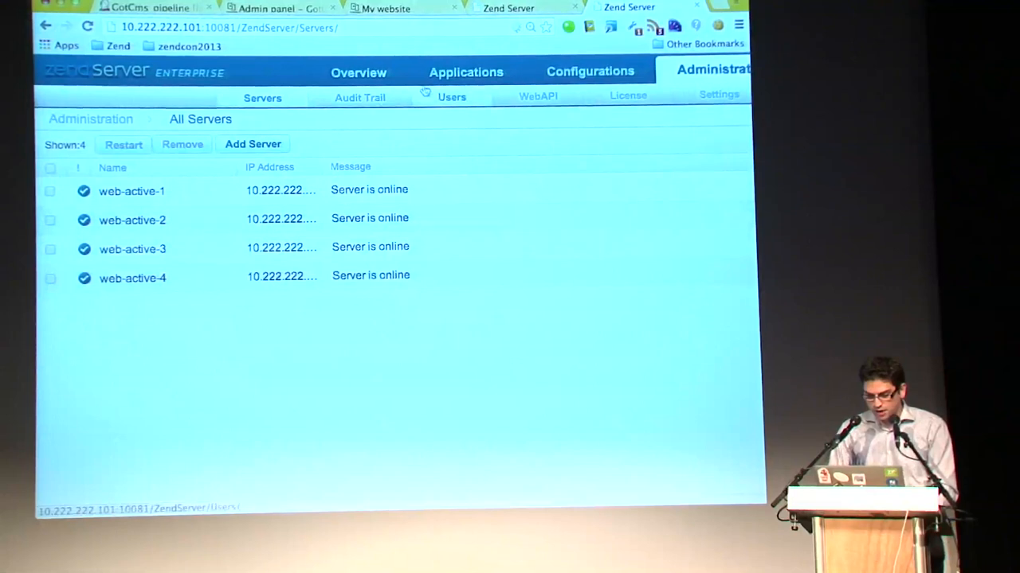
Open the cluster's Apps list and expand gotcms_project 1.0.14's deployment details
click(464, 72)
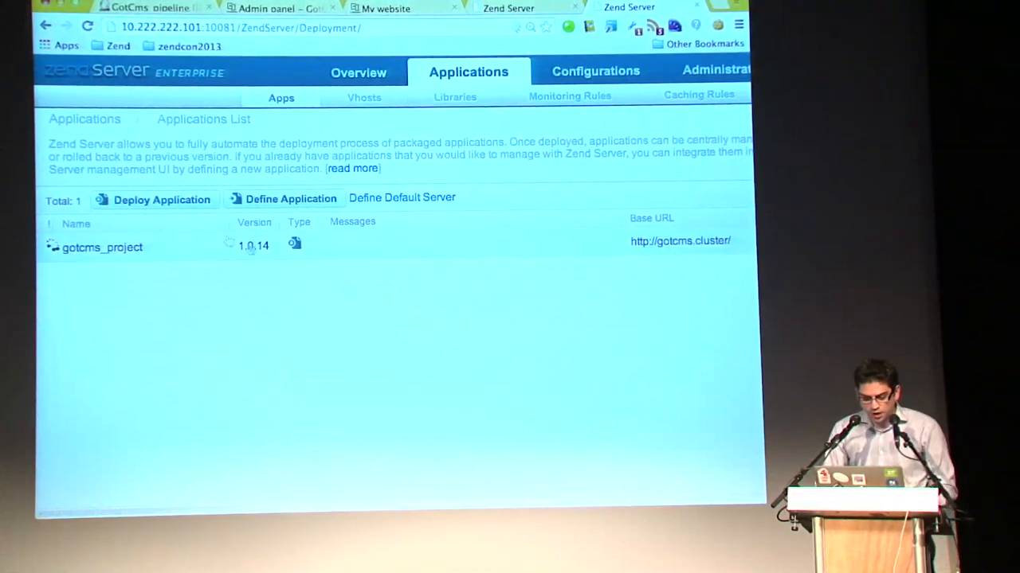
click(102, 247)
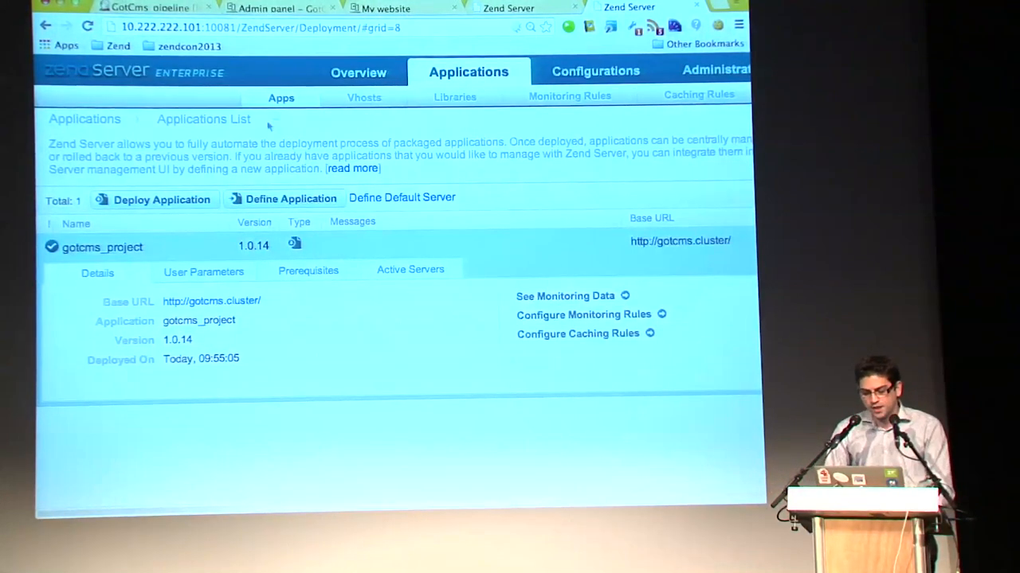
Log in to the gotcms.cluster/admin dashboard, then reload the admin page and start entering the password
click(679, 241)
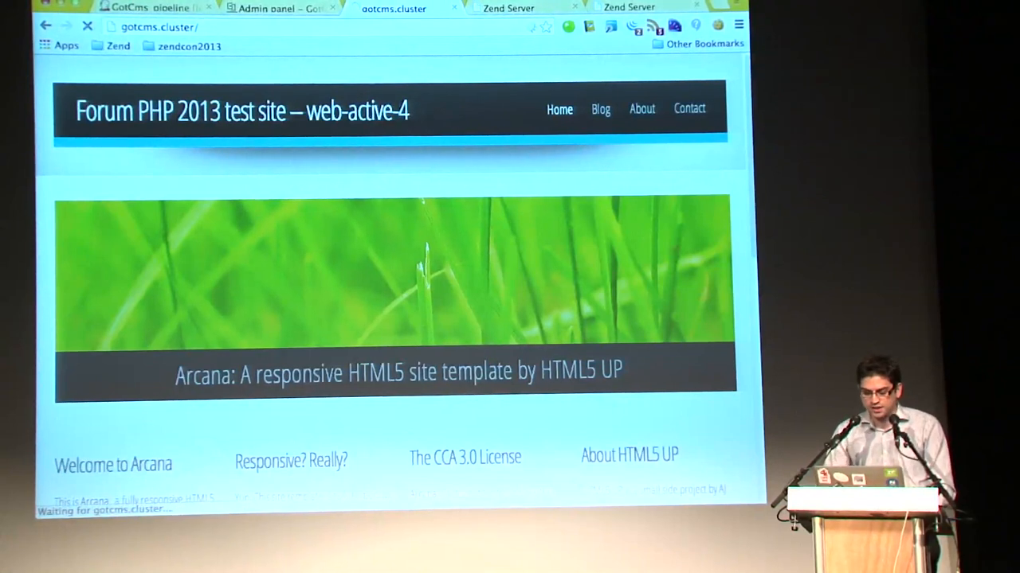
text(/admin)
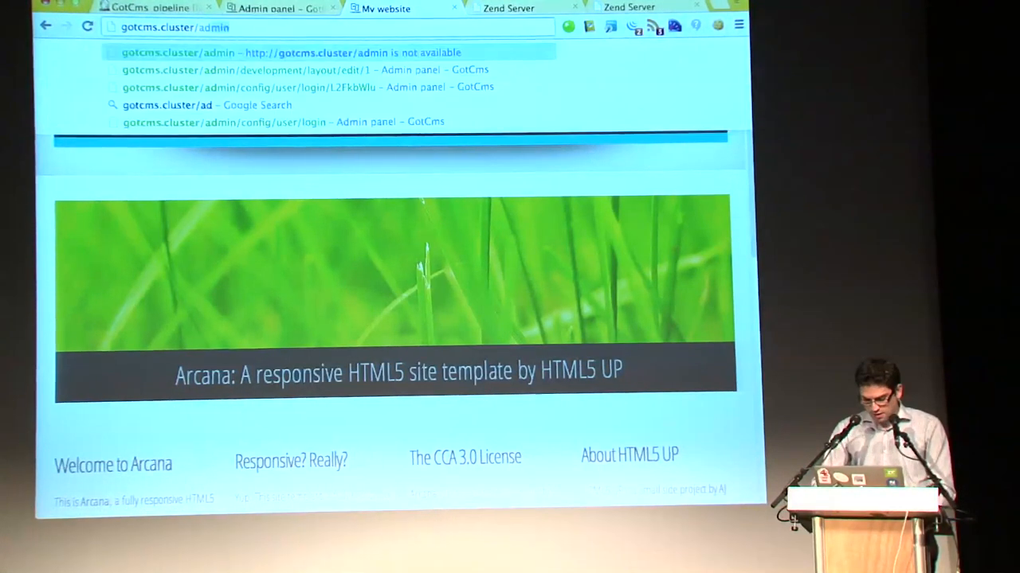
click(319, 87)
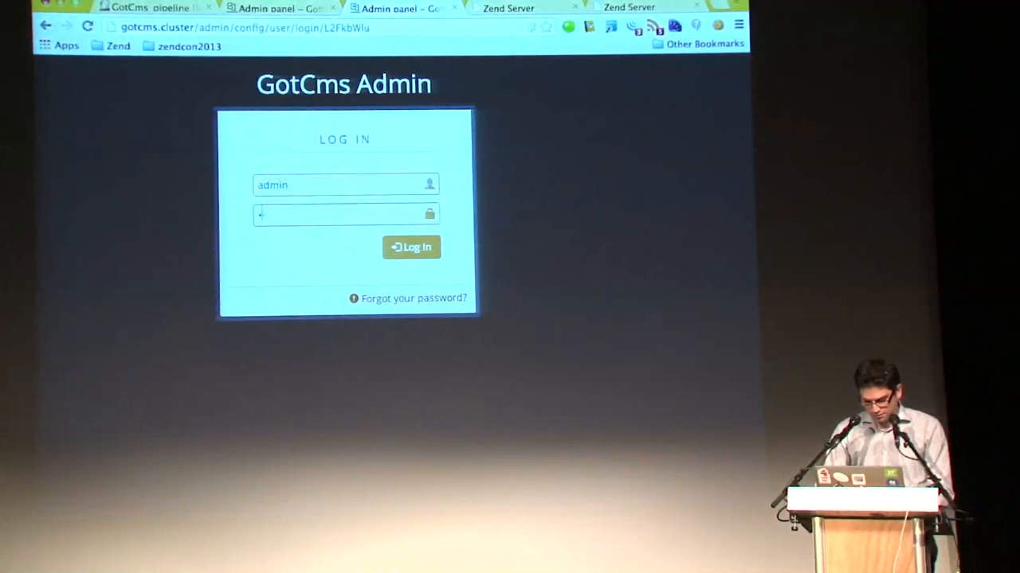
click(411, 247)
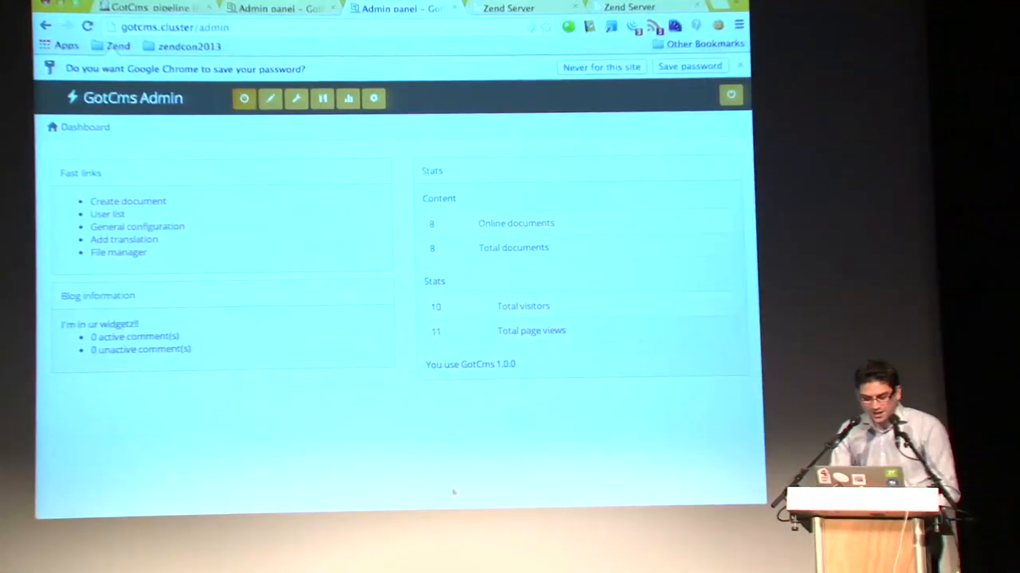
mouse_move(276, 424)
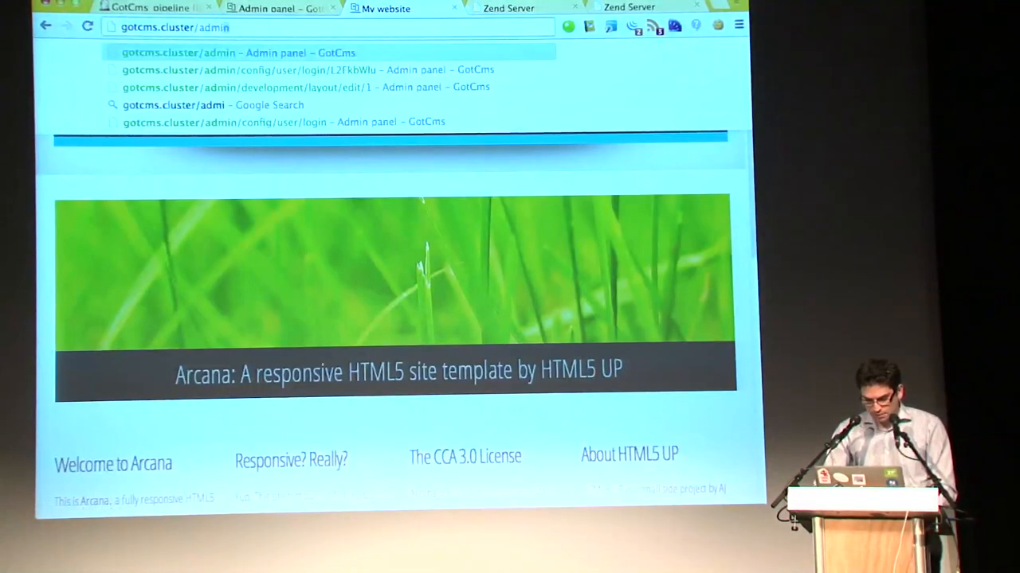
click(324, 69)
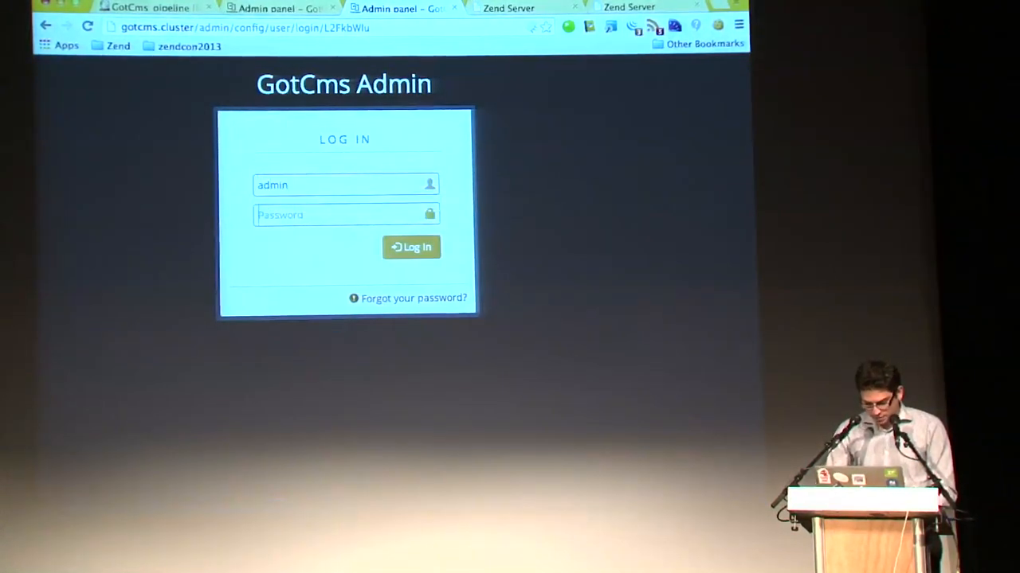
click(411, 247)
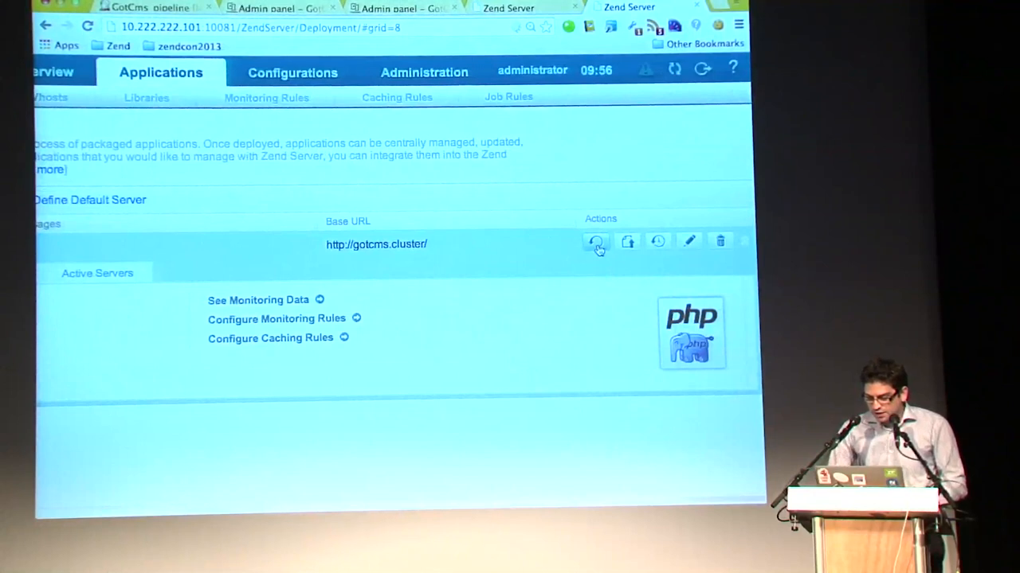
Roll back gotcms_project in Zend Server's Apps list and confirm the revert
click(596, 241)
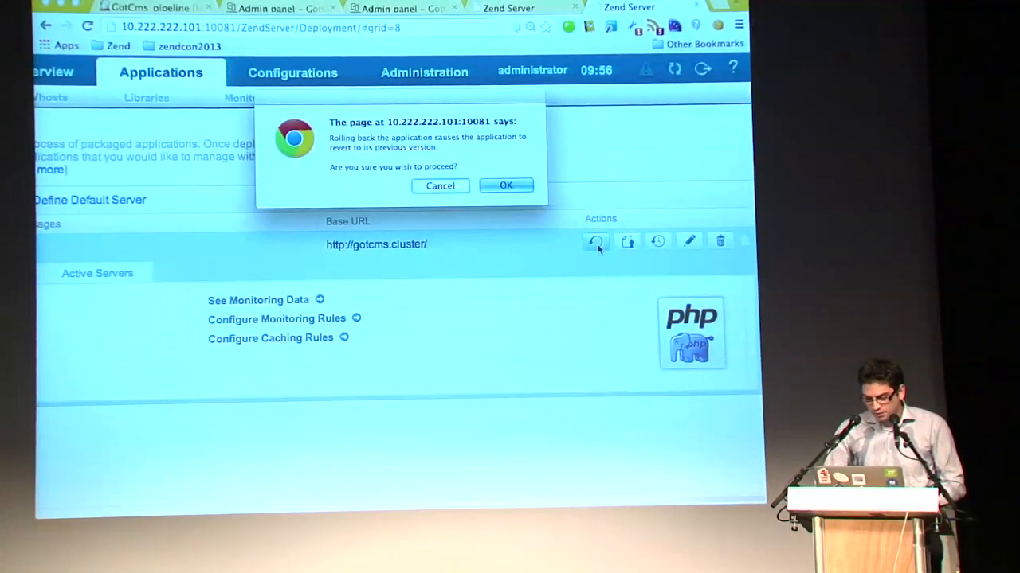
click(506, 184)
text(gotcms.cluster/)
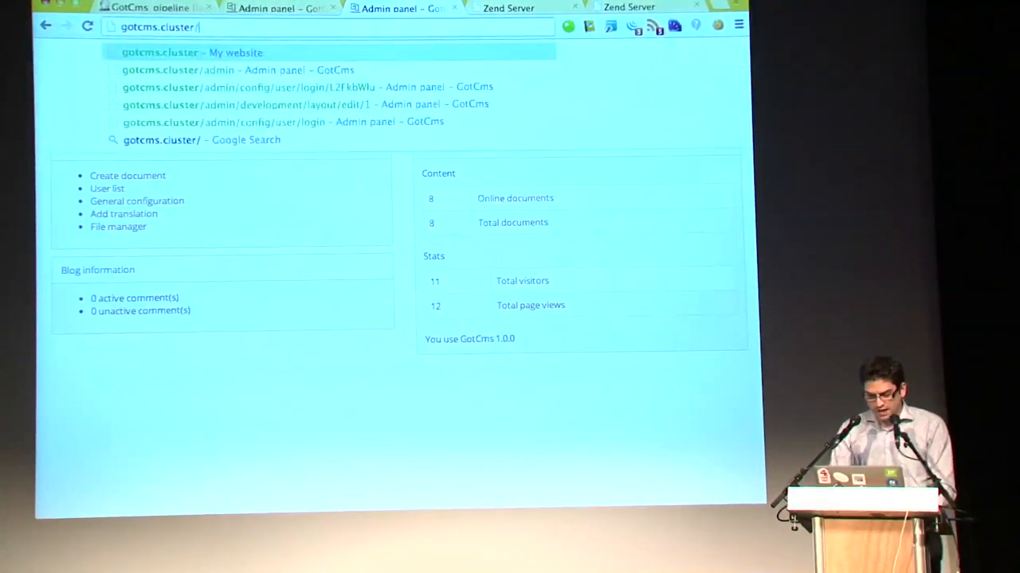
Go to the gotcms.cluster/ home page via the My website suggestion
click(195, 51)
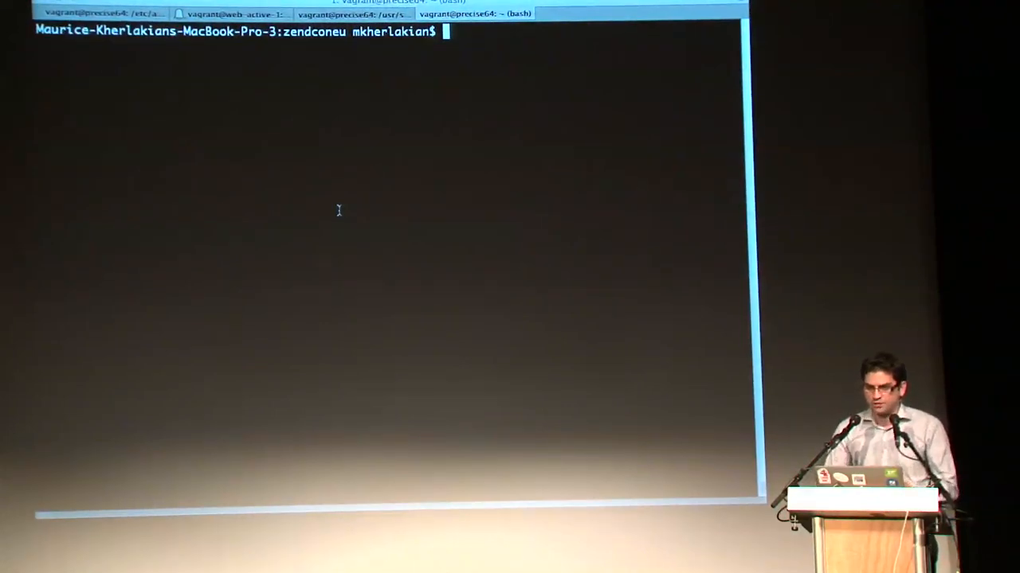
Run the local ./sc script from the zendconeu project folder
text(./sc)
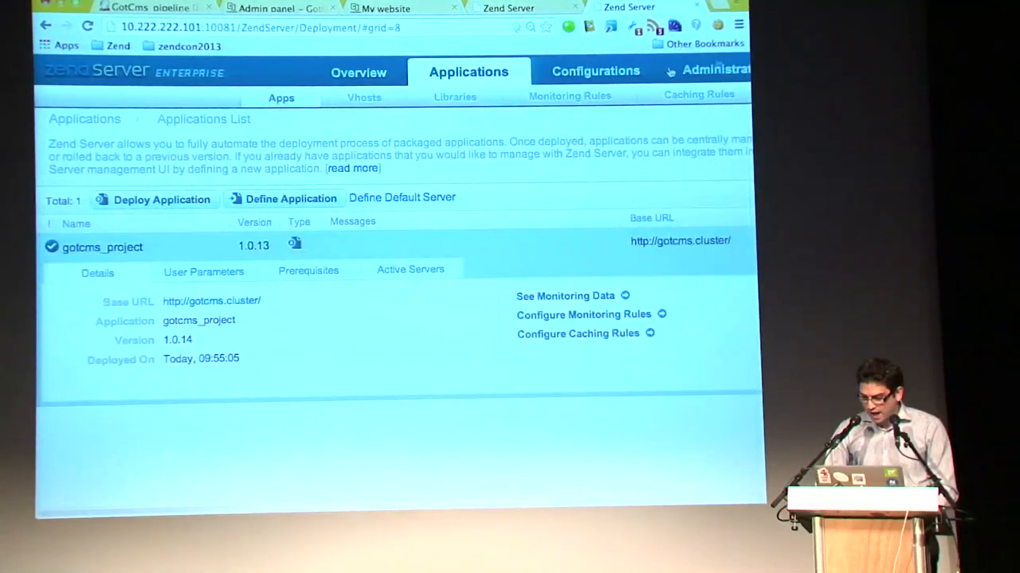
Check the six online servers under Administration > Servers, then return to the My website tab
click(709, 70)
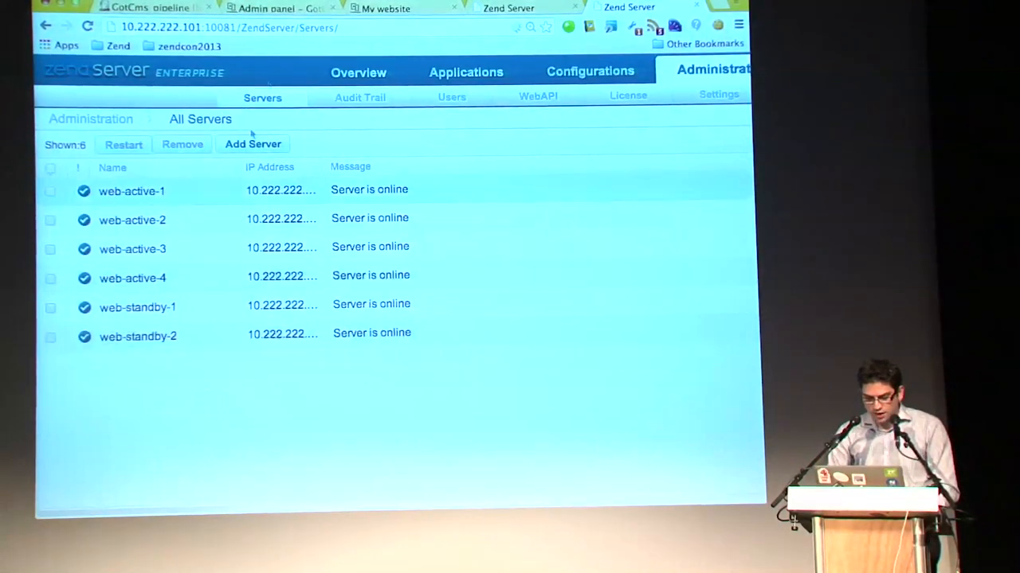
click(147, 8)
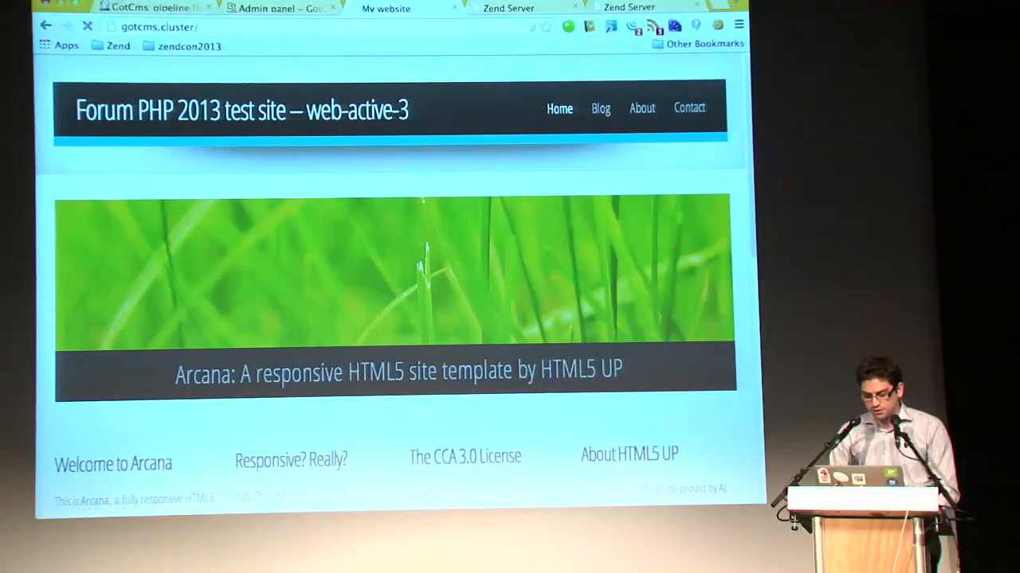
Reload gotcms.cluster/ until the title shows web-active-4 instead of web-active-3
click(86, 27)
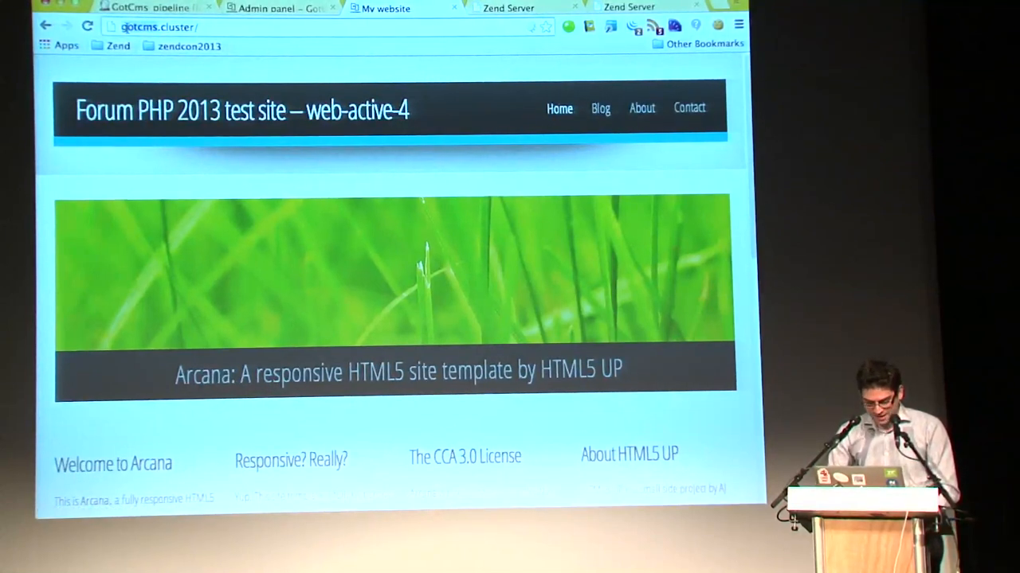
text(web-.cluster/)
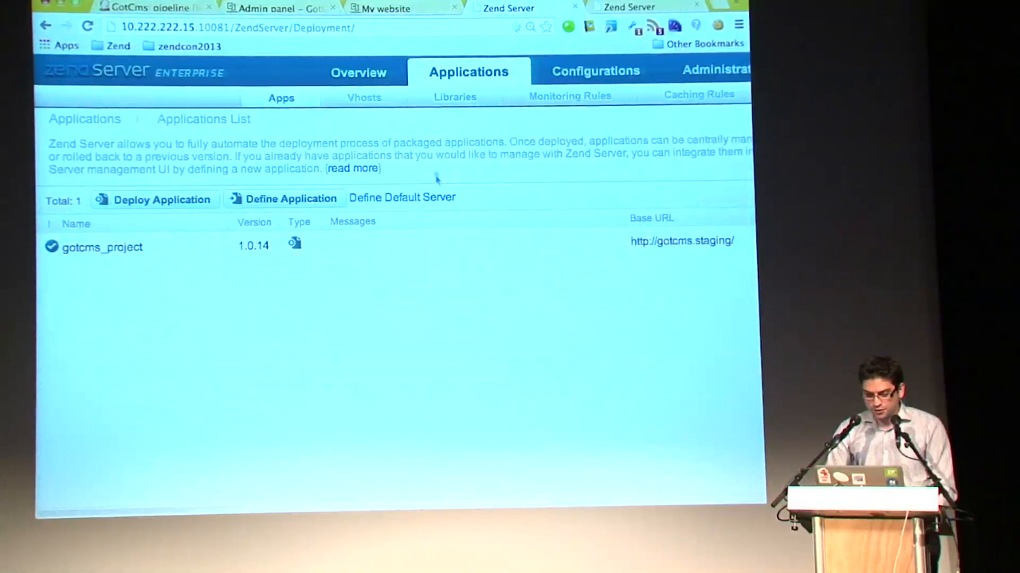
Expand the Slow Request Execution event on the 10.222.222.101 dashboard, showing 634ms
click(357, 72)
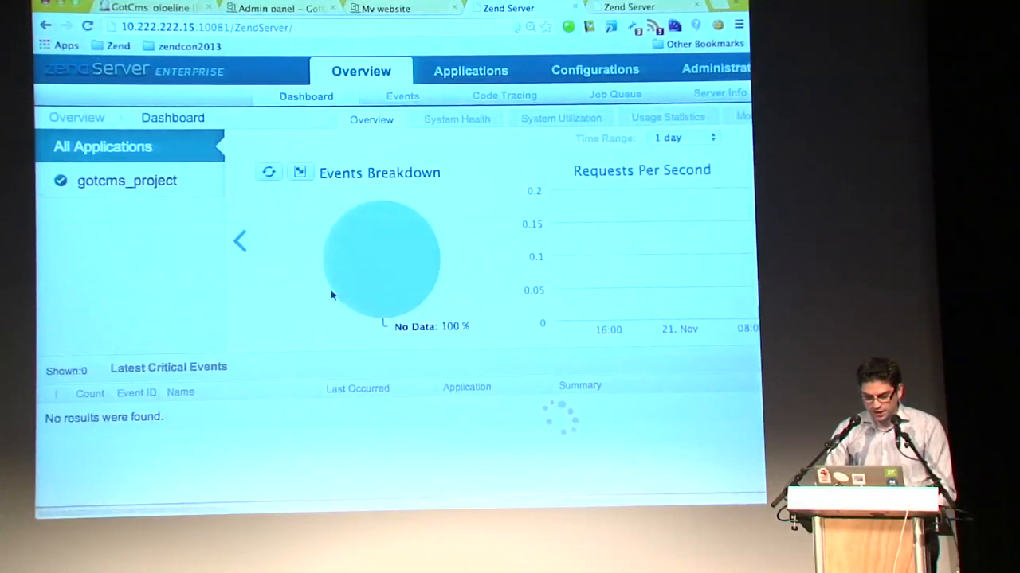
click(468, 71)
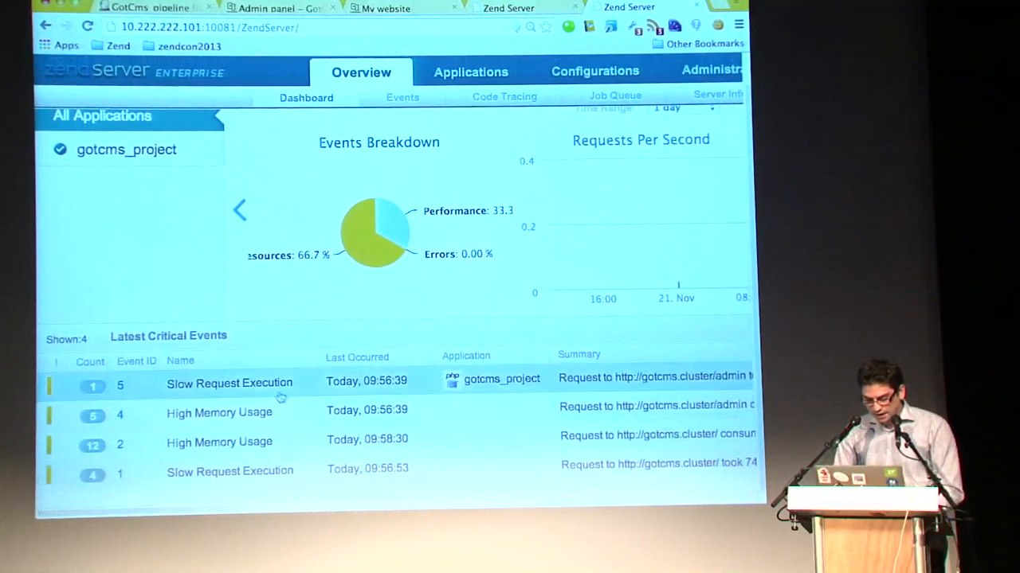
click(229, 382)
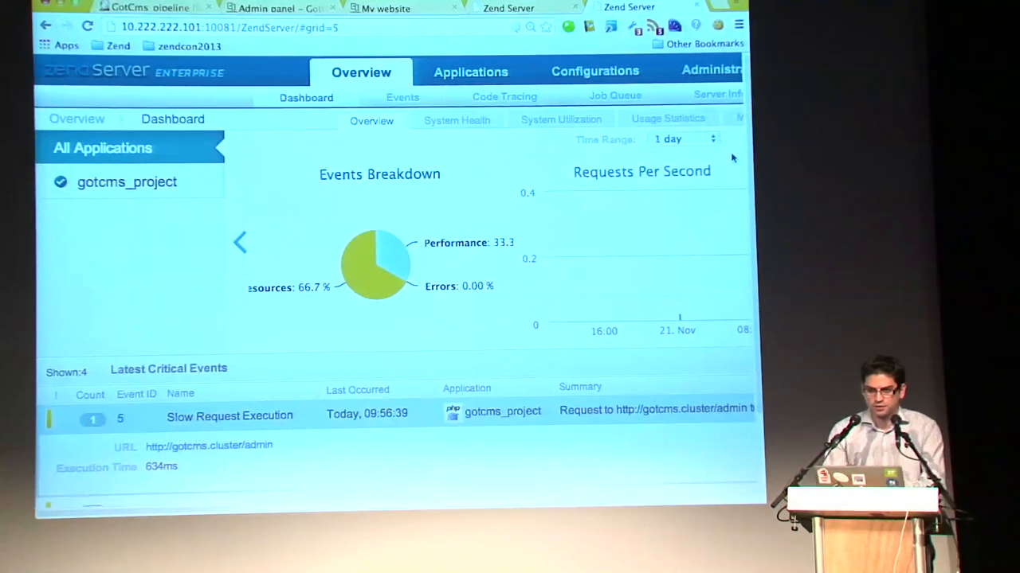
scroll(down, 3)
text(10)
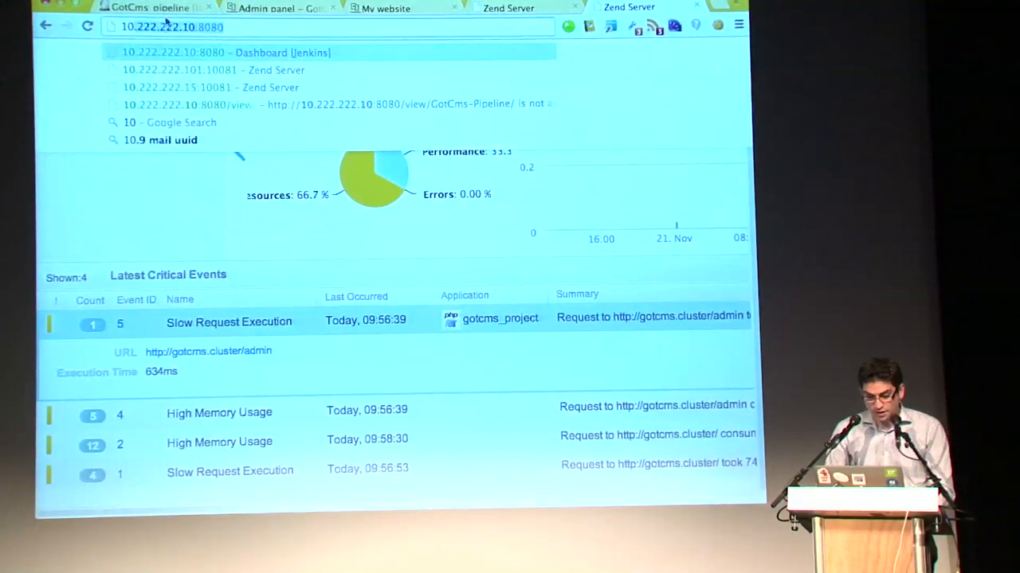
Show Nagios service statuses and scroll to ZS Audit Trail notifications, critical on web-active-4
key(Backspace)
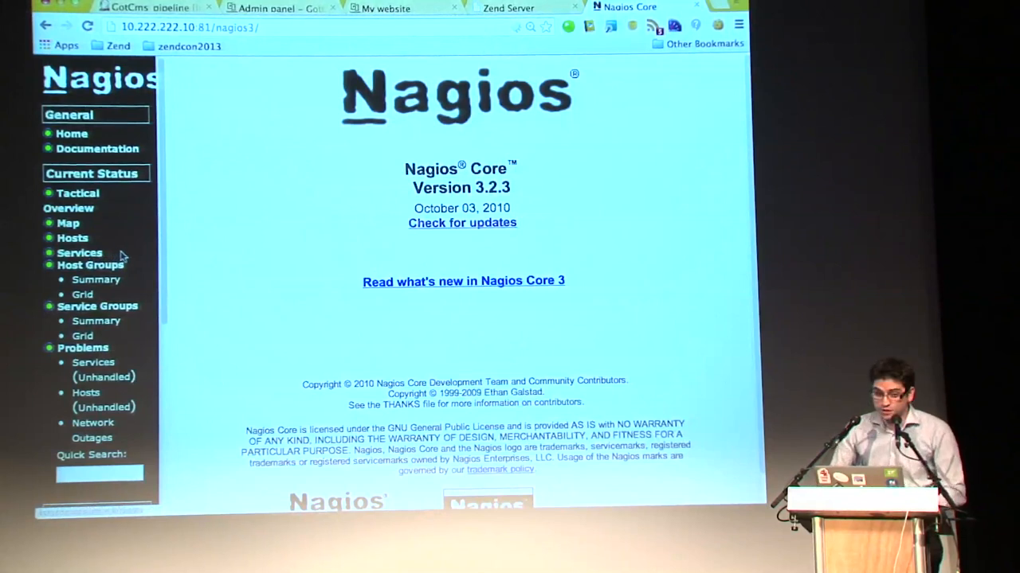
mouse_move(80, 252)
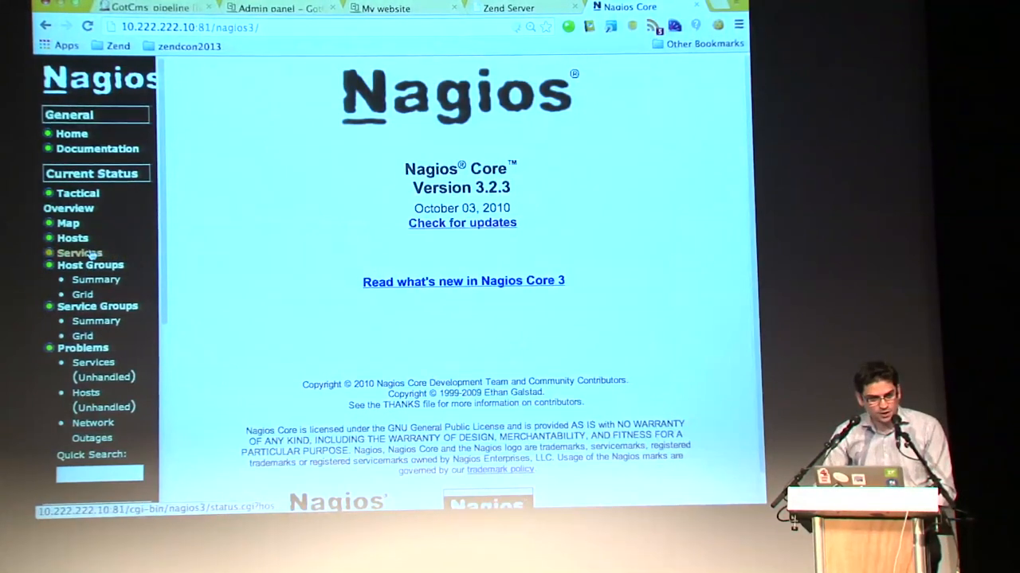
click(80, 252)
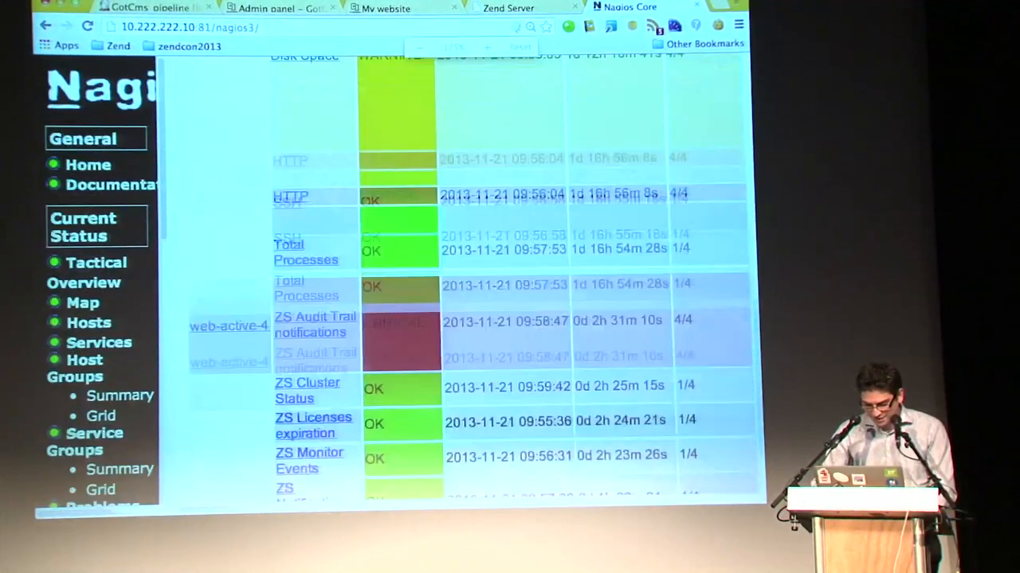
scroll(down, 3)
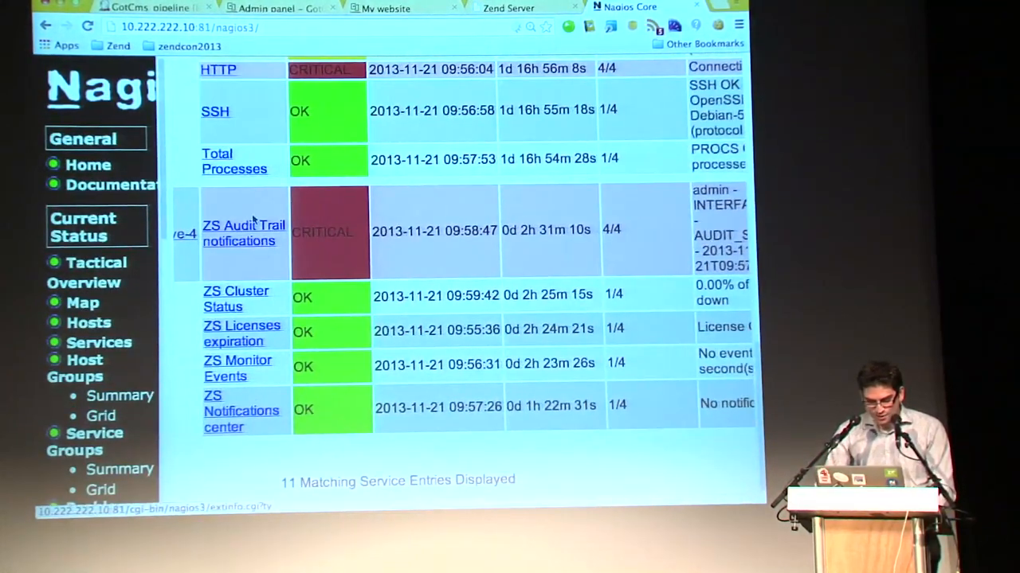